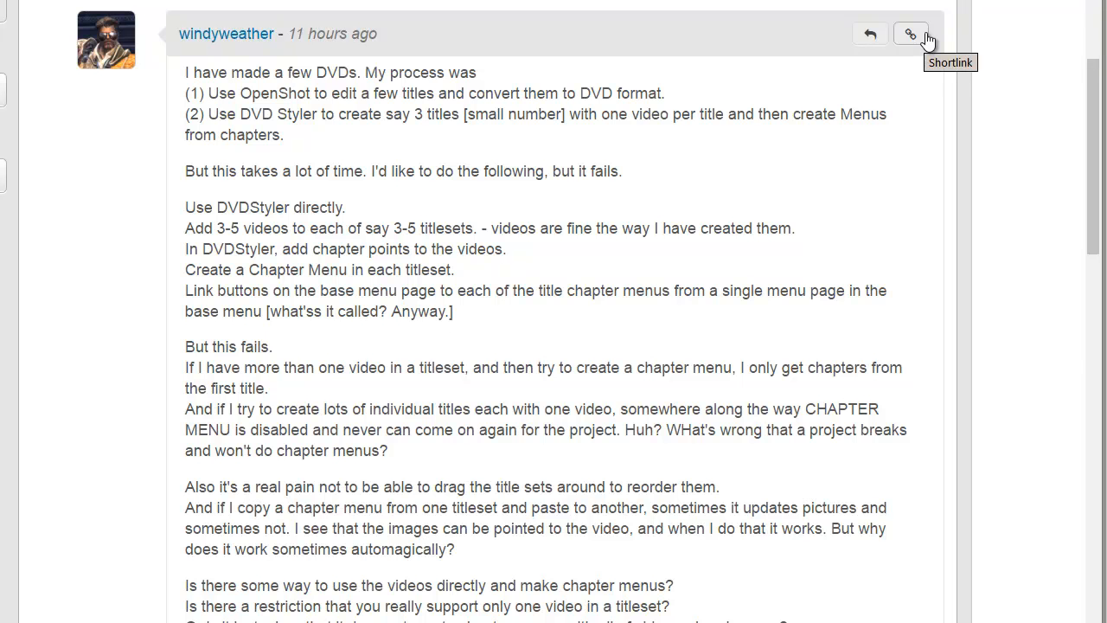
{"action": "mouse_move", "coordinate": [911, 36]}
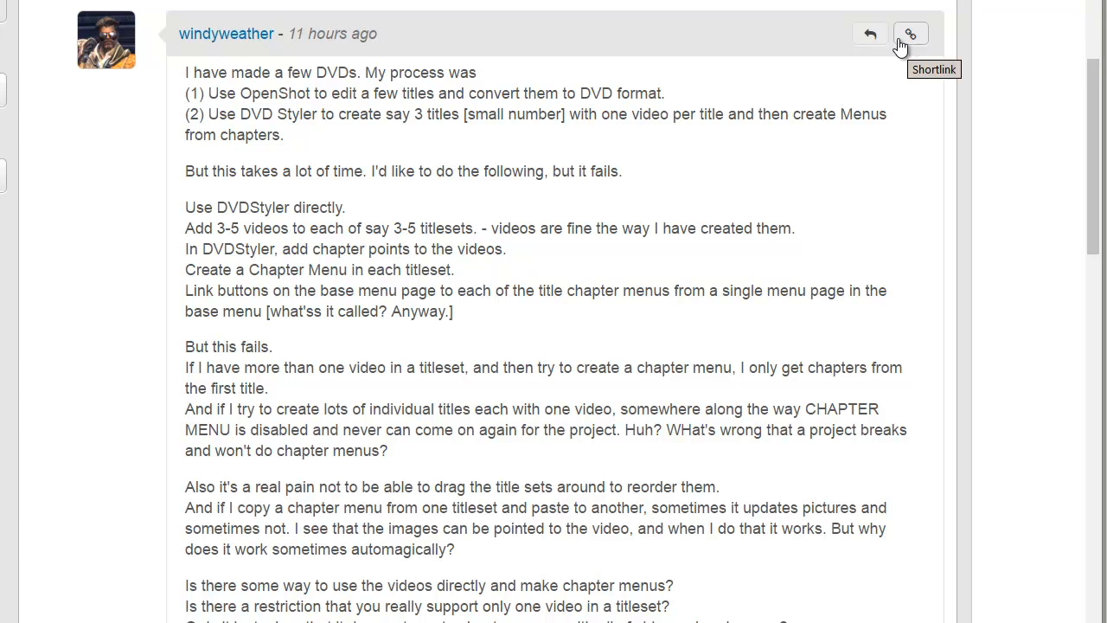
- Highlight key phrases in the DVD-making tutorial text, such as 'Use DVDStyler directly' and 'base menu'
{"action": "left_click_drag", "start_coordinate": [224, 72], "coordinate": [345, 72]}
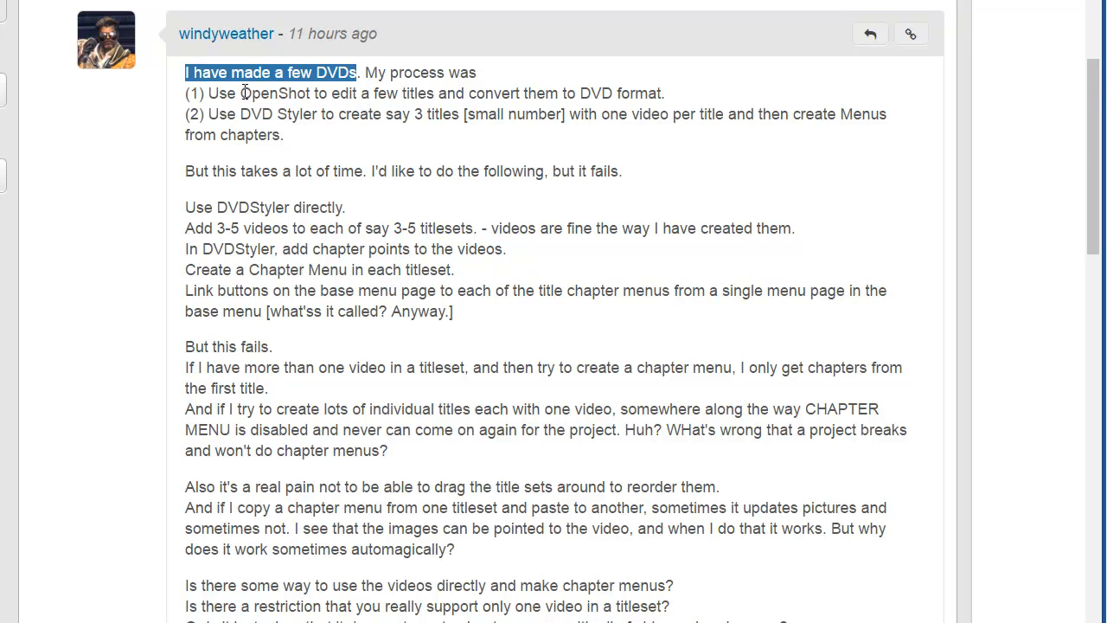
{"action": "double_click", "coordinate": [272, 93]}
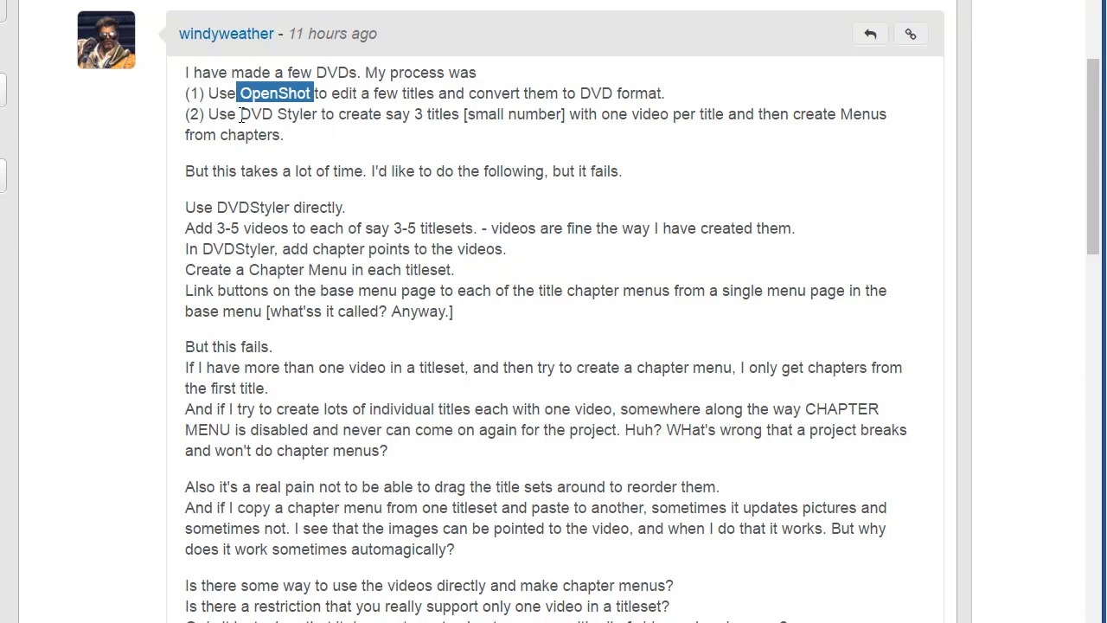
{"action": "left_click_drag", "start_coordinate": [238, 113], "coordinate": [415, 113]}
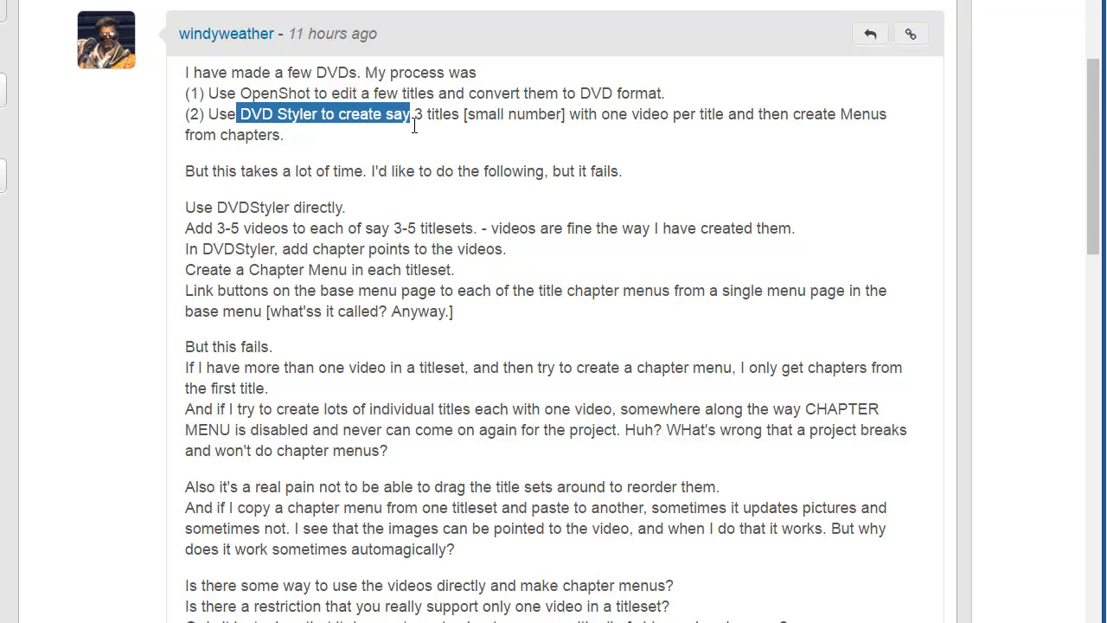
{"action": "left_click_drag", "start_coordinate": [413, 113], "coordinate": [283, 134]}
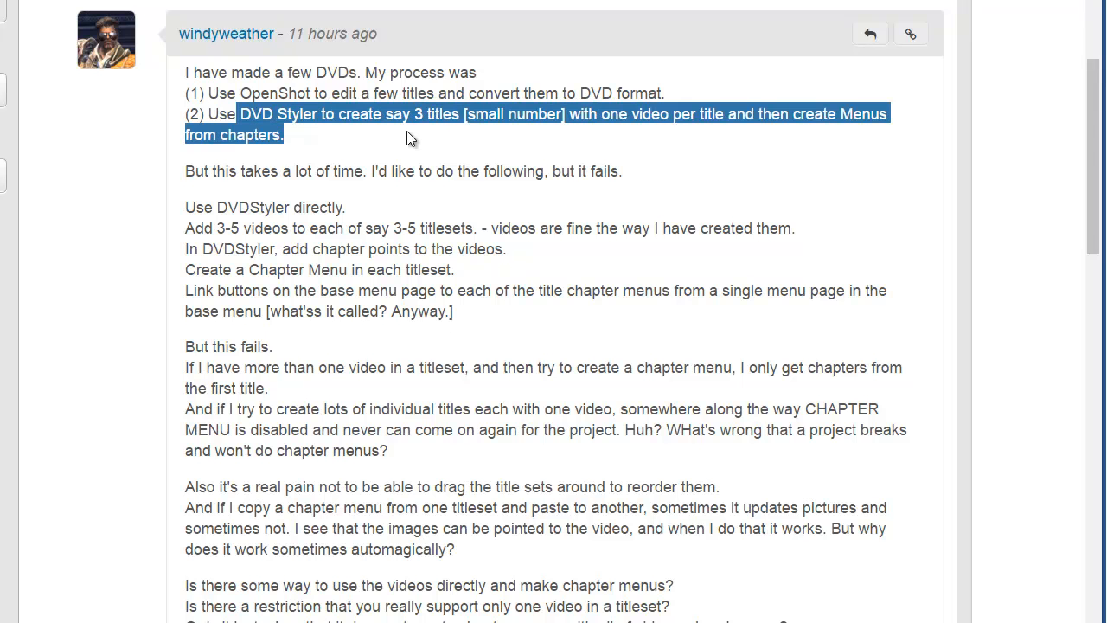
{"action": "left_click", "coordinate": [365, 172]}
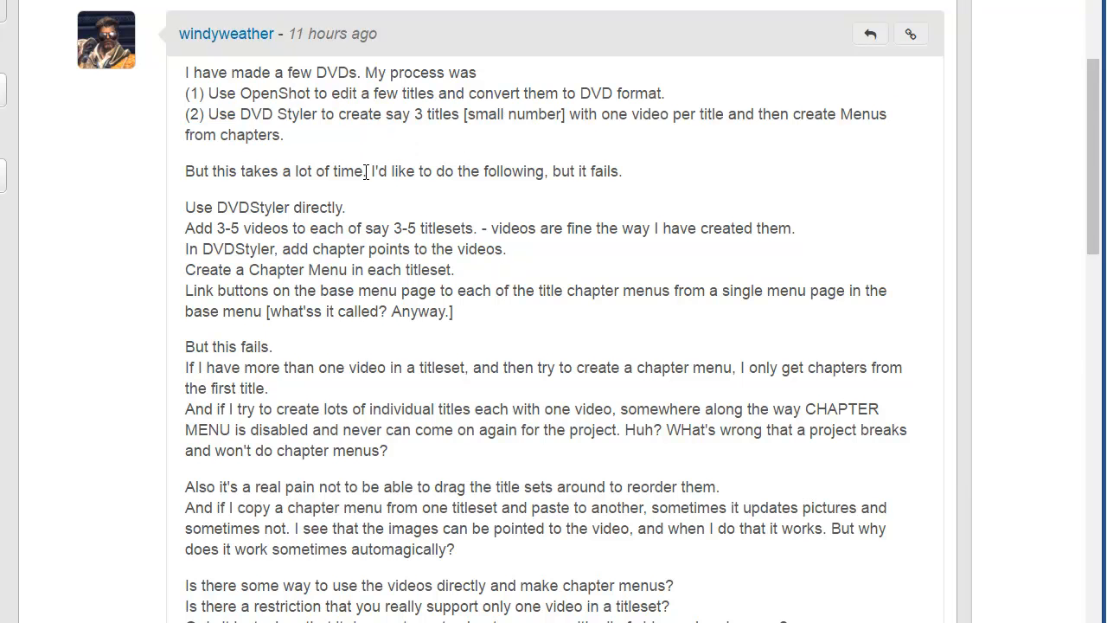
{"action": "double_click", "coordinate": [272, 170]}
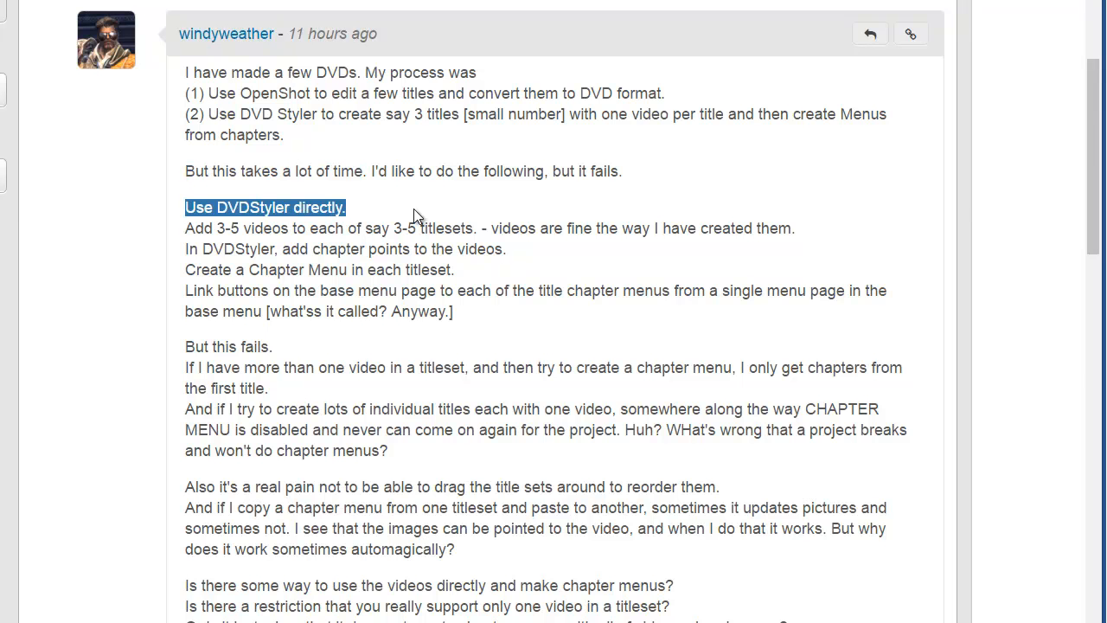
{"action": "mouse_move", "coordinate": [409, 207]}
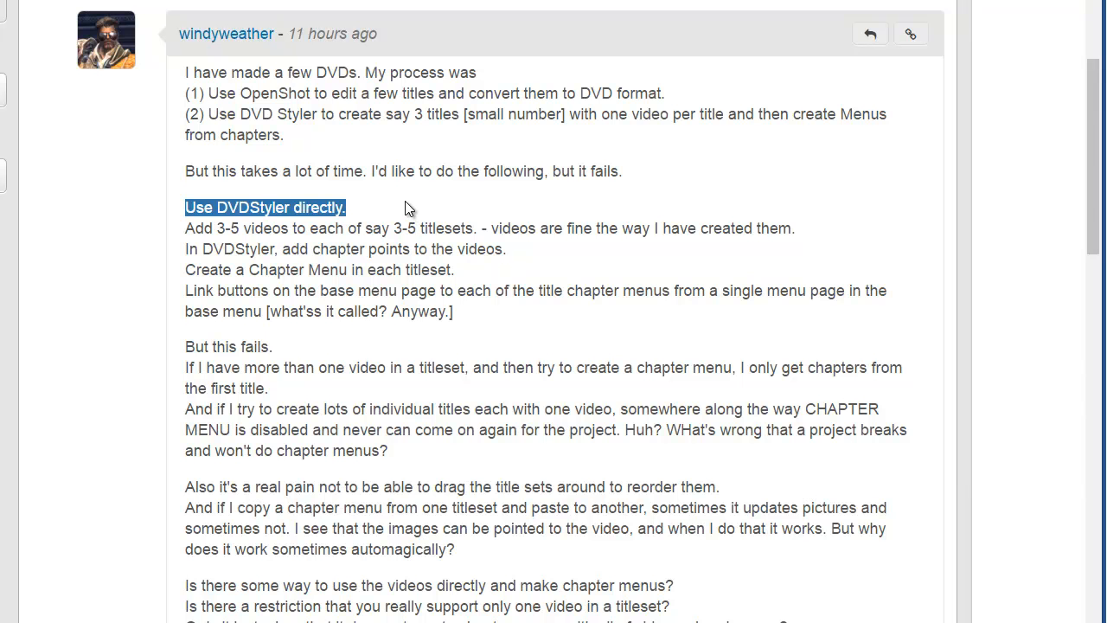
{"action": "mouse_move", "coordinate": [182, 232]}
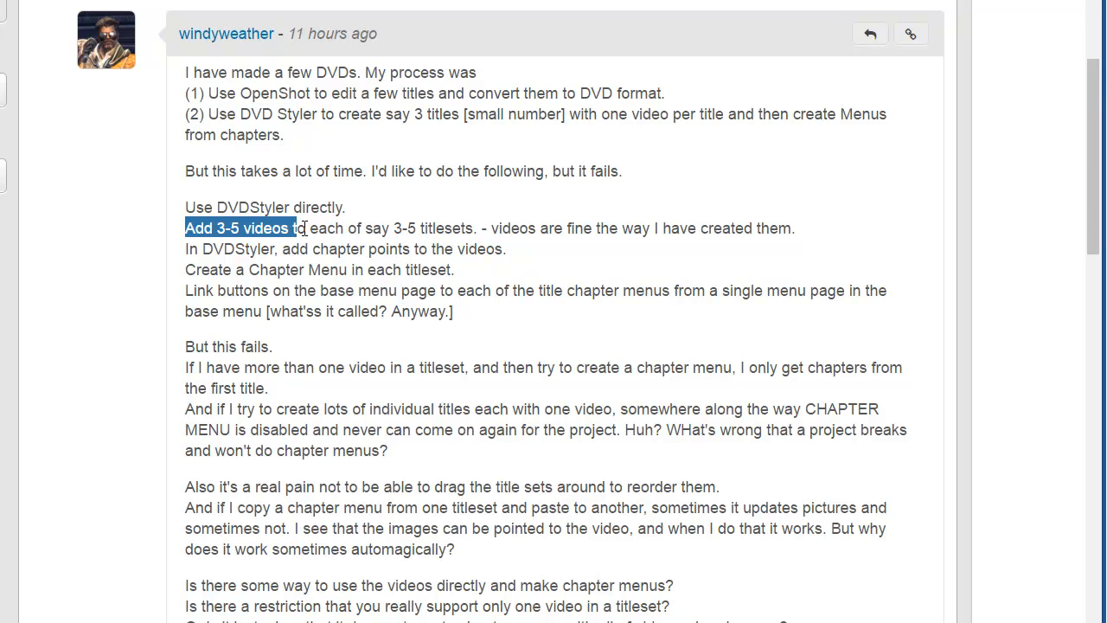
{"action": "left_click_drag", "start_coordinate": [303, 228], "coordinate": [487, 229]}
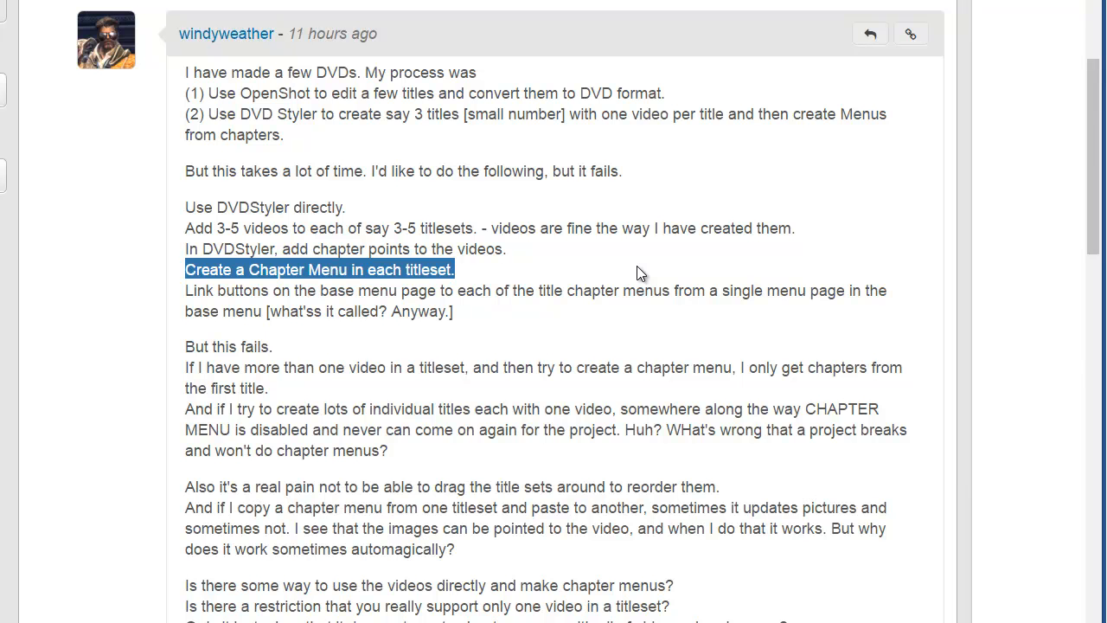
{"action": "mouse_move", "coordinate": [450, 310]}
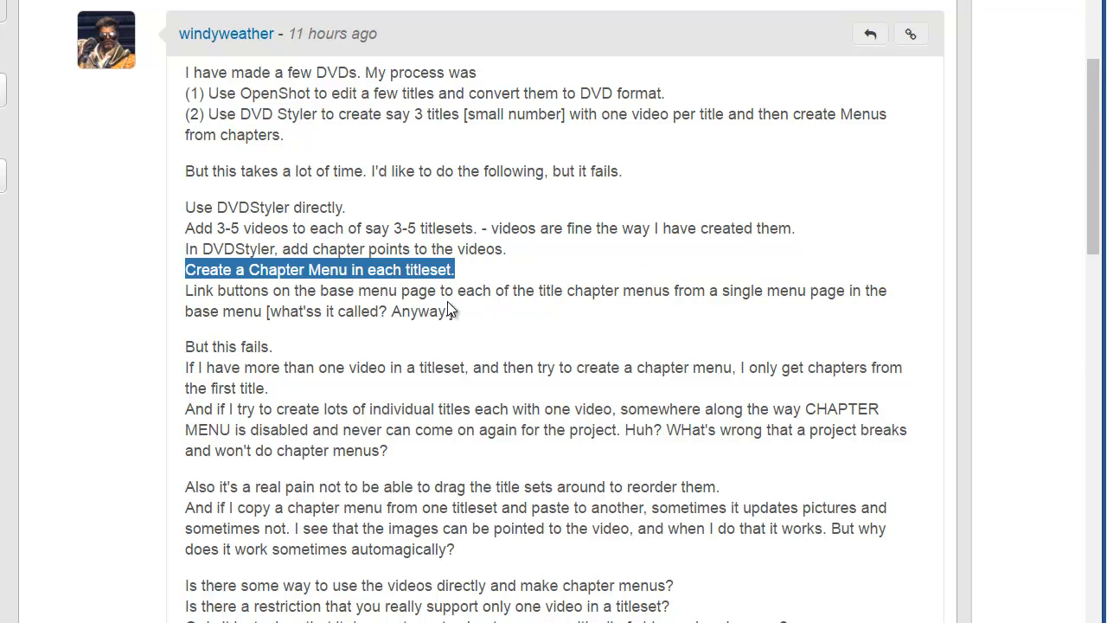
{"action": "left_click", "coordinate": [396, 290]}
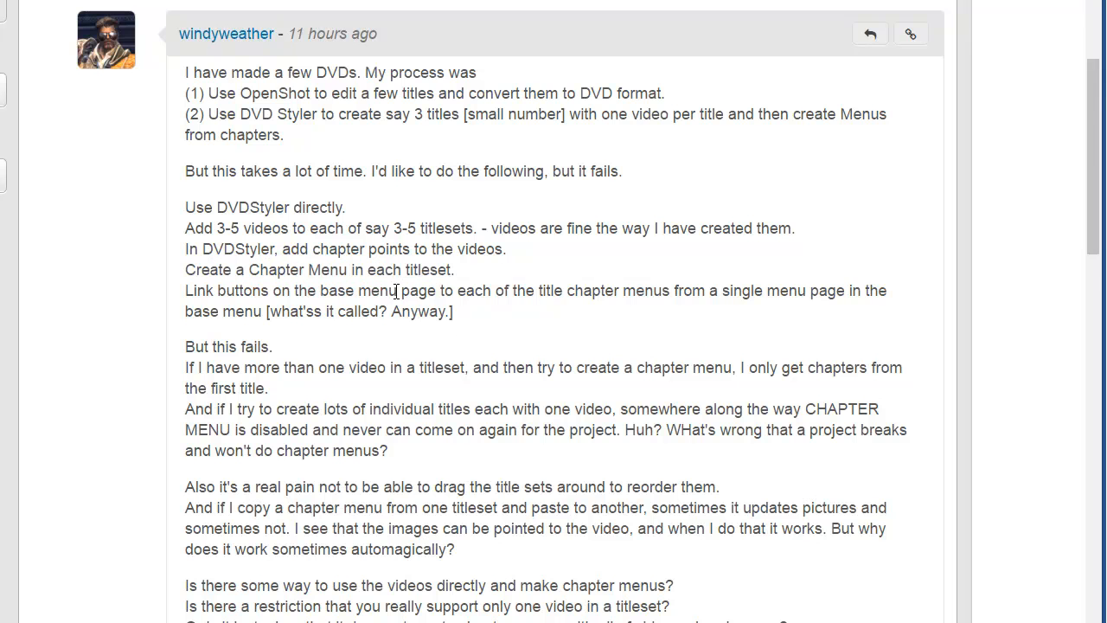
{"action": "double_click", "coordinate": [354, 291]}
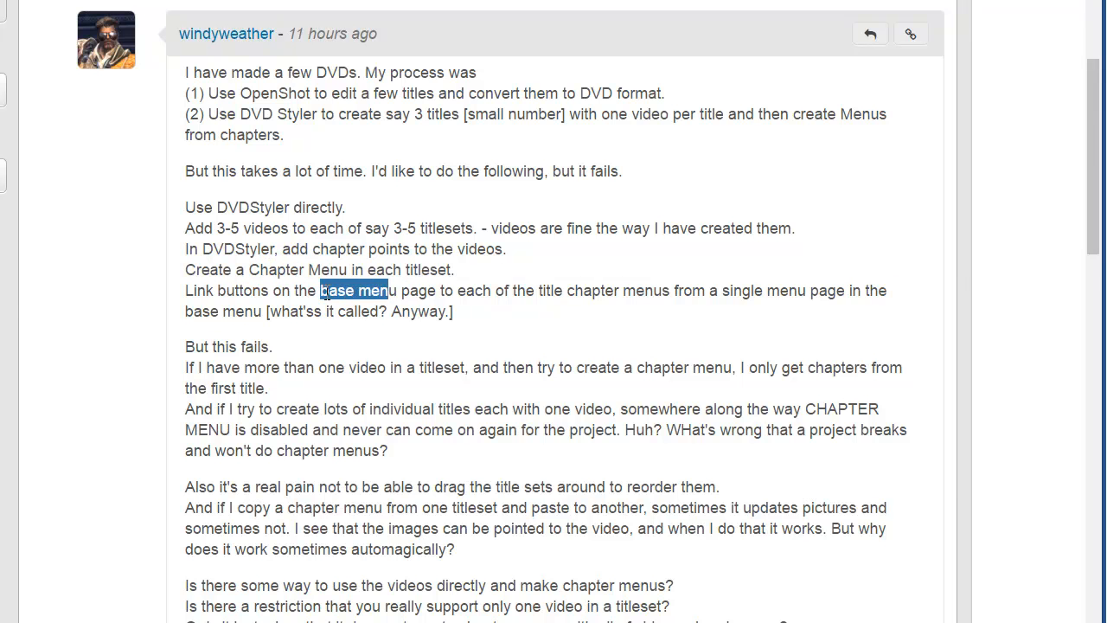
{"action": "mouse_move", "coordinate": [675, 337]}
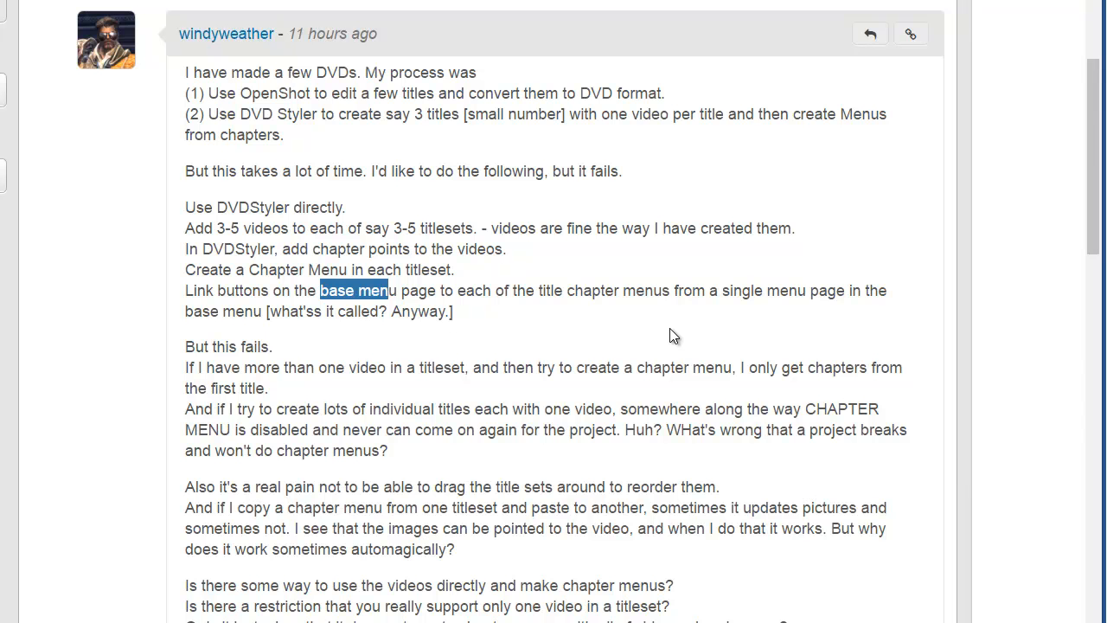
{"action": "mouse_move", "coordinate": [777, 400]}
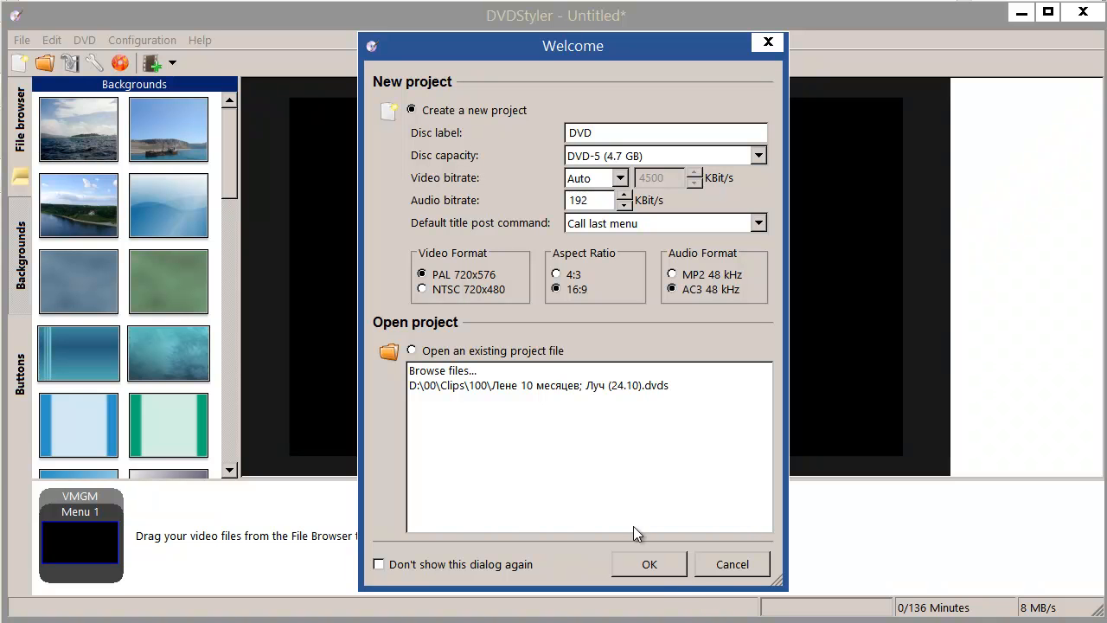
{"action": "mouse_move", "coordinate": [650, 563]}
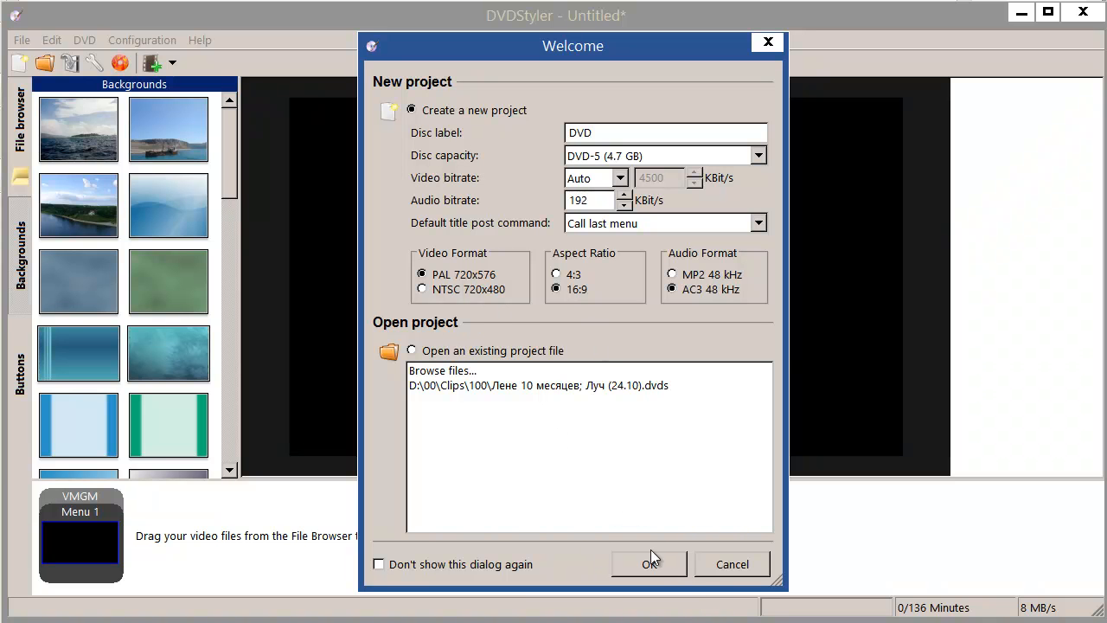
- Create a new default project with the menu template, then view and close the About box (version 3.0.2)
{"action": "left_click", "coordinate": [649, 564]}
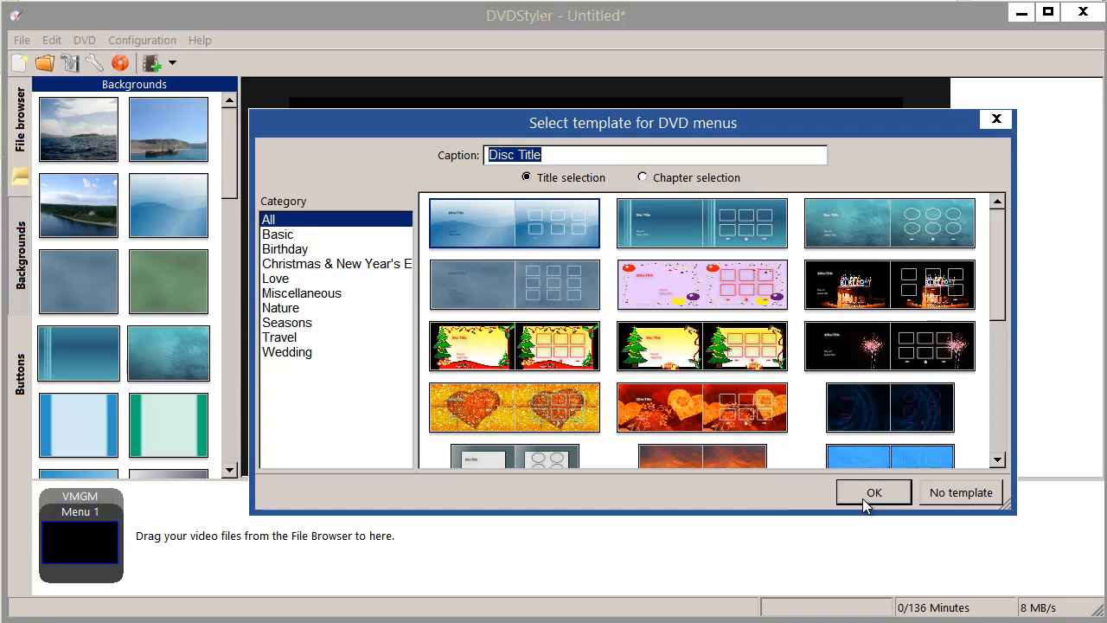
{"action": "left_click", "coordinate": [961, 492]}
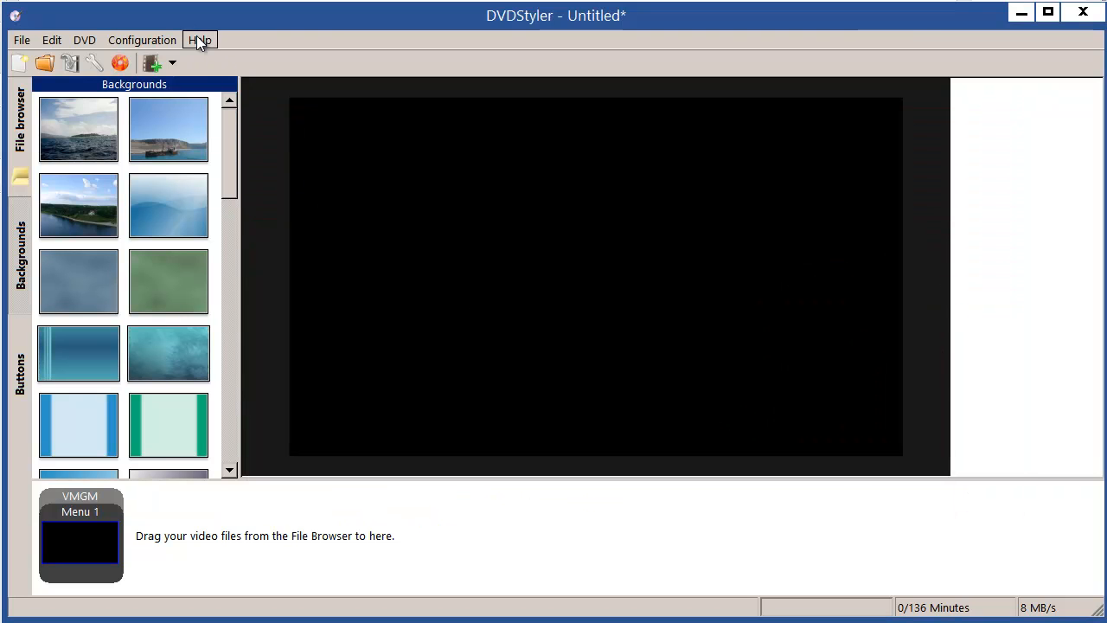
{"action": "left_click", "coordinate": [200, 40]}
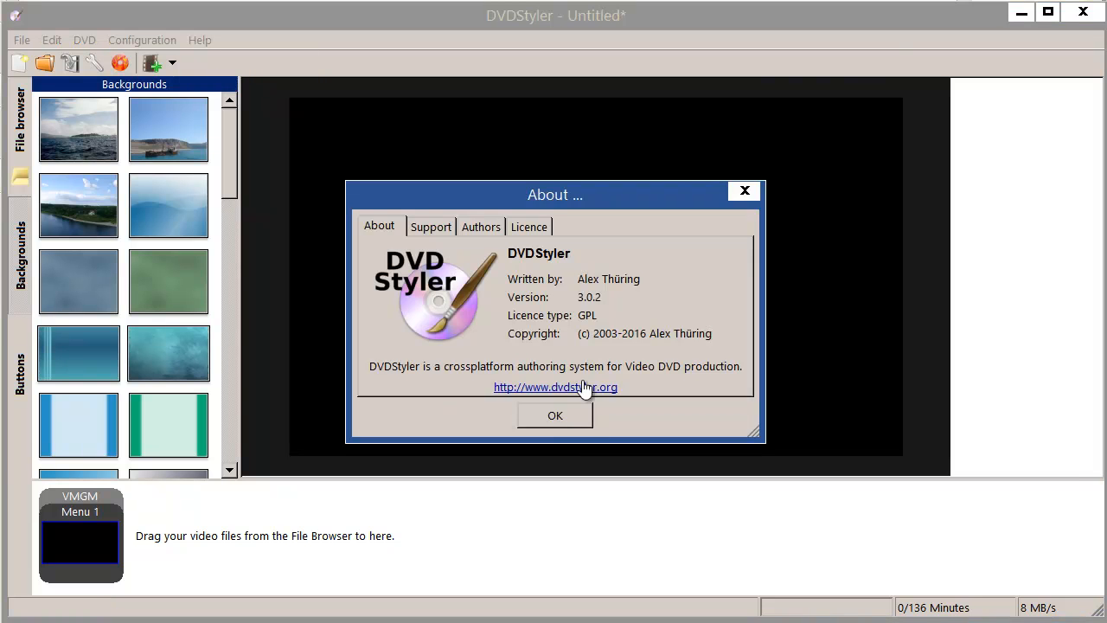
{"action": "mouse_move", "coordinate": [612, 344]}
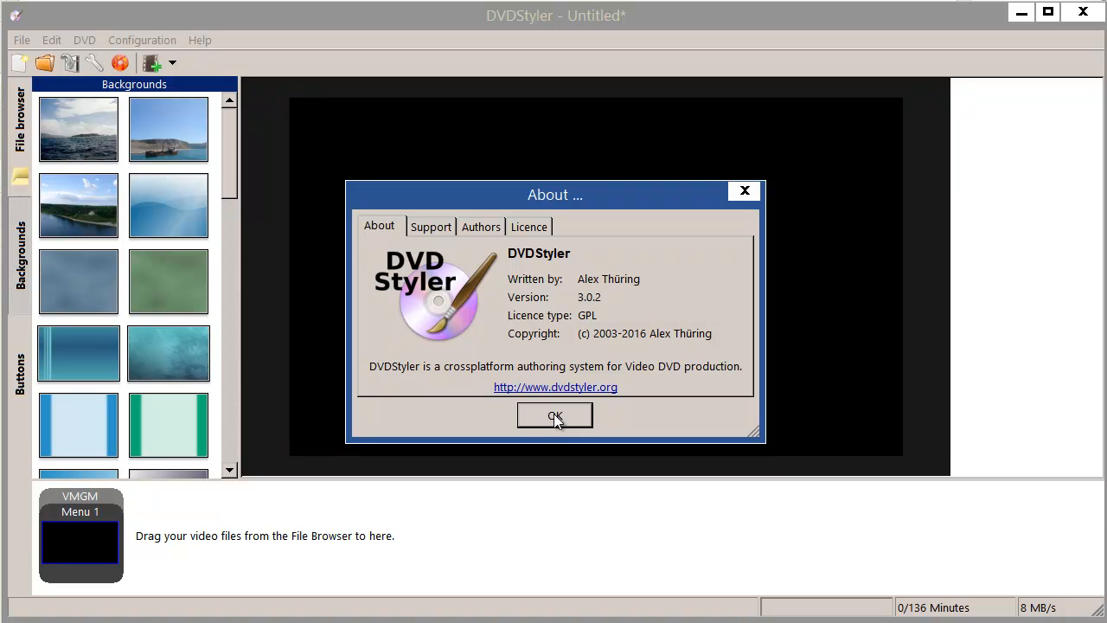
{"action": "left_click", "coordinate": [554, 415]}
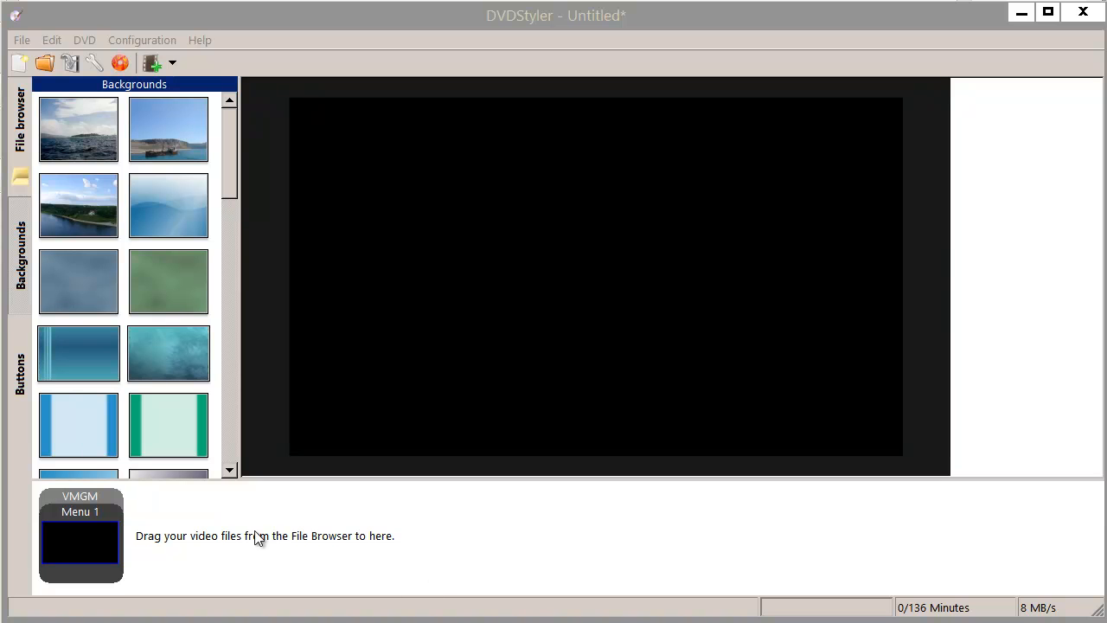
- Add a Titleset 1 menu beside the VMGM menu from the titles area's context menu
{"action": "right_click", "coordinate": [263, 535]}
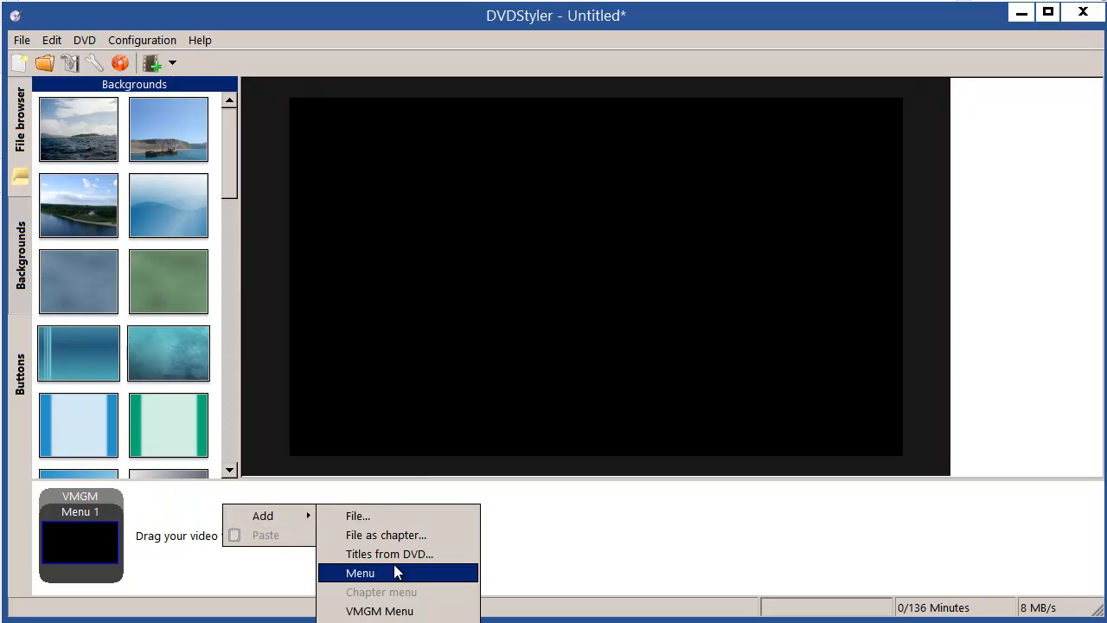
{"action": "left_click", "coordinate": [360, 573]}
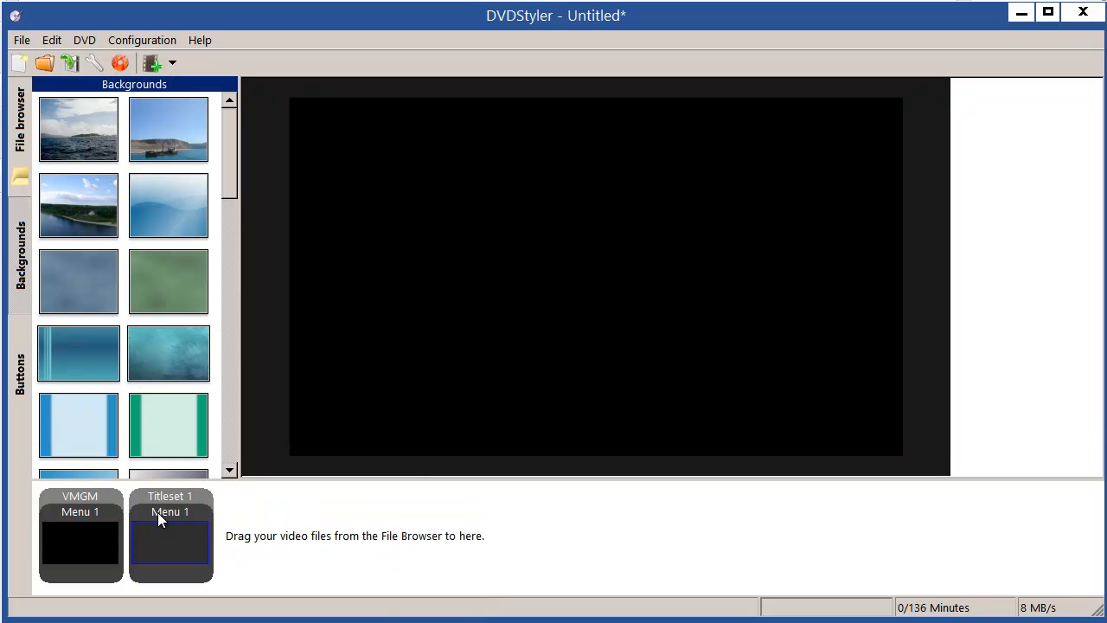
{"action": "mouse_move", "coordinate": [172, 531]}
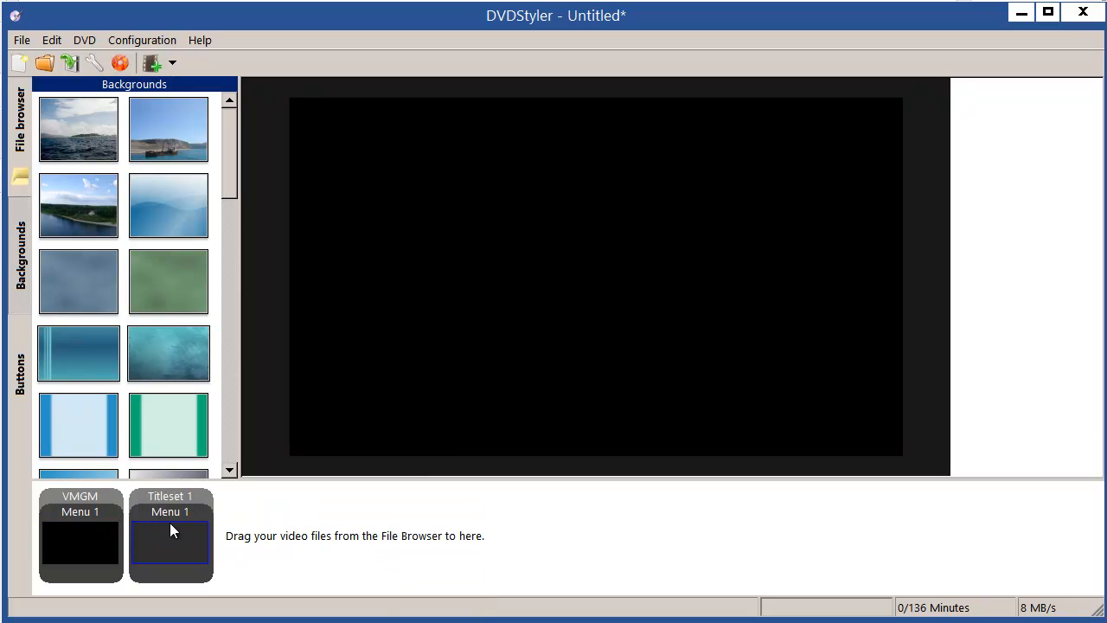
{"action": "mouse_move", "coordinate": [177, 519]}
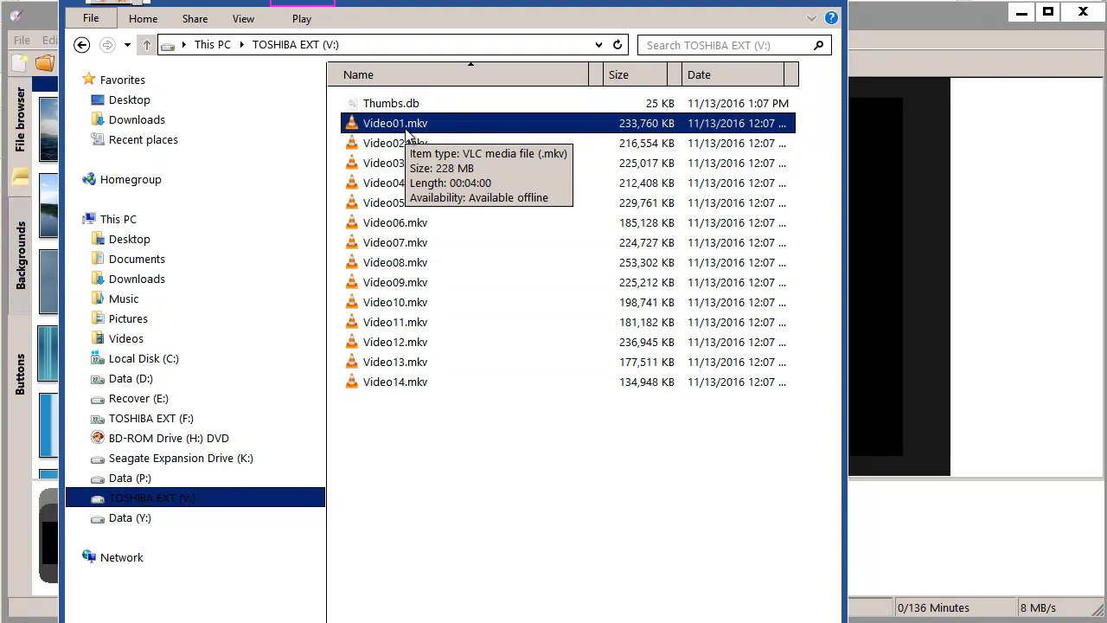
{"action": "mouse_move", "coordinate": [441, 123]}
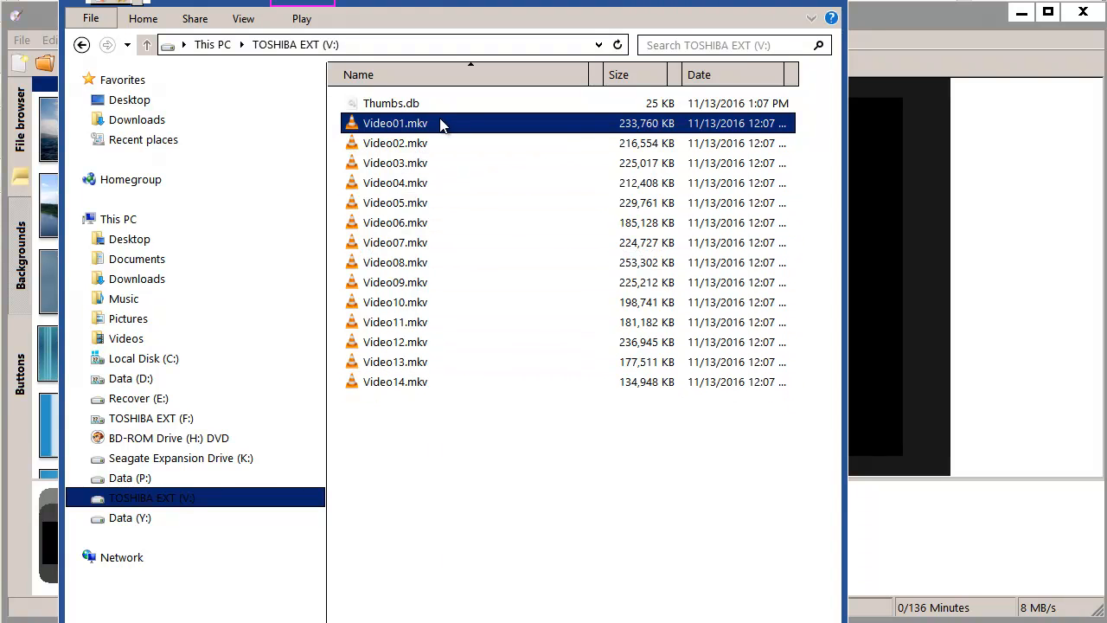
{"action": "mouse_move", "coordinate": [441, 128]}
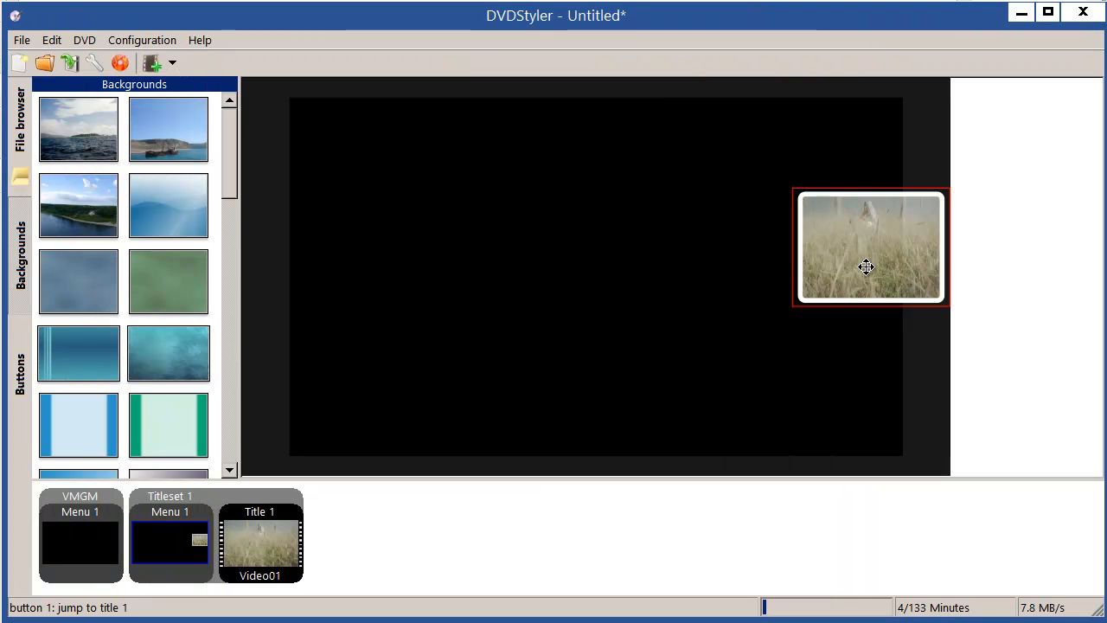
- Move the Video01 button to the upper left of the titleset menu
{"action": "left_click_drag", "start_coordinate": [869, 247], "coordinate": [467, 190]}
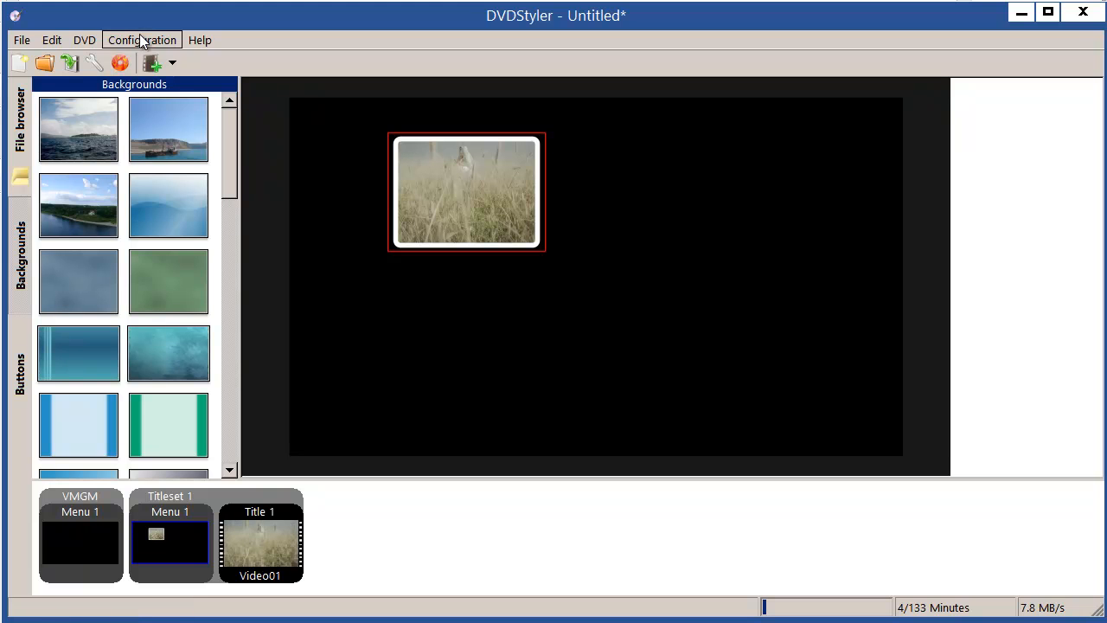
{"action": "left_click", "coordinate": [141, 39]}
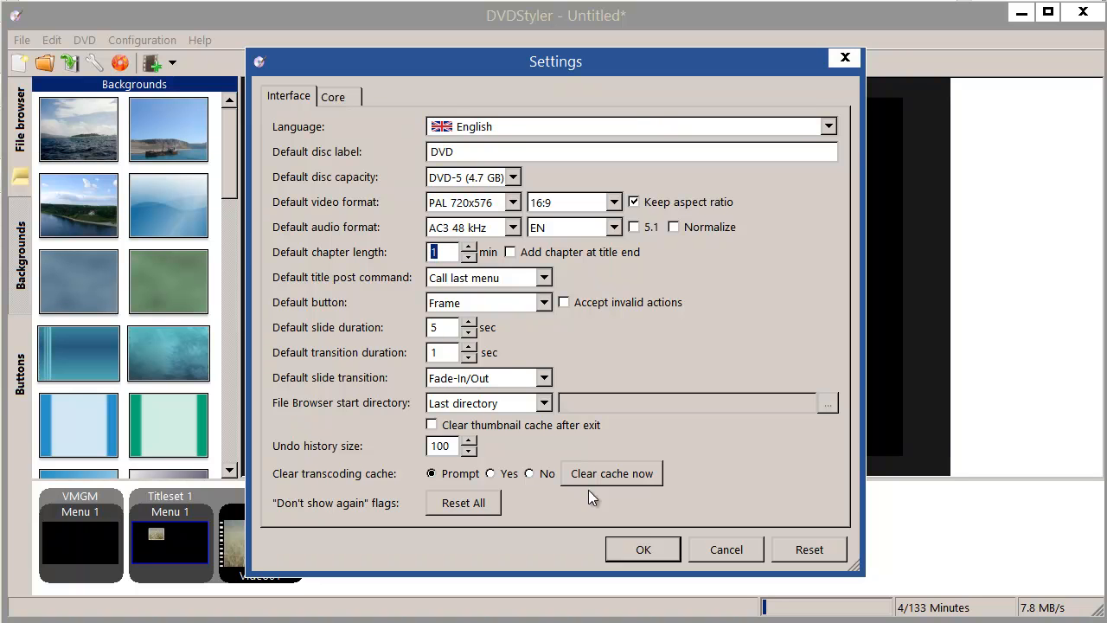
{"action": "left_click", "coordinate": [642, 549]}
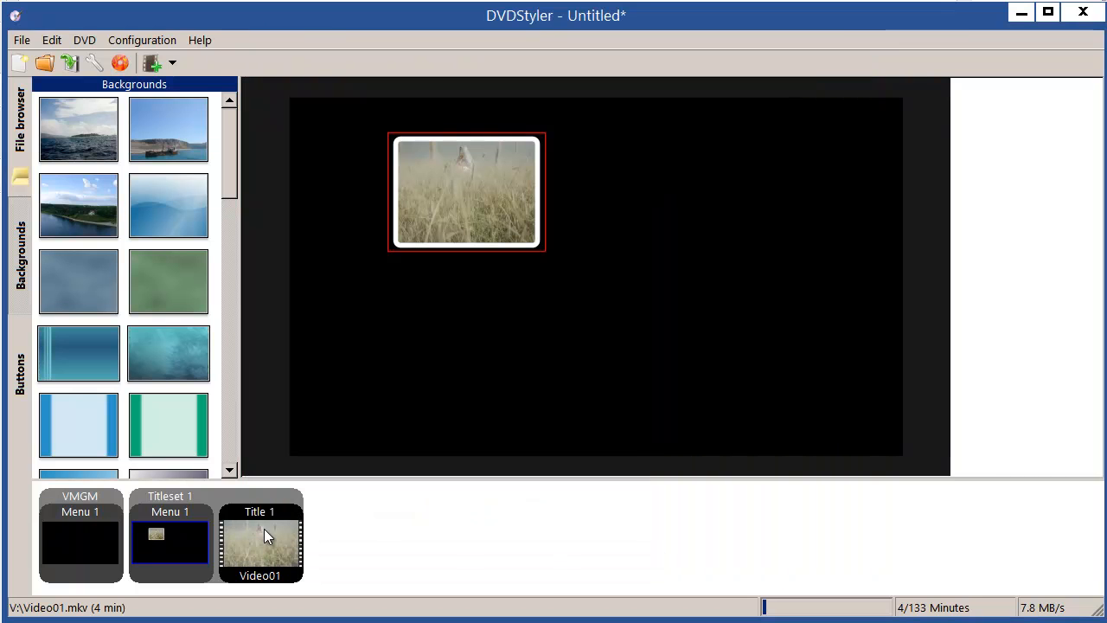
- Confirm Title 1's properties with the video format kept on Copy
{"action": "double_click", "coordinate": [260, 536]}
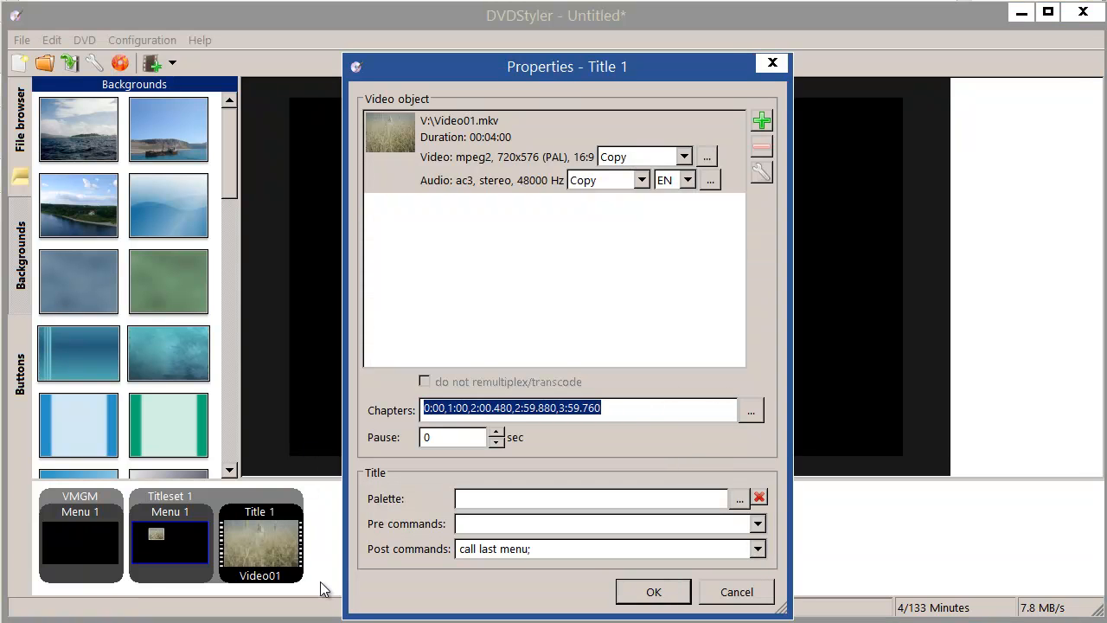
{"action": "mouse_move", "coordinate": [472, 590]}
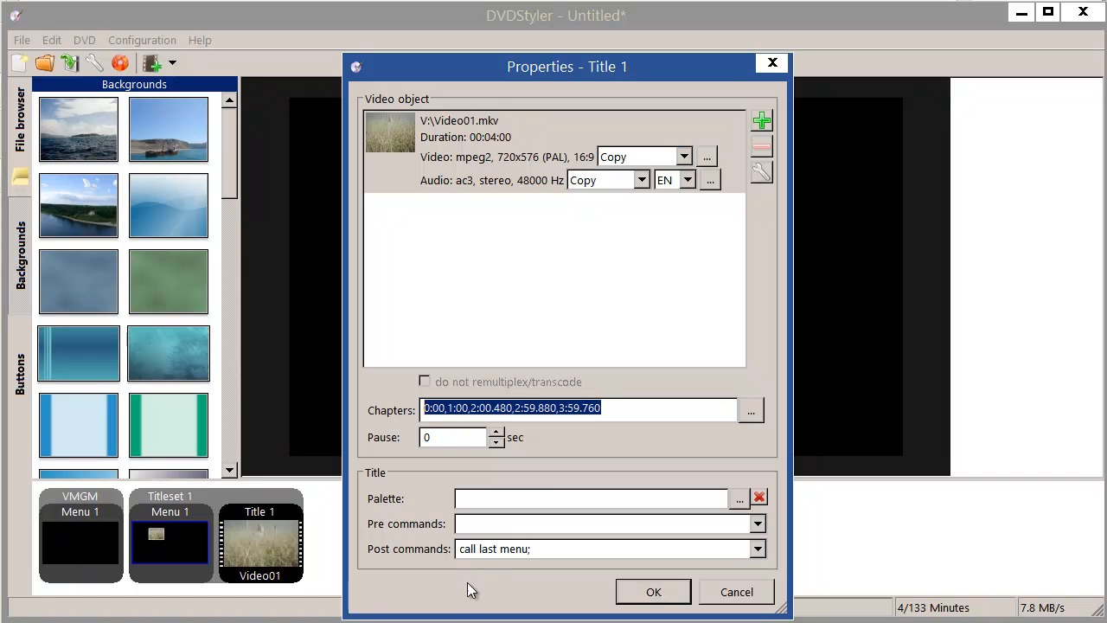
{"action": "left_click", "coordinate": [683, 157]}
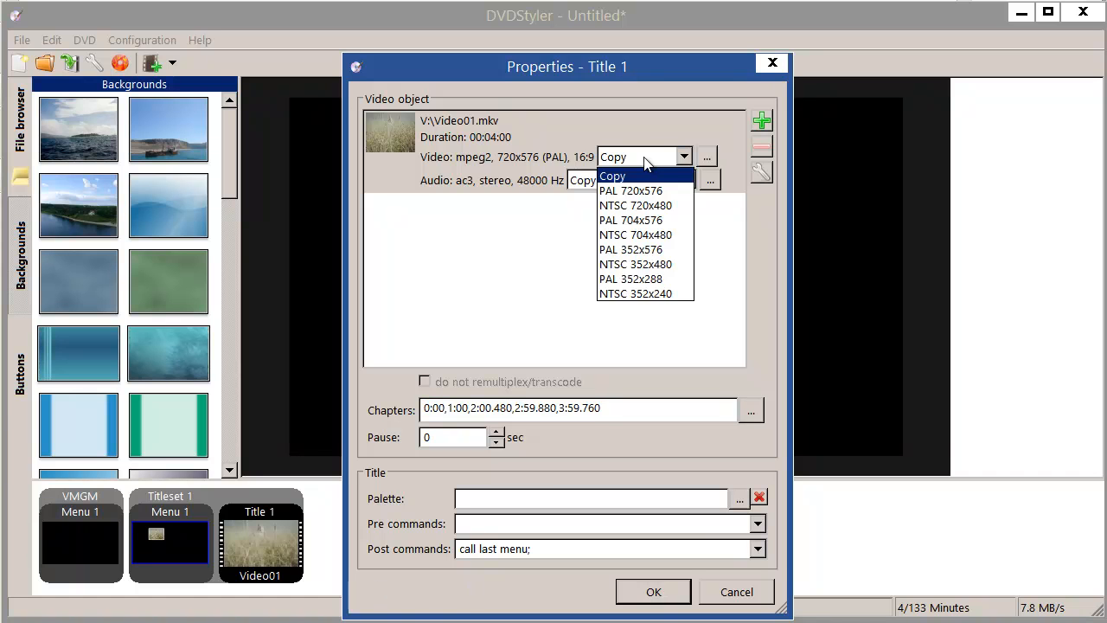
{"action": "left_click", "coordinate": [612, 176]}
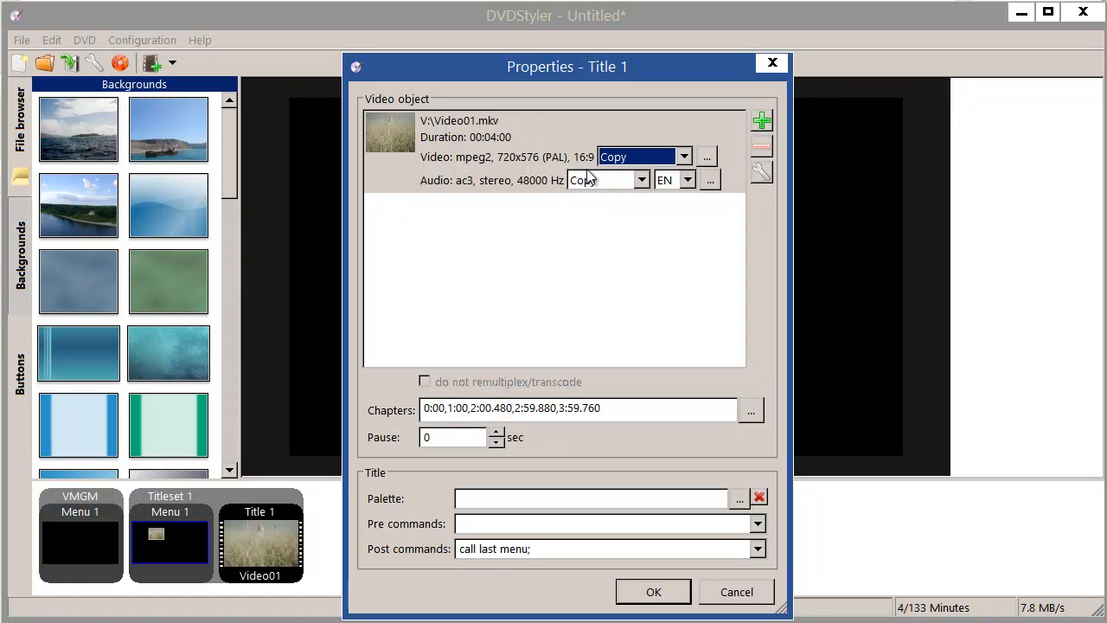
{"action": "mouse_move", "coordinate": [591, 177]}
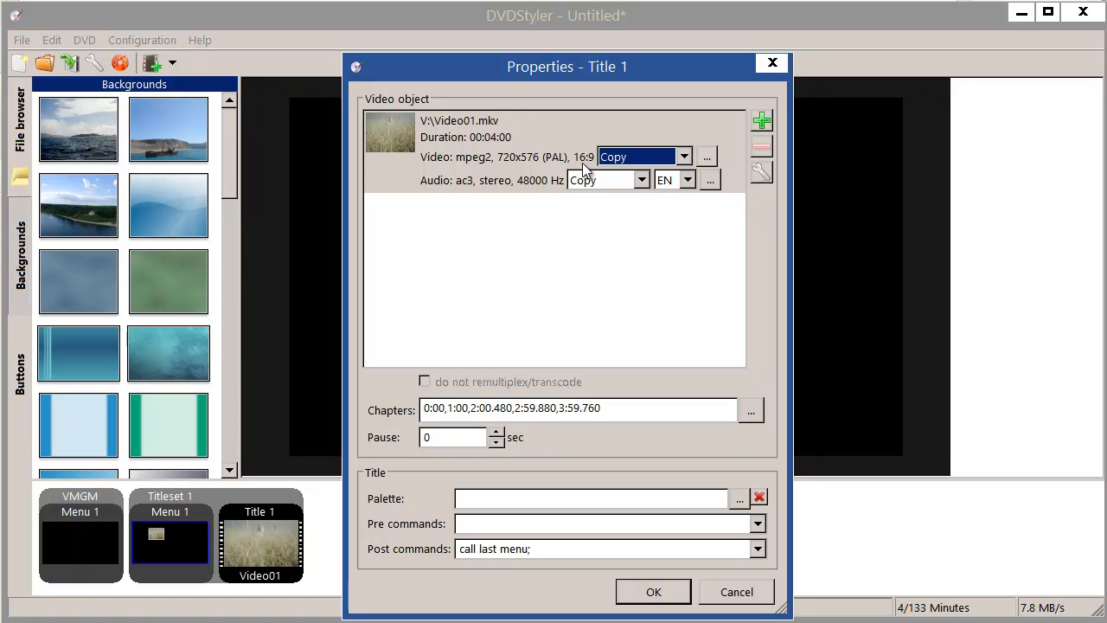
{"action": "mouse_move", "coordinate": [601, 173]}
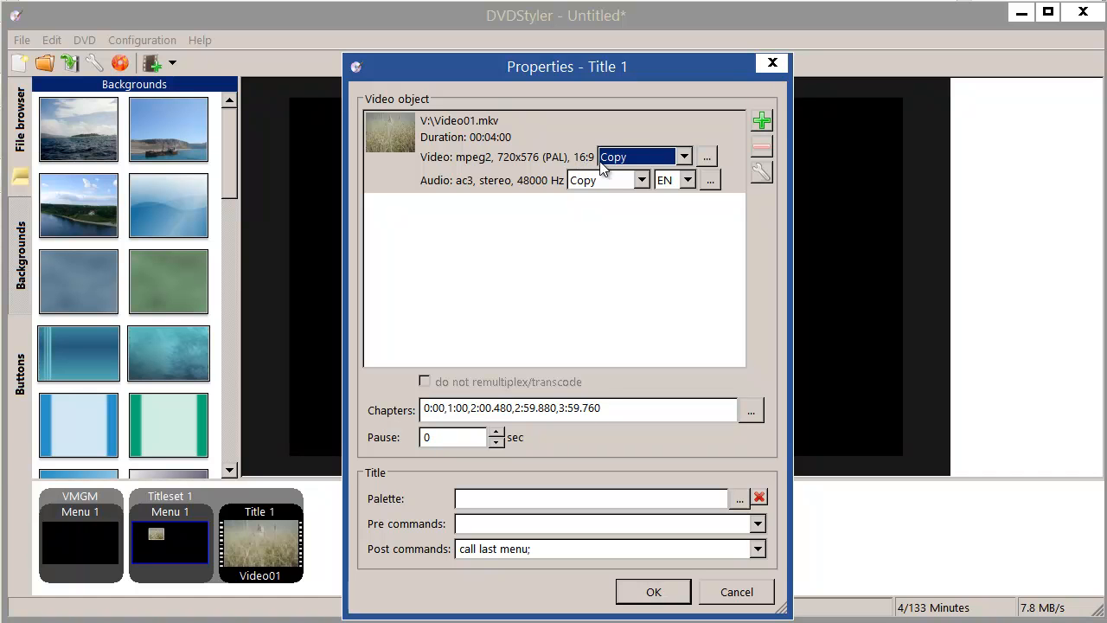
{"action": "left_click", "coordinate": [653, 592]}
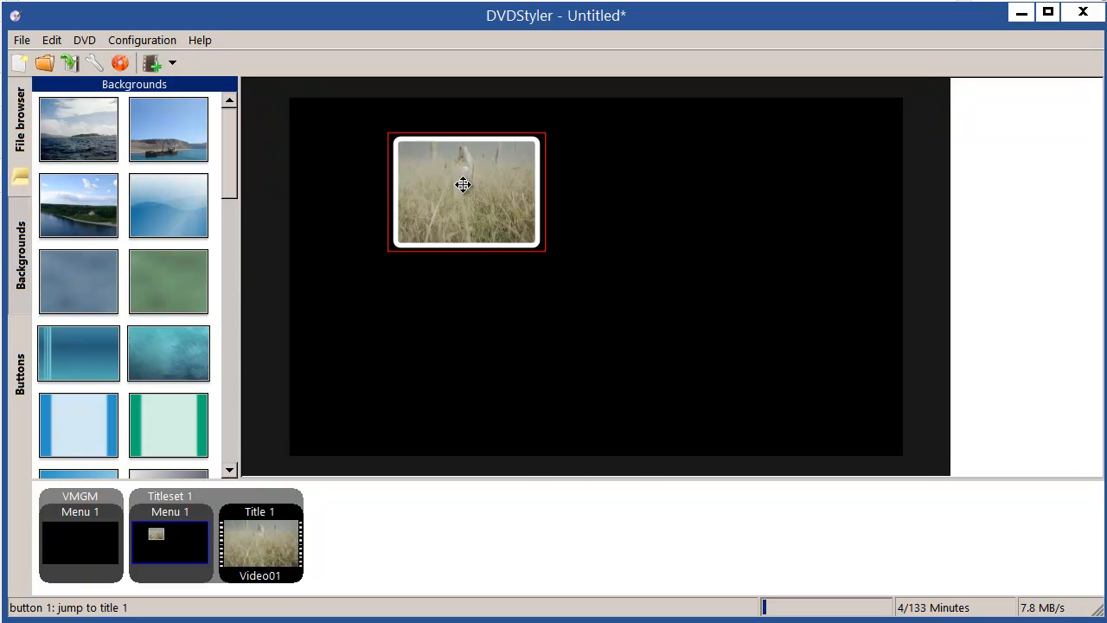
{"action": "double_click", "coordinate": [465, 191]}
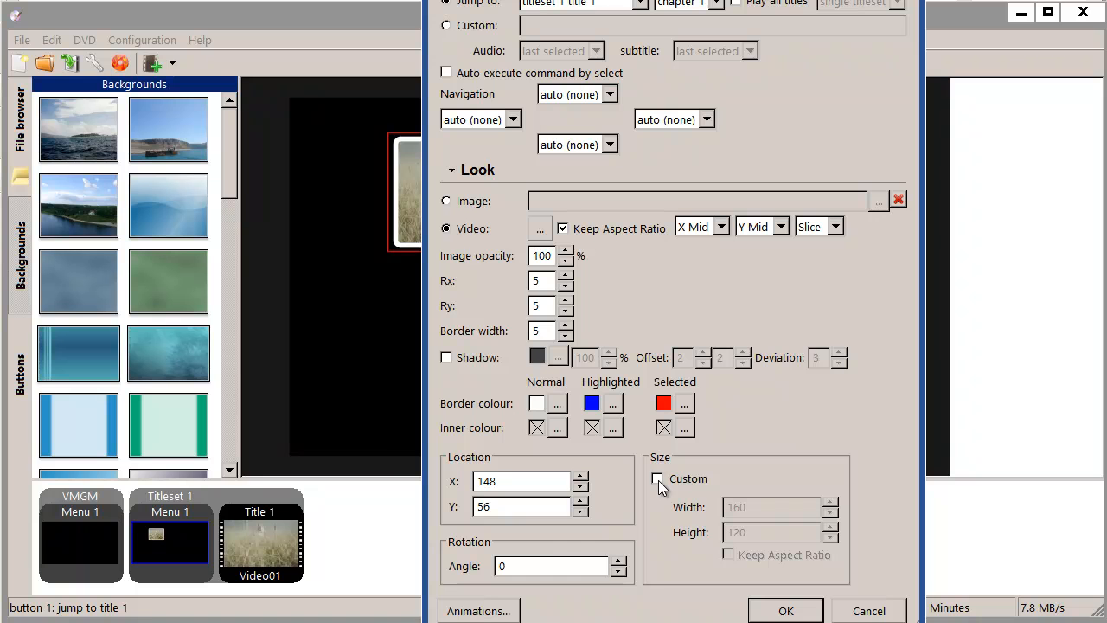
- Make the Video01 button 160×90, square-cornered, 3-pixel border, showing a 5-second clip from 12 s
{"action": "left_click", "coordinate": [657, 478]}
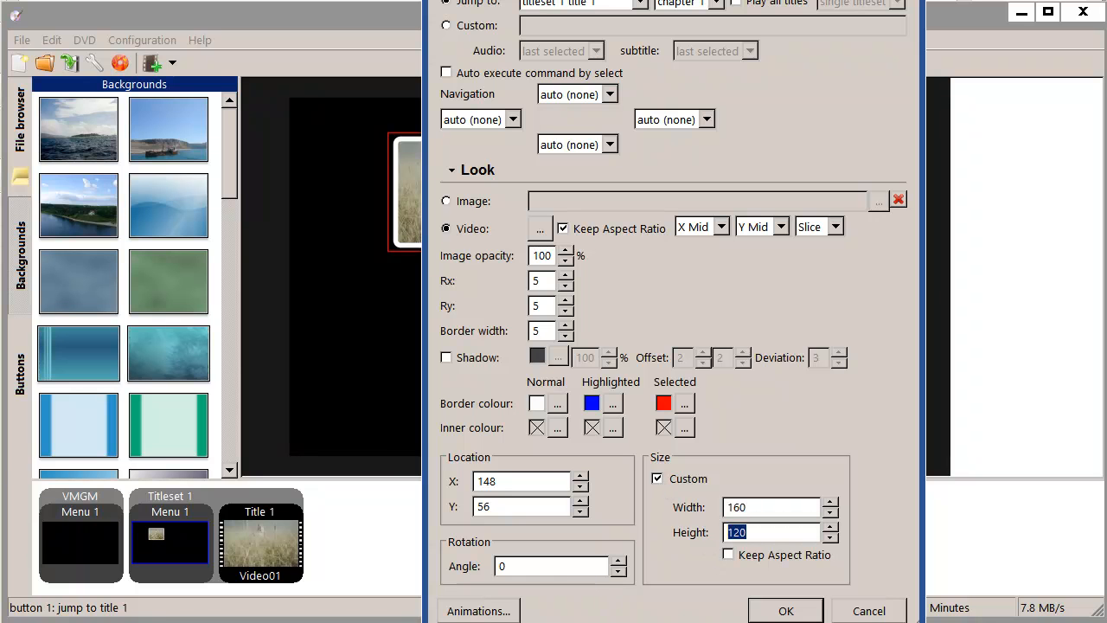
{"action": "type", "text": "909"}
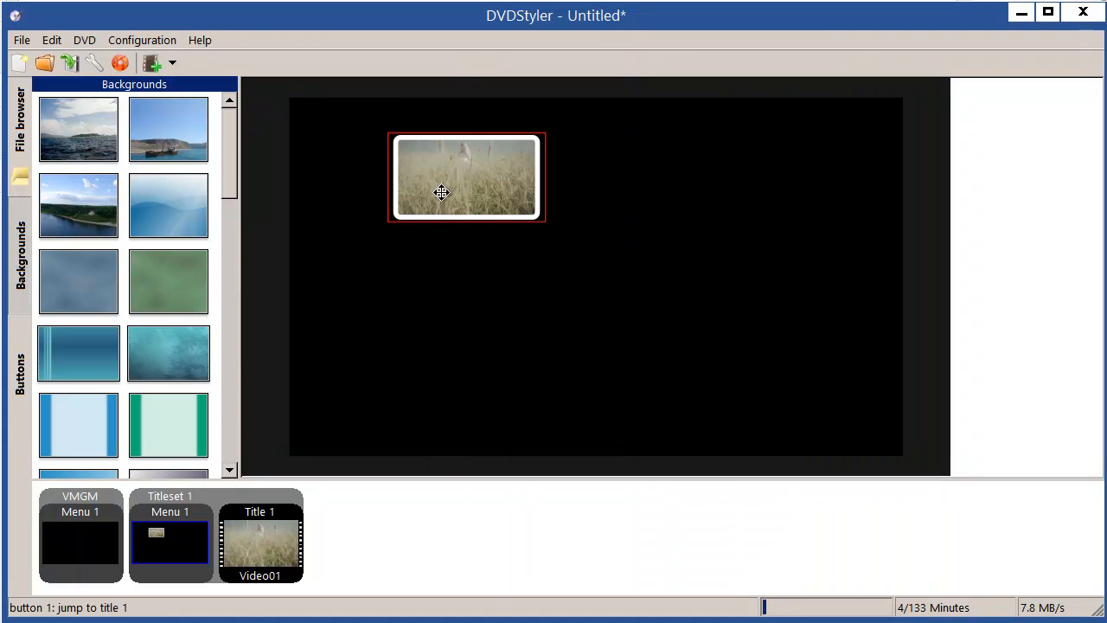
{"action": "double_click", "coordinate": [468, 178]}
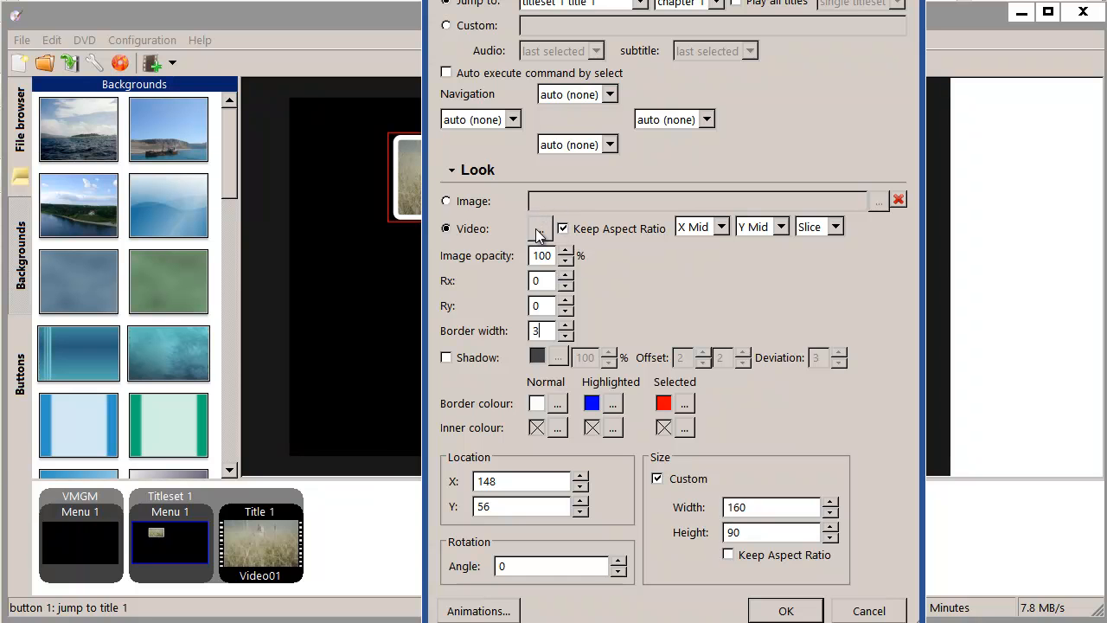
{"action": "left_click", "coordinate": [541, 229]}
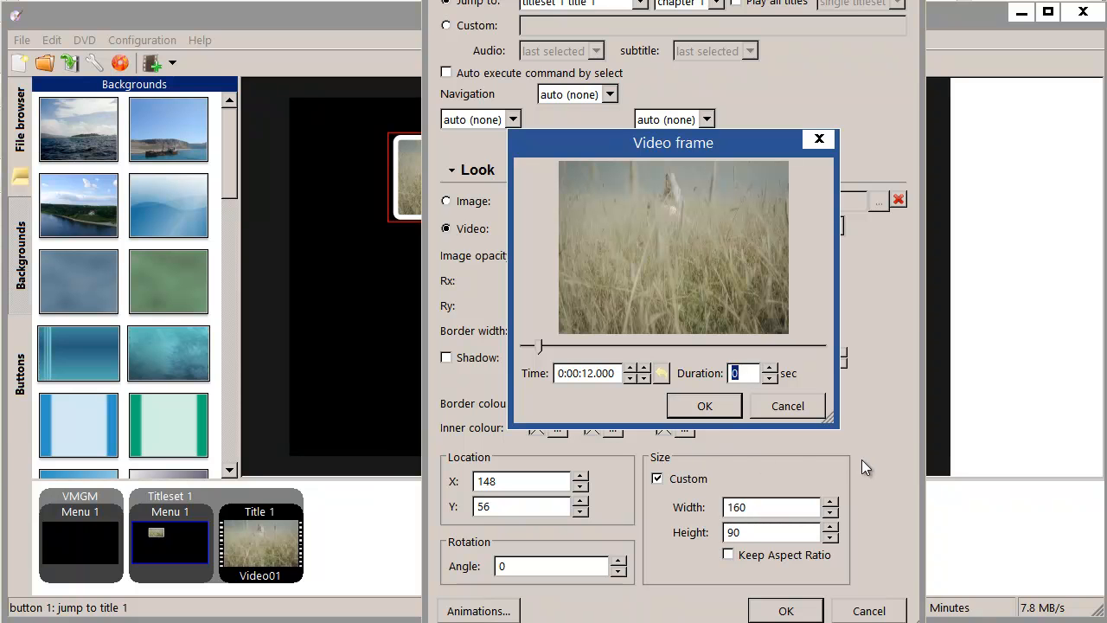
{"action": "left_click", "coordinate": [768, 378]}
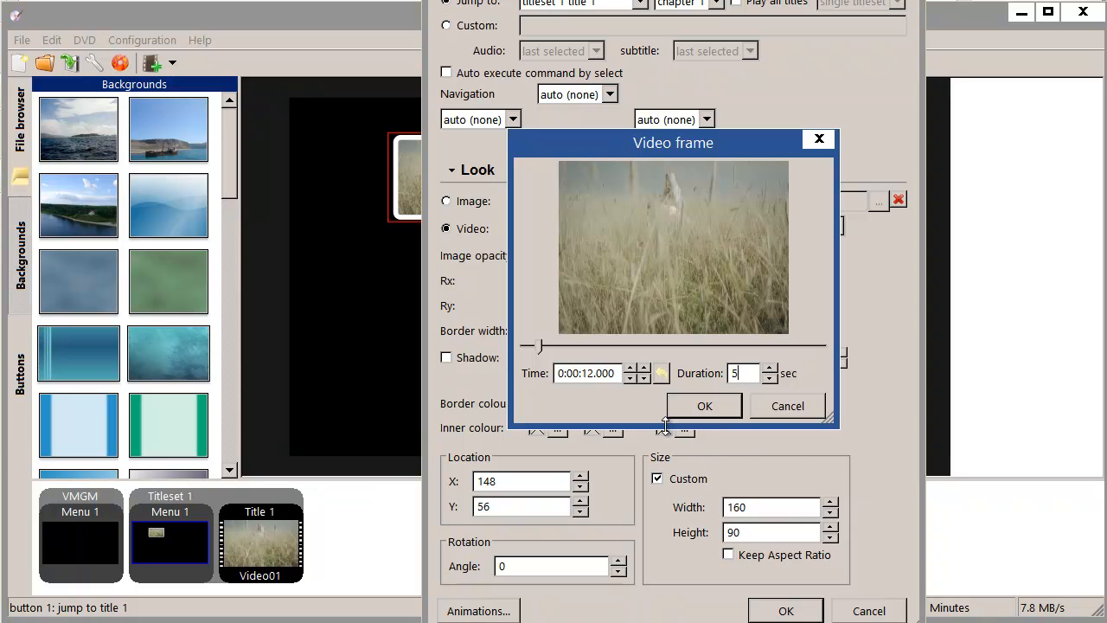
{"action": "left_click", "coordinate": [704, 405]}
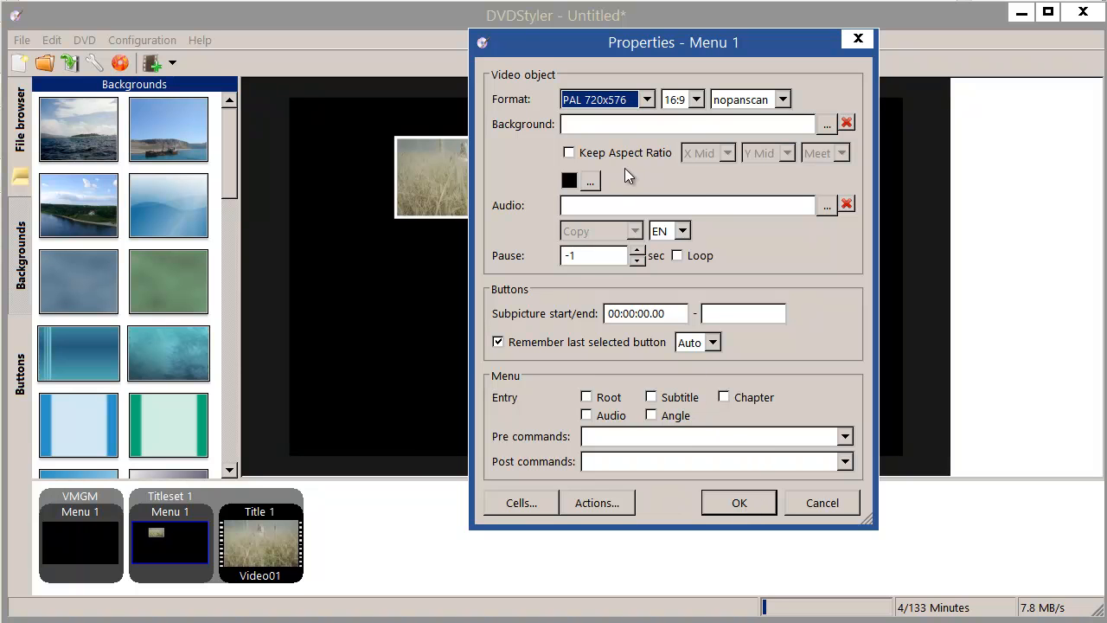
- Tick Loop in Menu 1's properties and confirm
{"action": "left_click", "coordinate": [678, 255]}
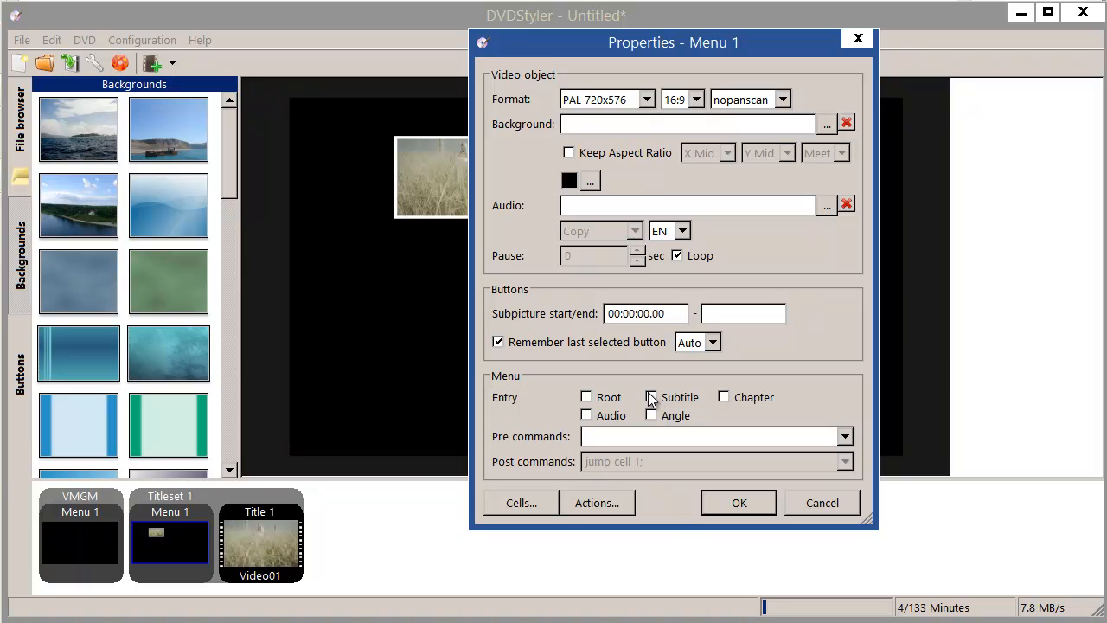
{"action": "mouse_move", "coordinate": [569, 401]}
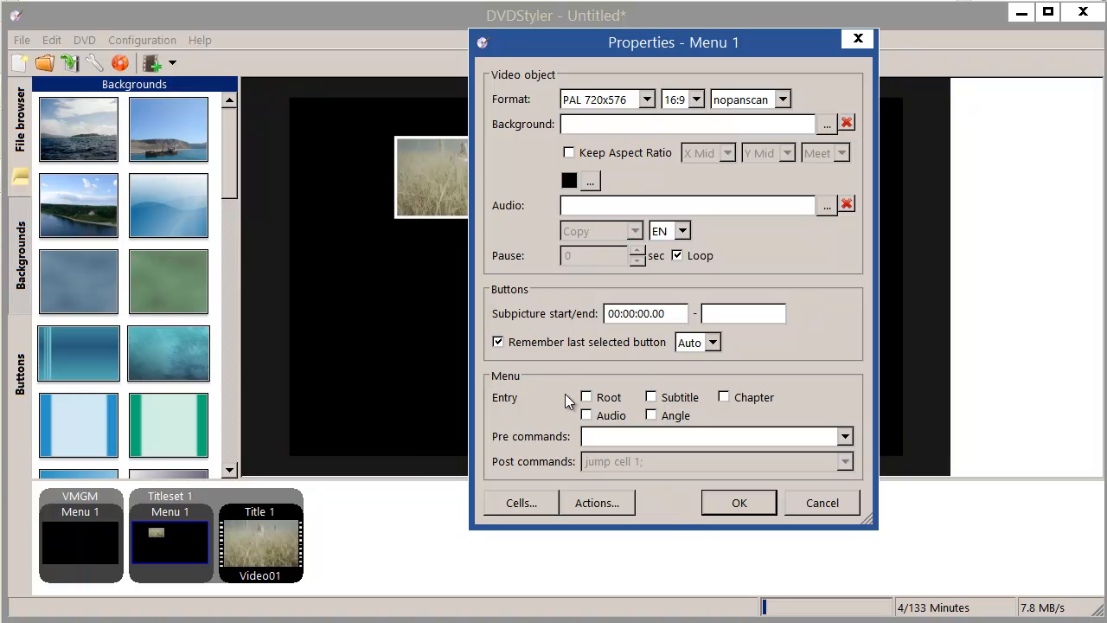
{"action": "mouse_move", "coordinate": [572, 351]}
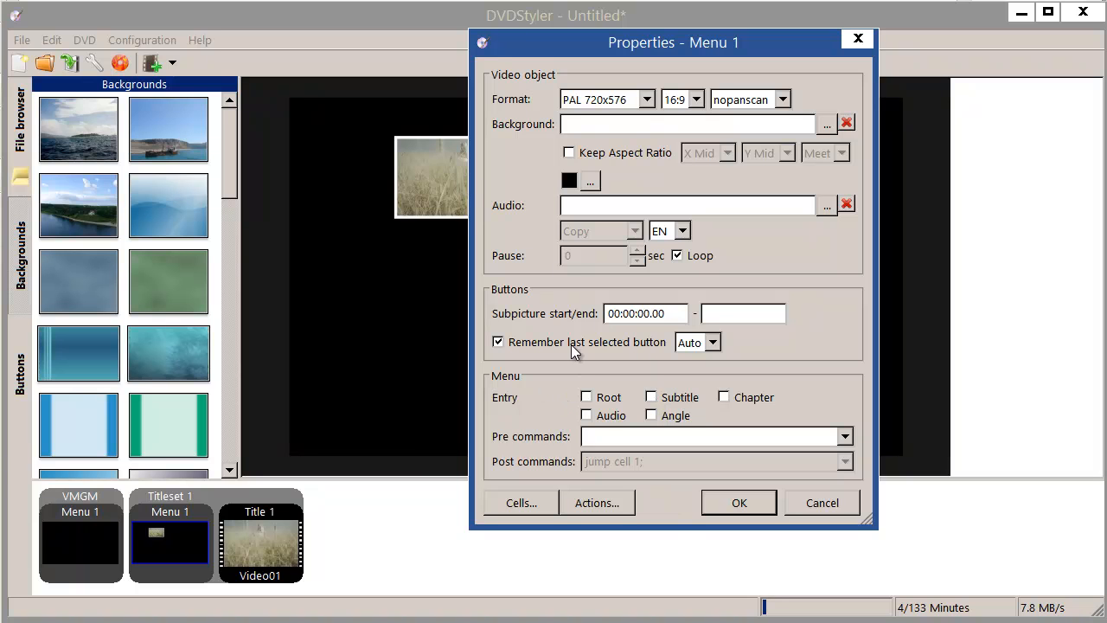
{"action": "mouse_move", "coordinate": [683, 424]}
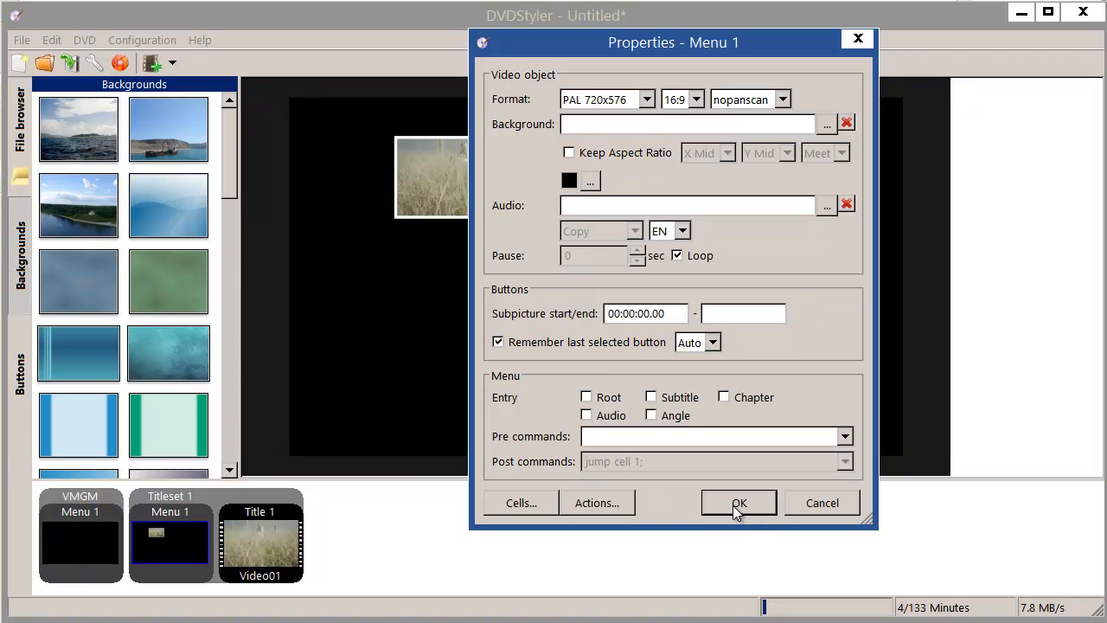
{"action": "left_click", "coordinate": [740, 503]}
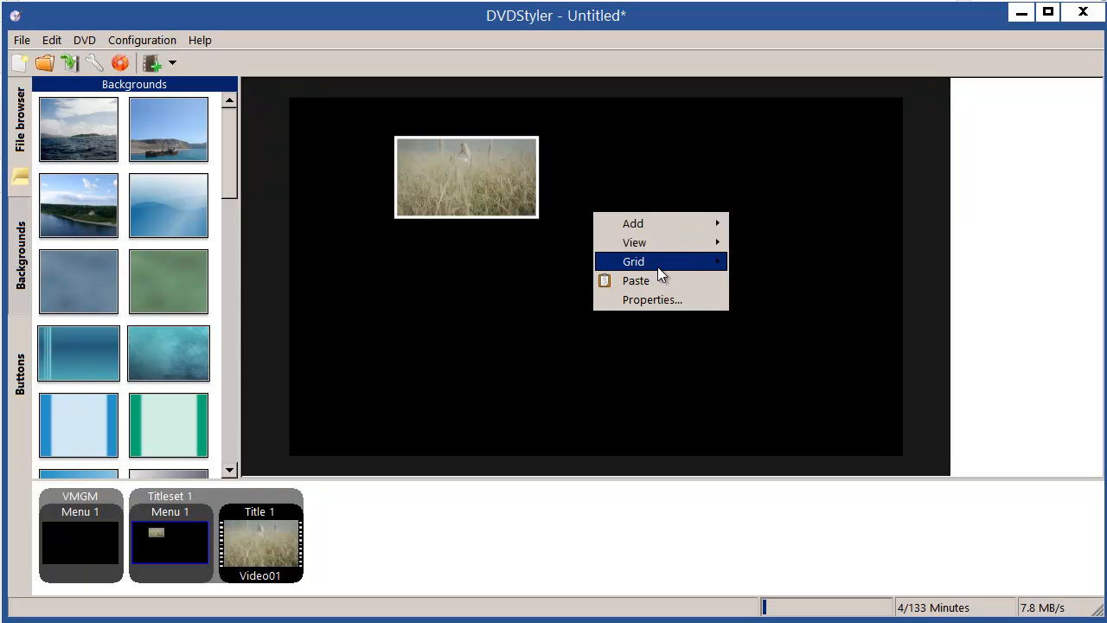
- Enable the grid and copy-paste the Video01 button into a row of three along the top
{"action": "left_click", "coordinate": [633, 262]}
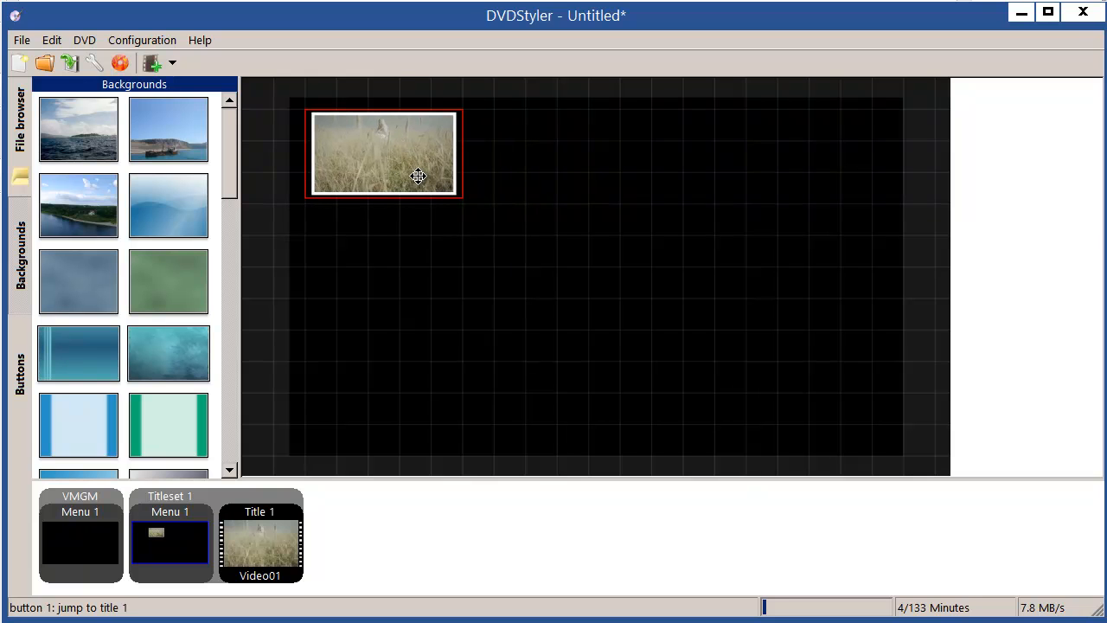
{"action": "mouse_move", "coordinate": [398, 153]}
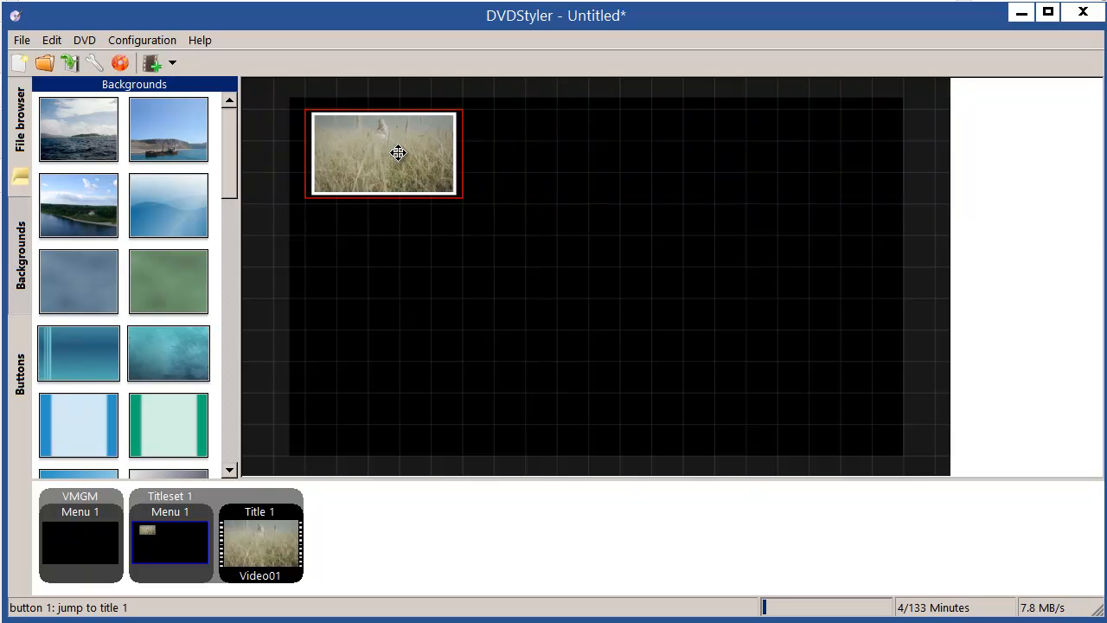
{"action": "right_click", "coordinate": [398, 153]}
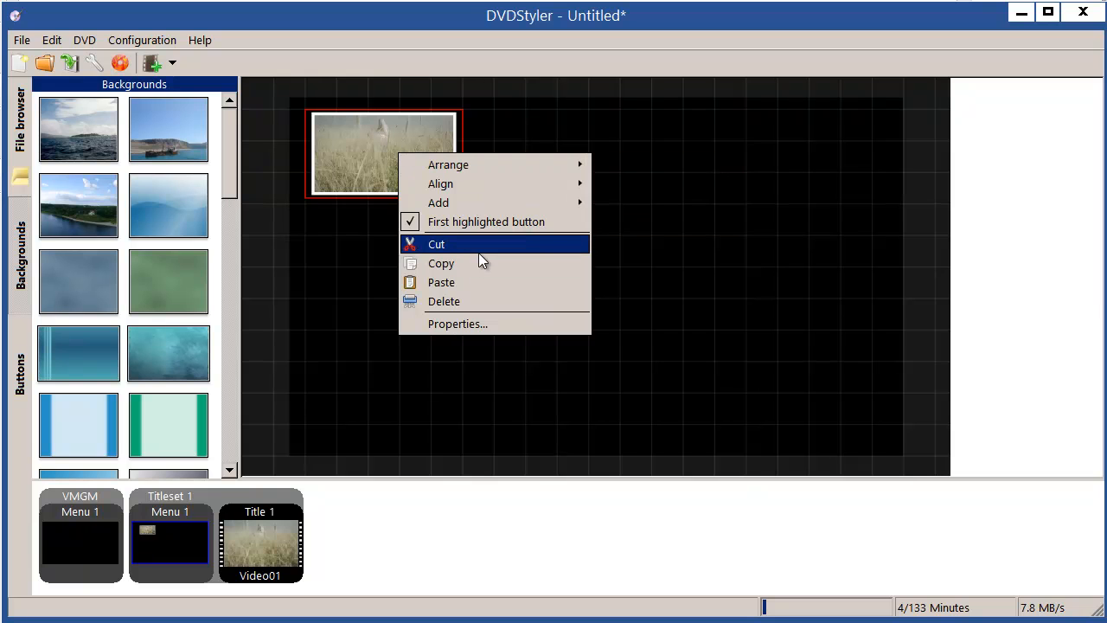
{"action": "left_click", "coordinate": [519, 136]}
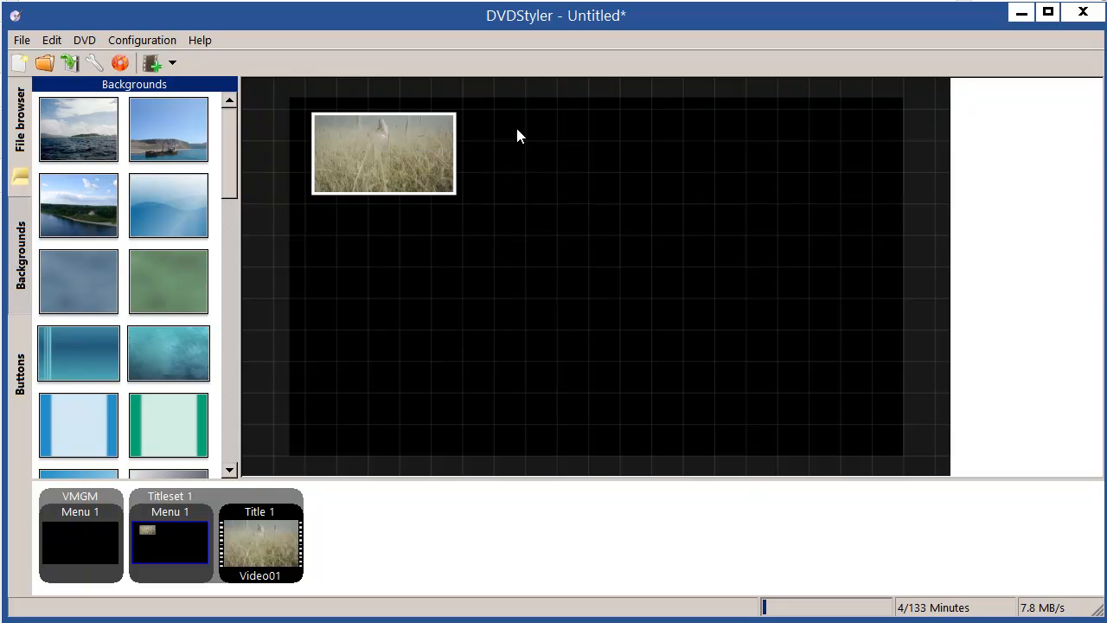
{"action": "mouse_move", "coordinate": [604, 205]}
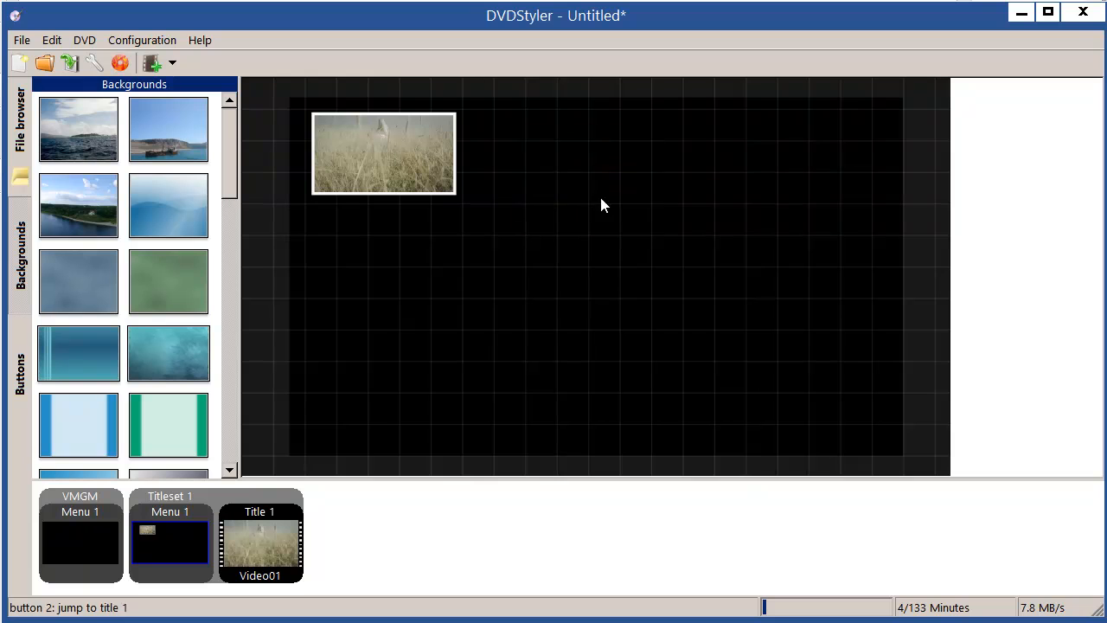
{"action": "right_click", "coordinate": [594, 171]}
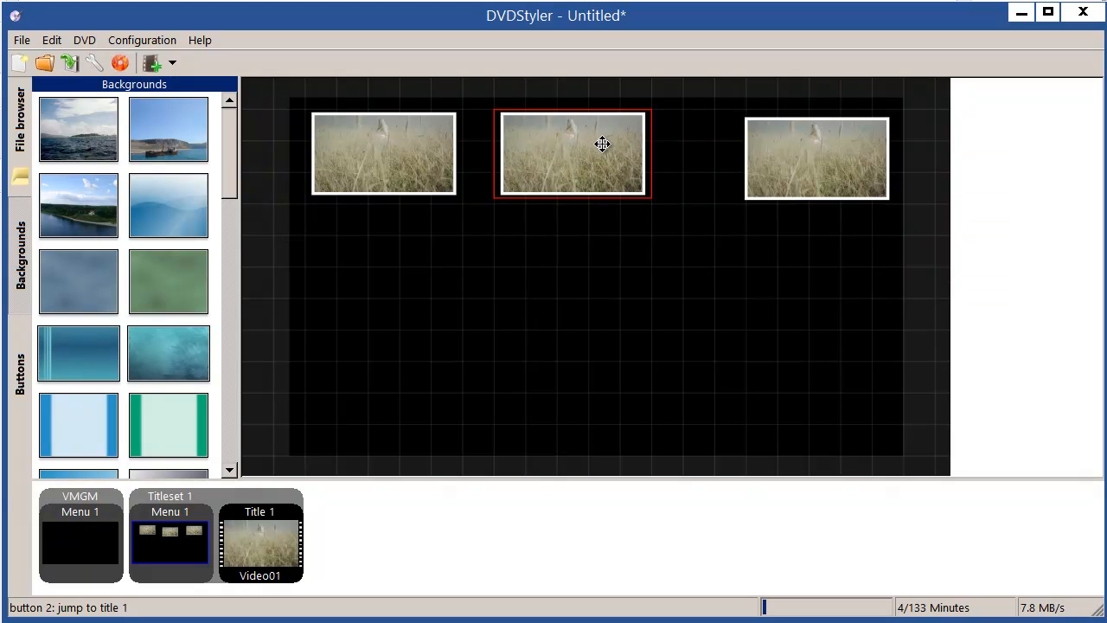
{"action": "left_click", "coordinate": [769, 143]}
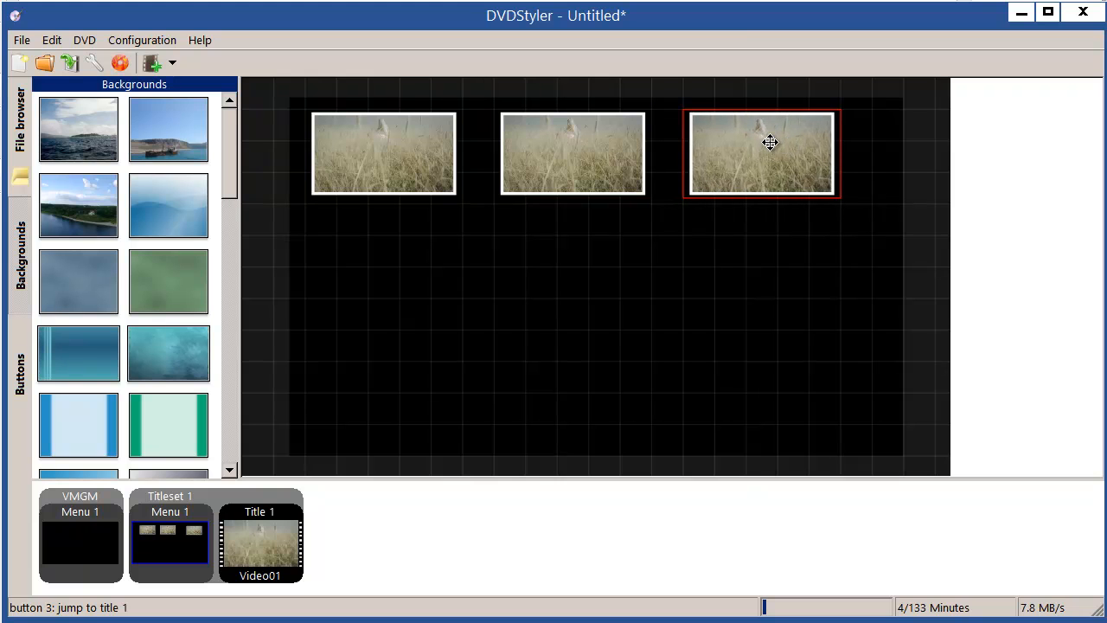
{"action": "left_click", "coordinate": [570, 153]}
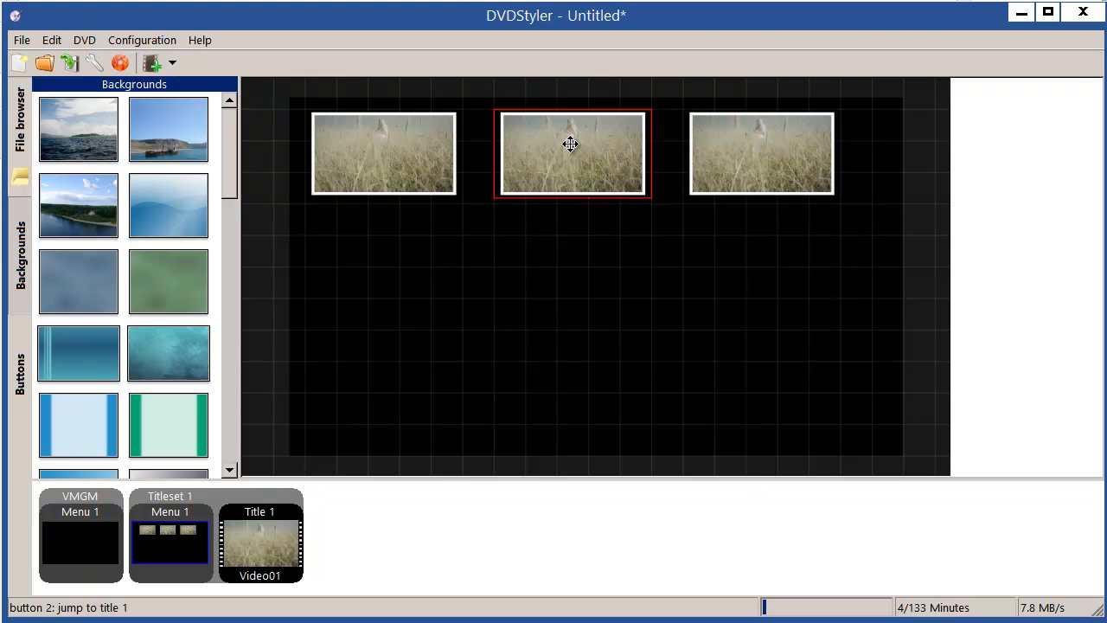
- Point the middle button at chapter 2 and the third button at chapter 3 of title 1
{"action": "double_click", "coordinate": [571, 153]}
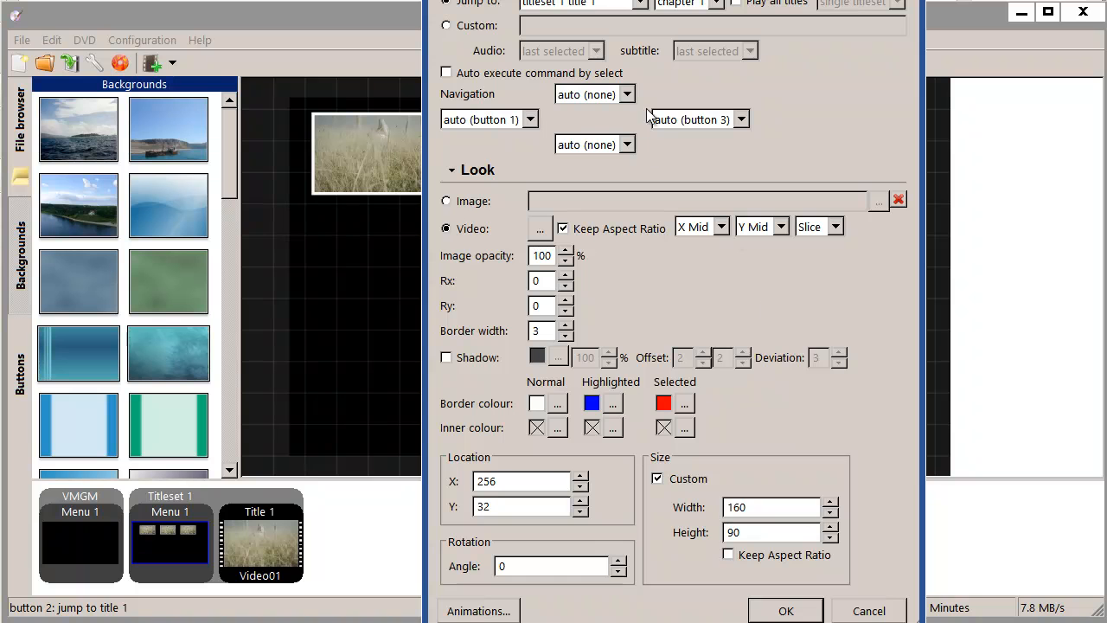
{"action": "left_click", "coordinate": [687, 5]}
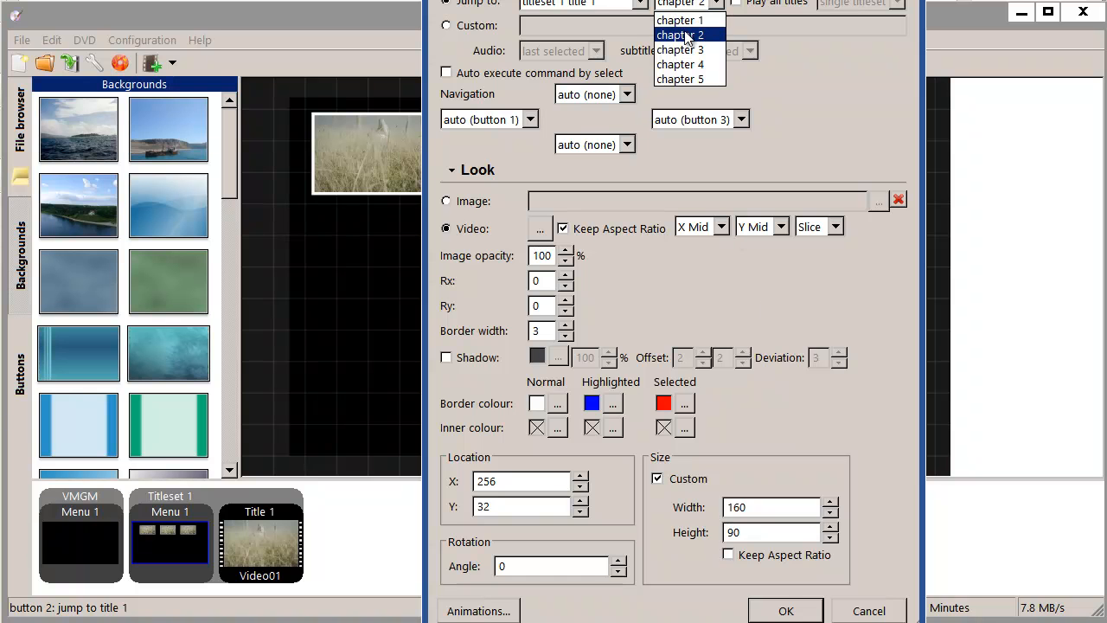
{"action": "left_click", "coordinate": [680, 35]}
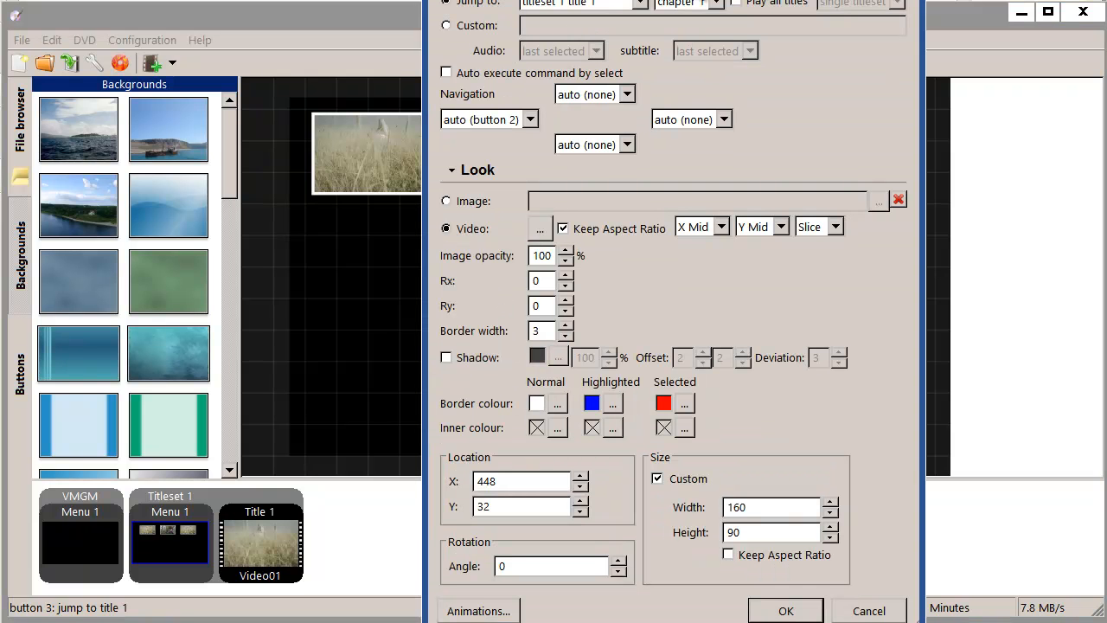
{"action": "left_click", "coordinate": [716, 3]}
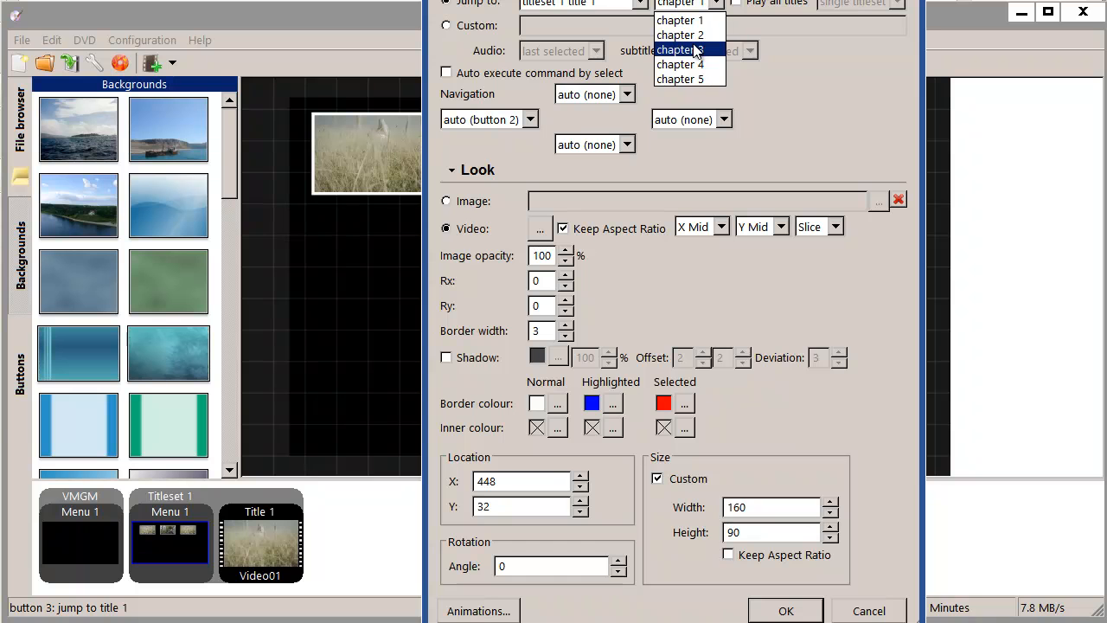
{"action": "left_click", "coordinate": [682, 49]}
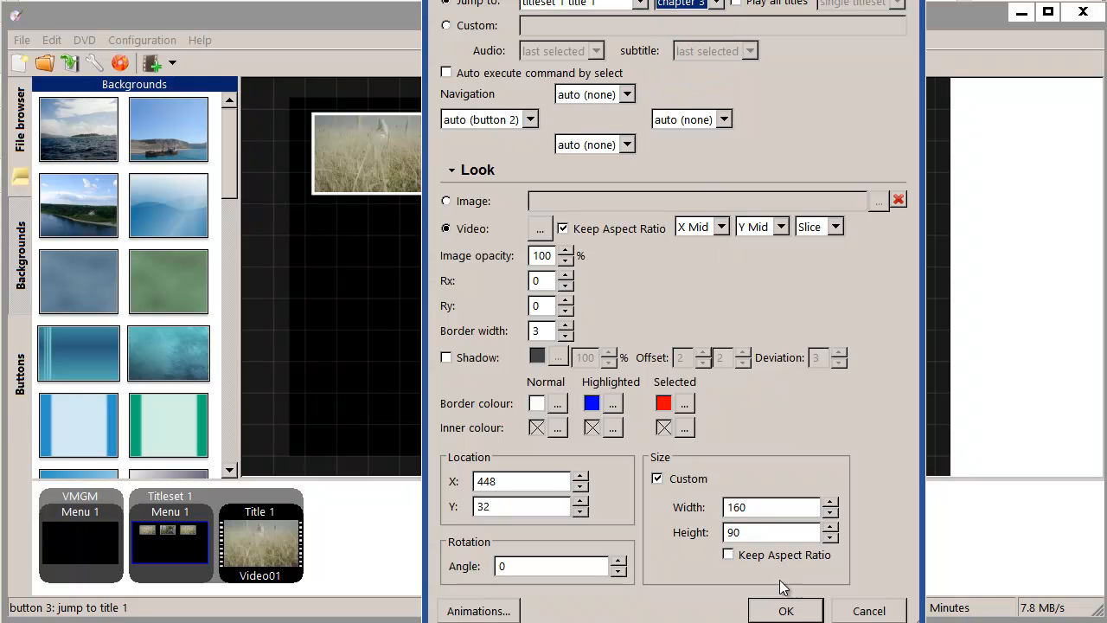
{"action": "left_click", "coordinate": [785, 610]}
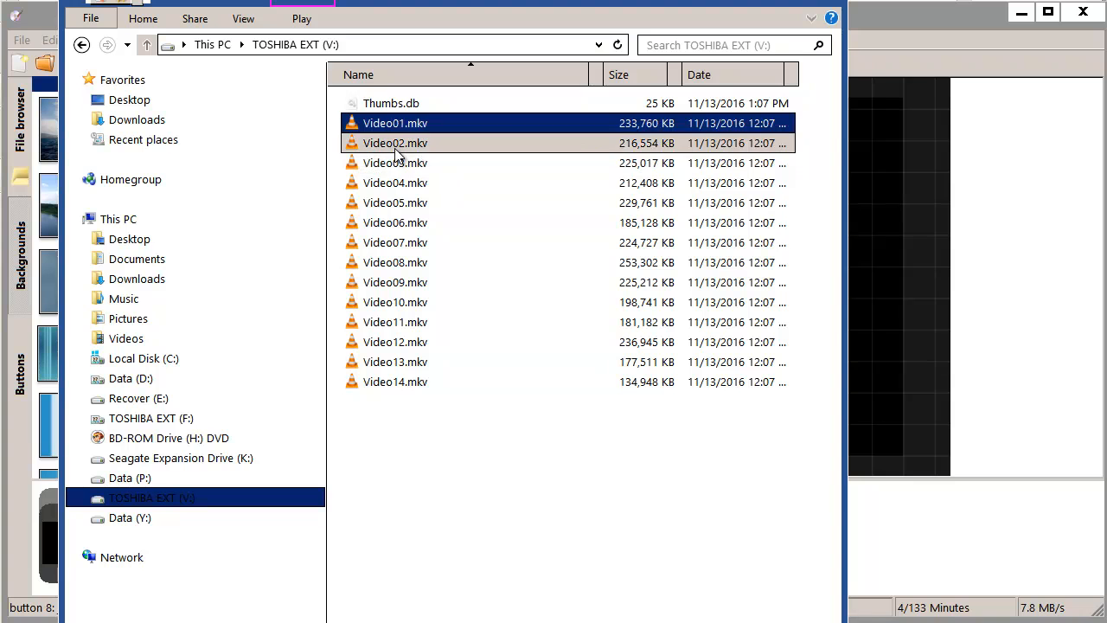
- Select Video02.mkv and Video03.mkv in File Explorer
{"action": "left_click", "coordinate": [395, 142]}
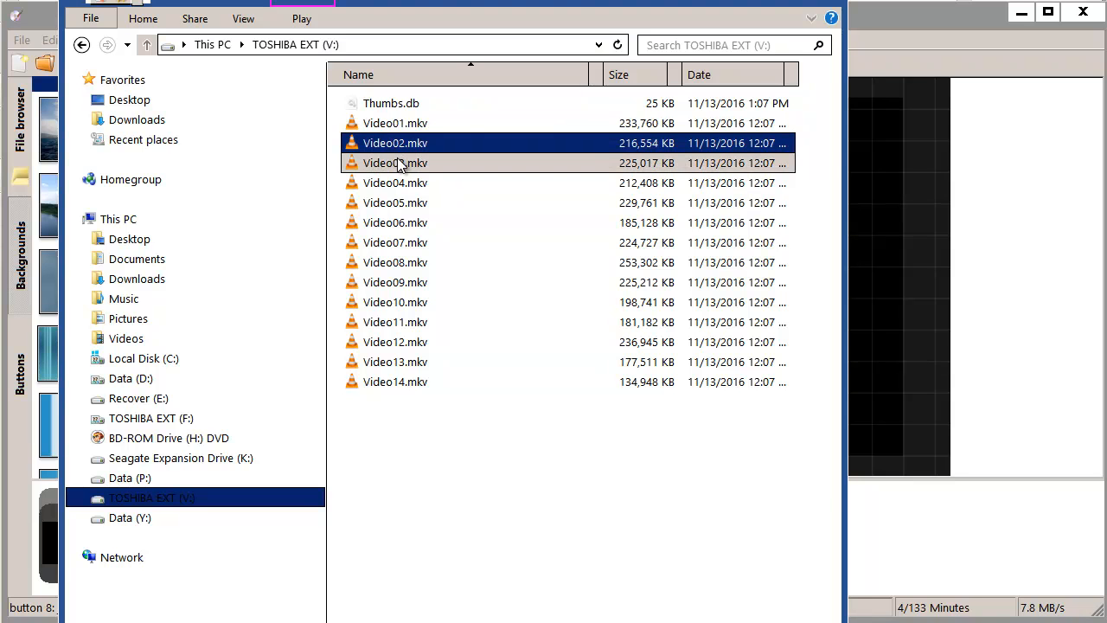
{"action": "left_click", "coordinate": [395, 163]}
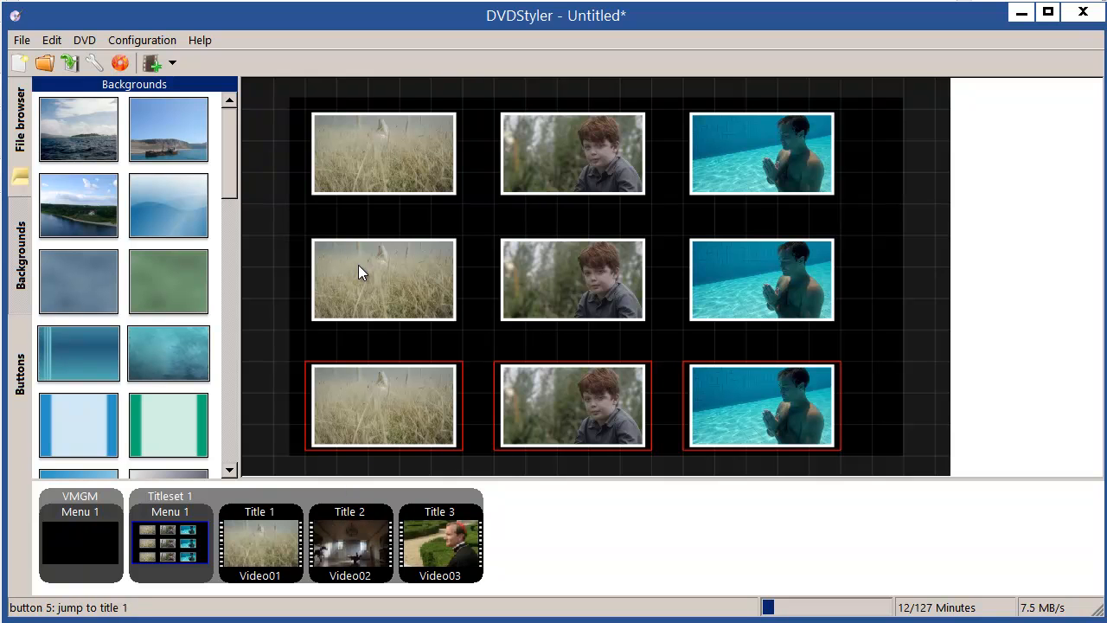
- Relink the middle-row buttons to title 2
{"action": "left_click", "coordinate": [383, 278]}
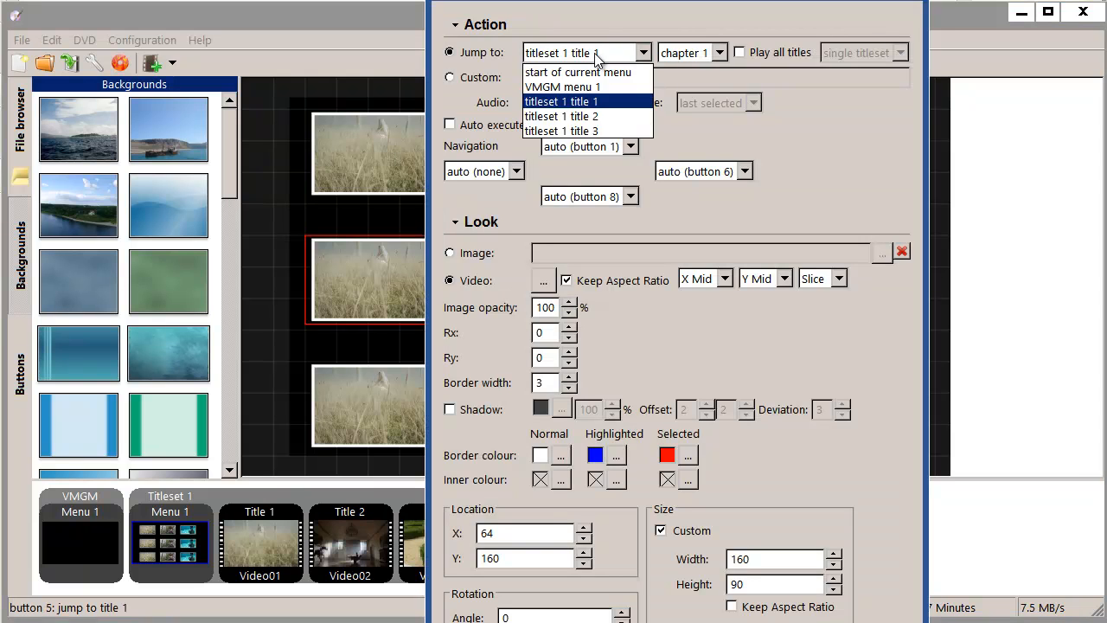
{"action": "left_click", "coordinate": [561, 116]}
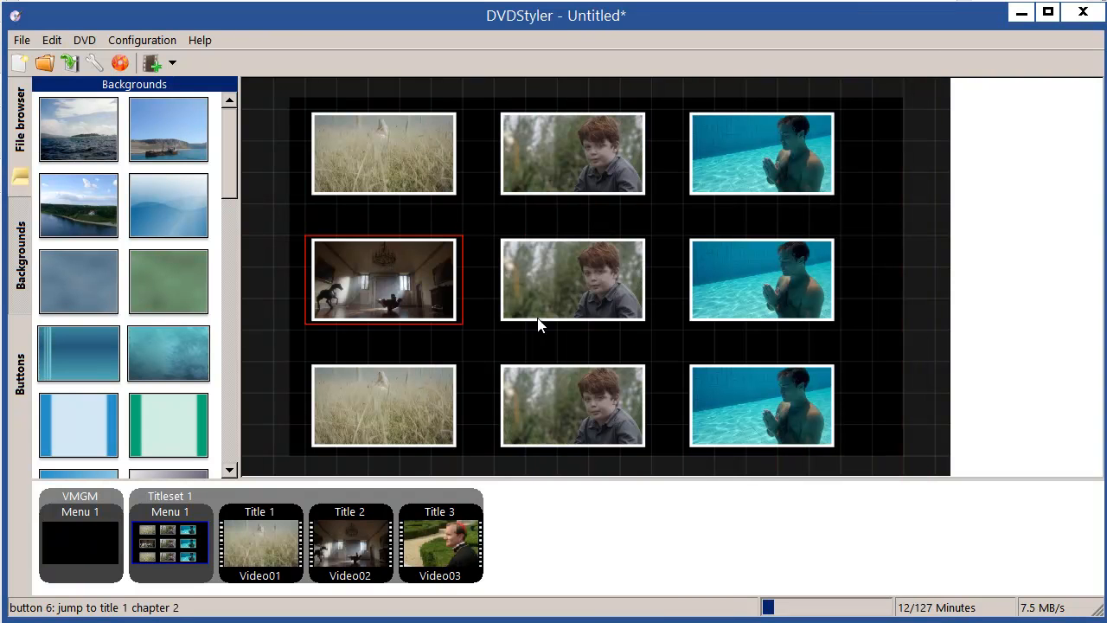
{"action": "double_click", "coordinate": [384, 279]}
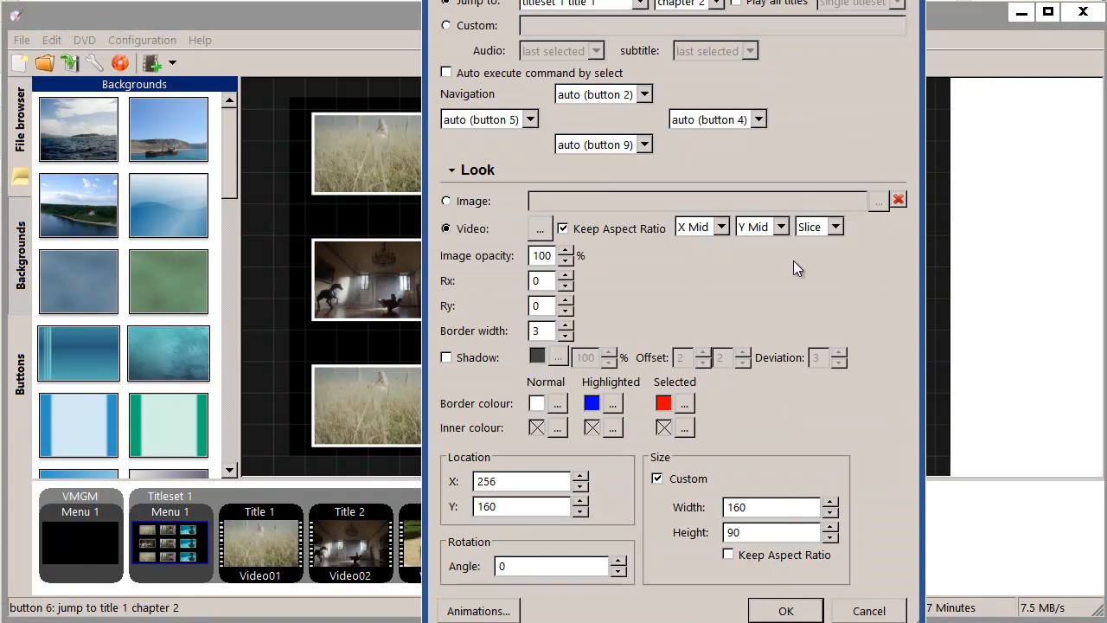
{"action": "left_click", "coordinate": [640, 4]}
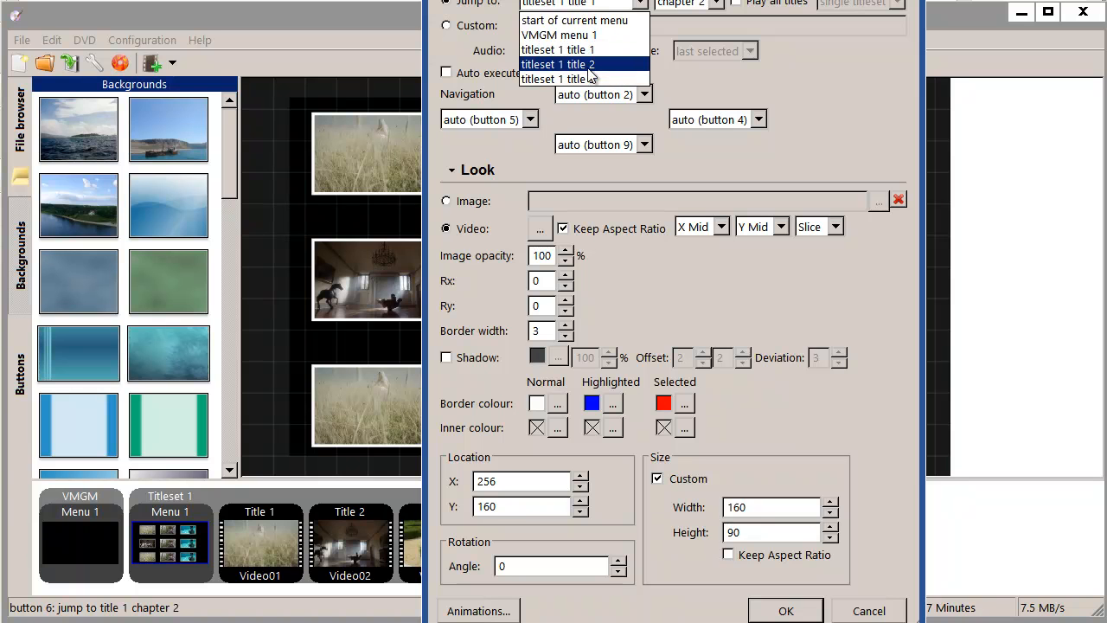
{"action": "left_click", "coordinate": [558, 64]}
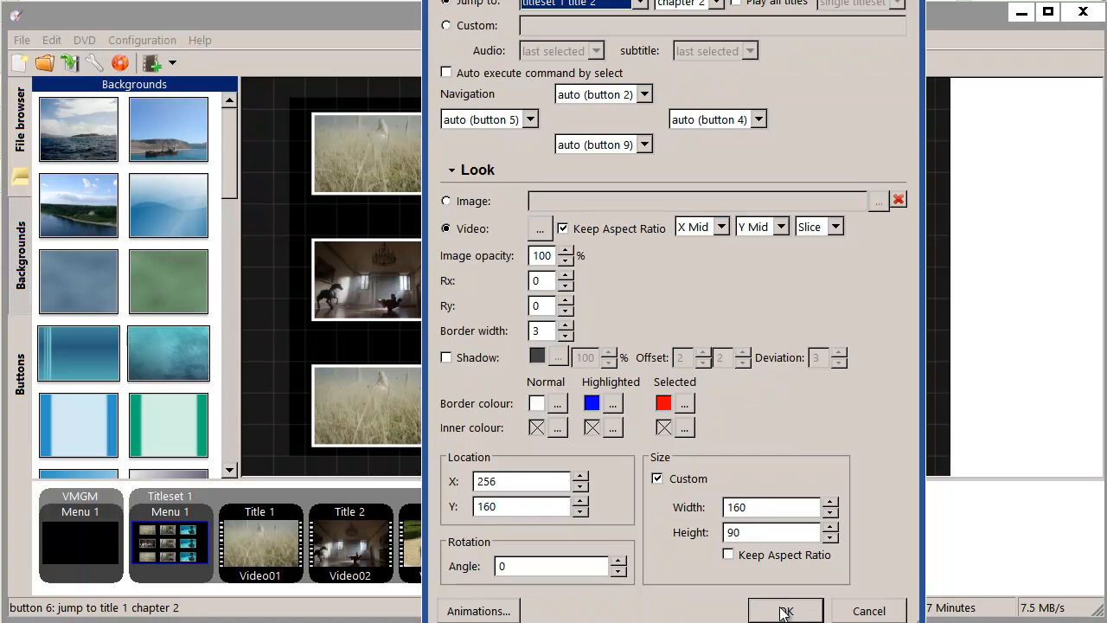
{"action": "left_click", "coordinate": [784, 610]}
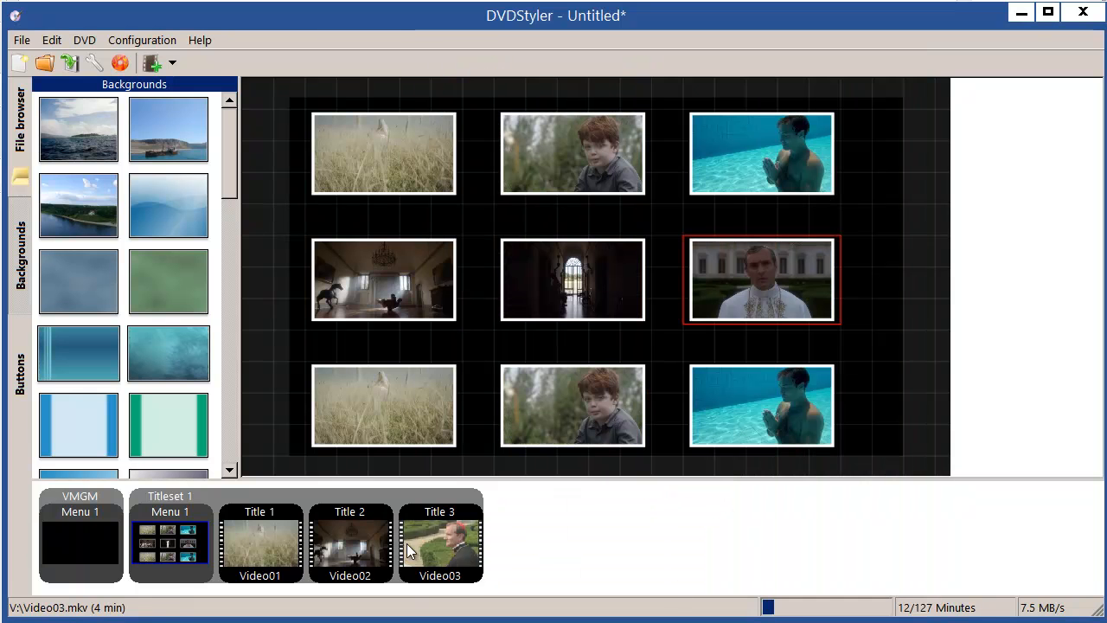
- Relink the three bottom-row buttons to title 3
{"action": "double_click", "coordinate": [761, 278]}
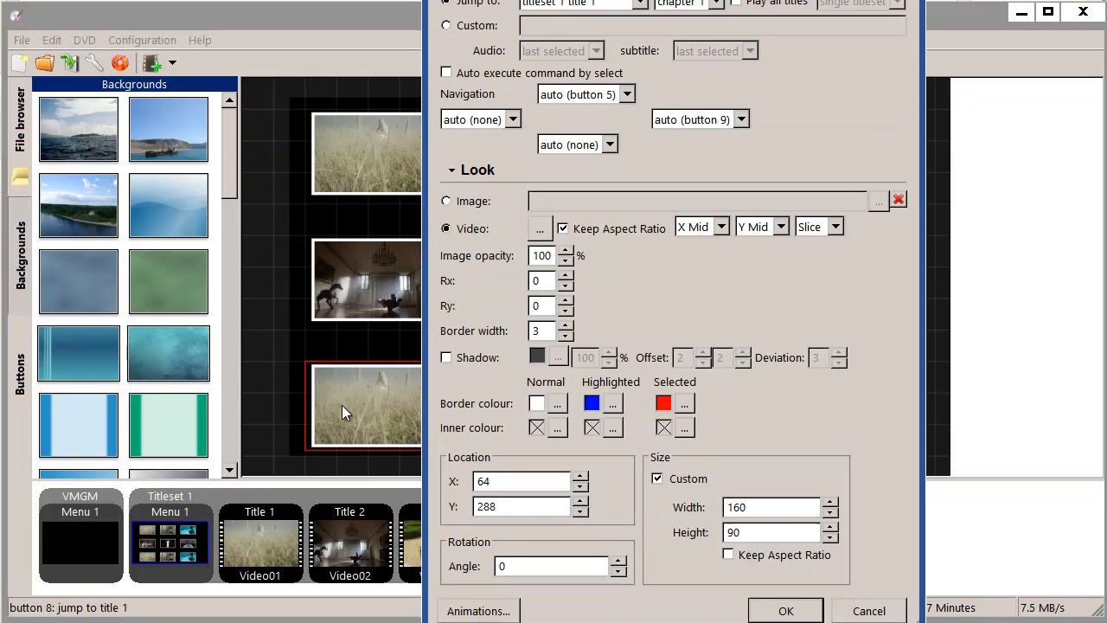
{"action": "mouse_move", "coordinate": [626, 9]}
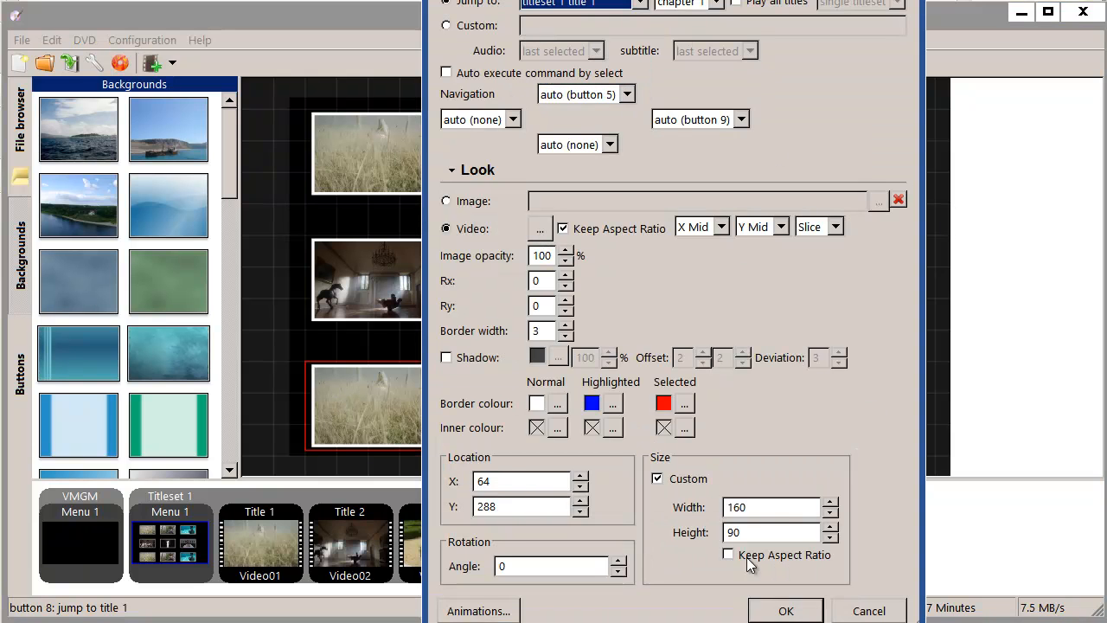
{"action": "left_click", "coordinate": [785, 609]}
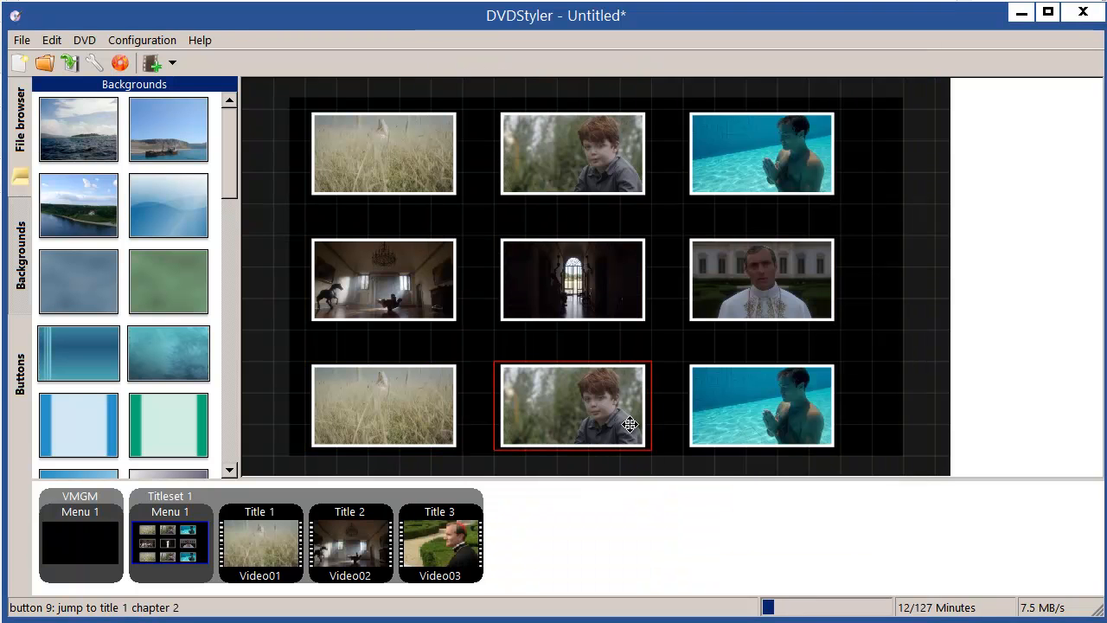
{"action": "double_click", "coordinate": [573, 406]}
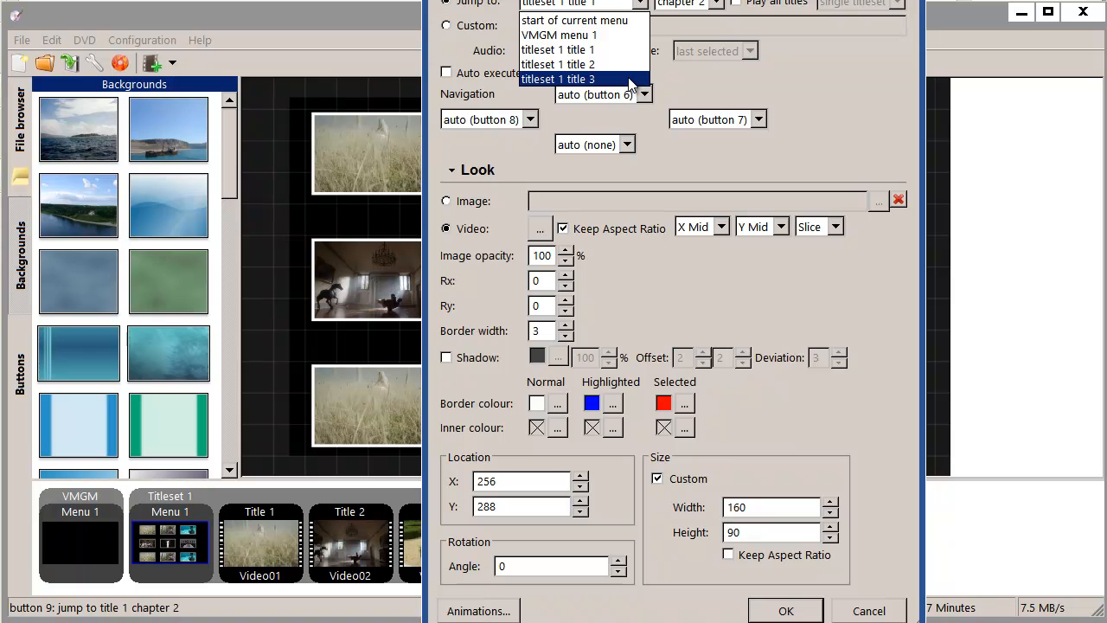
{"action": "left_click", "coordinate": [559, 79]}
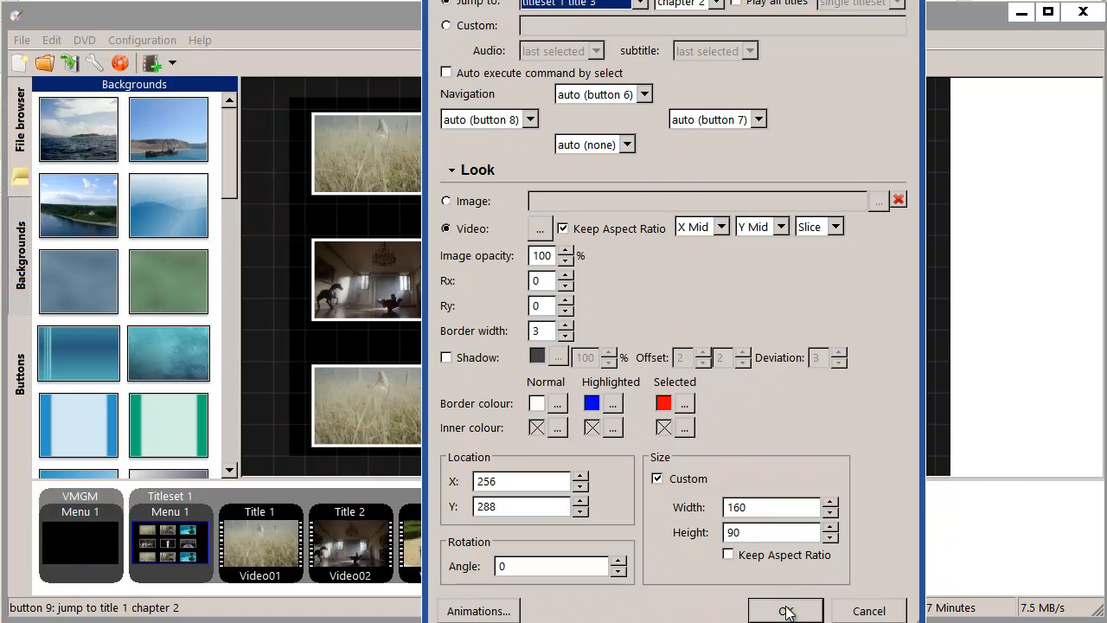
{"action": "left_click", "coordinate": [785, 611]}
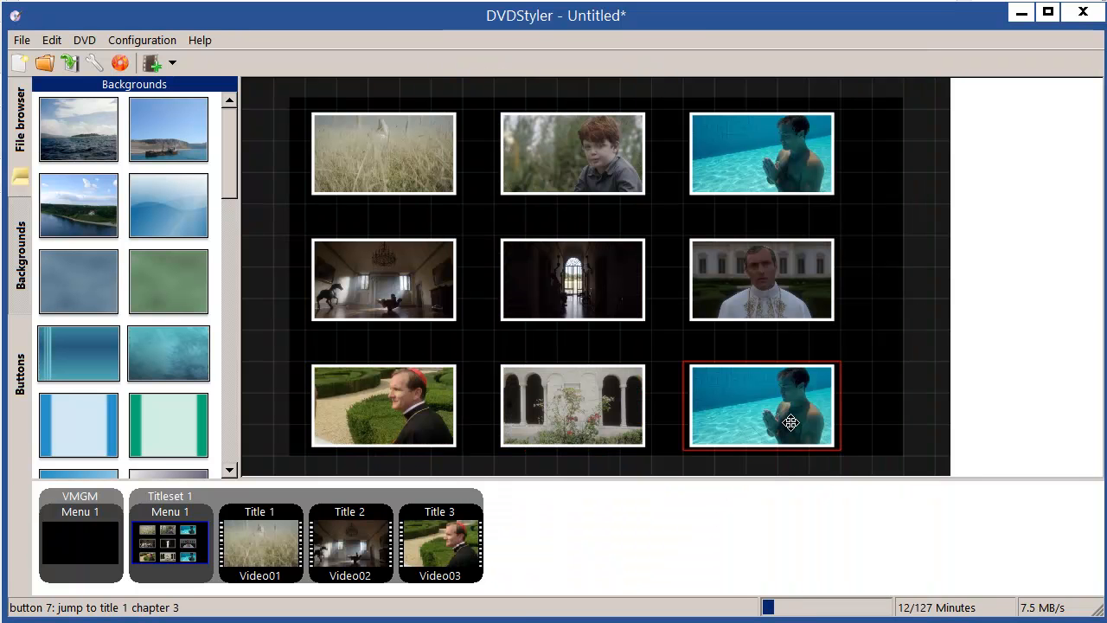
{"action": "double_click", "coordinate": [760, 405]}
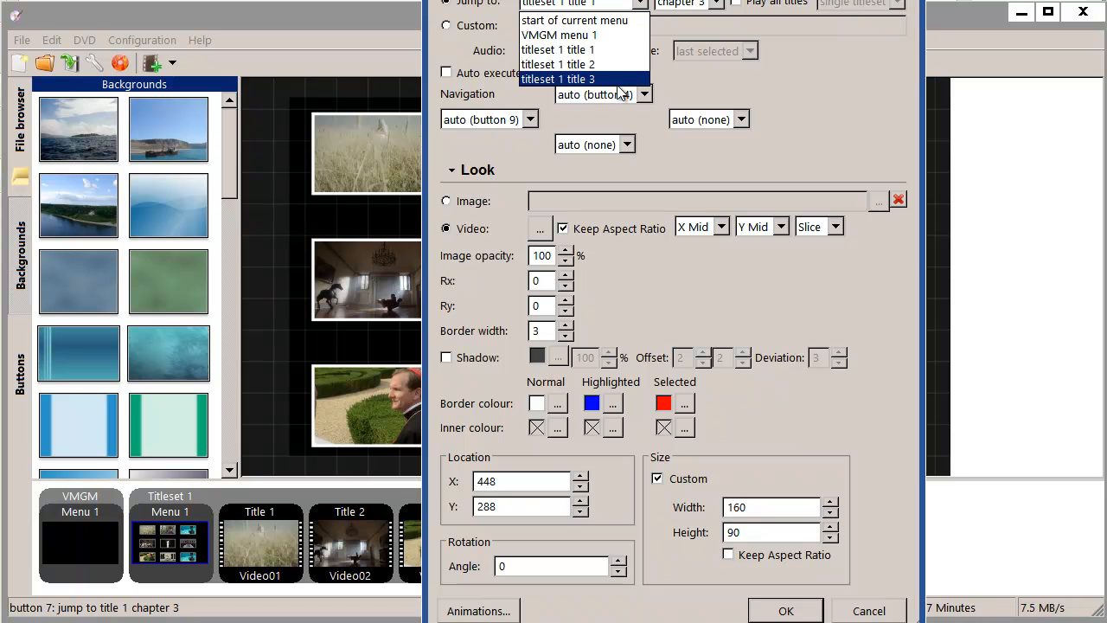
{"action": "left_click", "coordinate": [558, 79]}
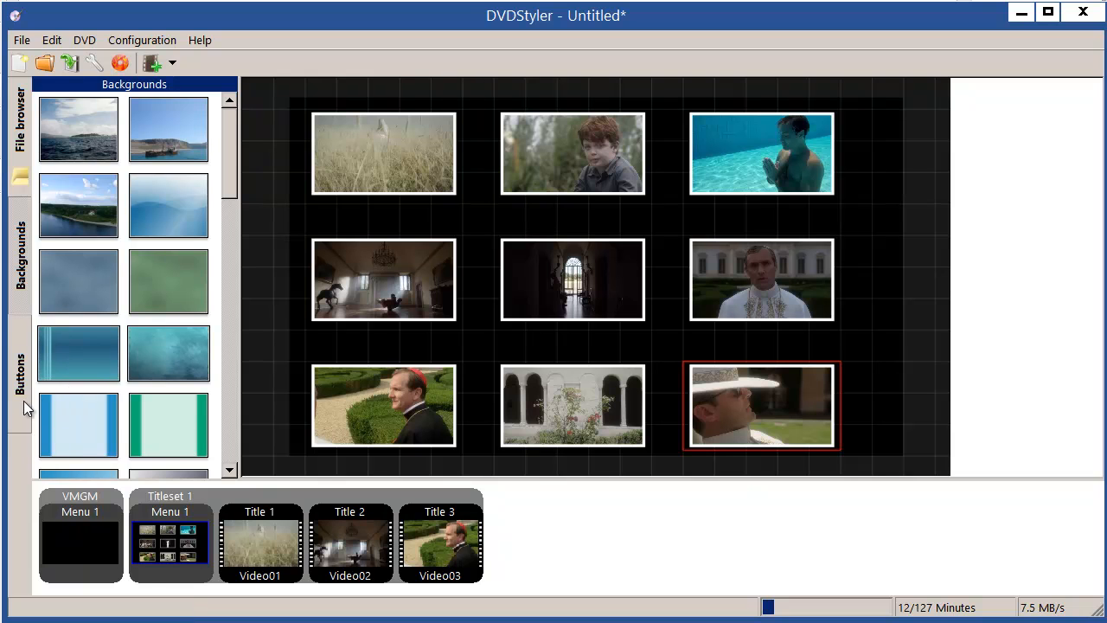
- Add a house-icon home button to the titleset menu that jumps to VMGM menu 1
{"action": "left_click", "coordinate": [19, 372]}
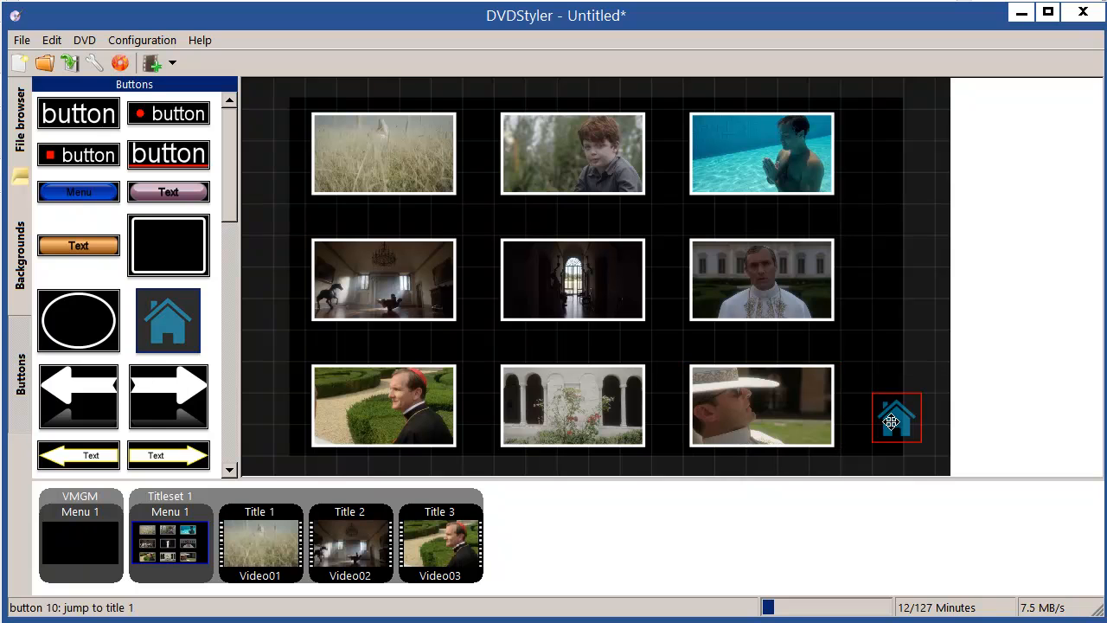
{"action": "double_click", "coordinate": [896, 418]}
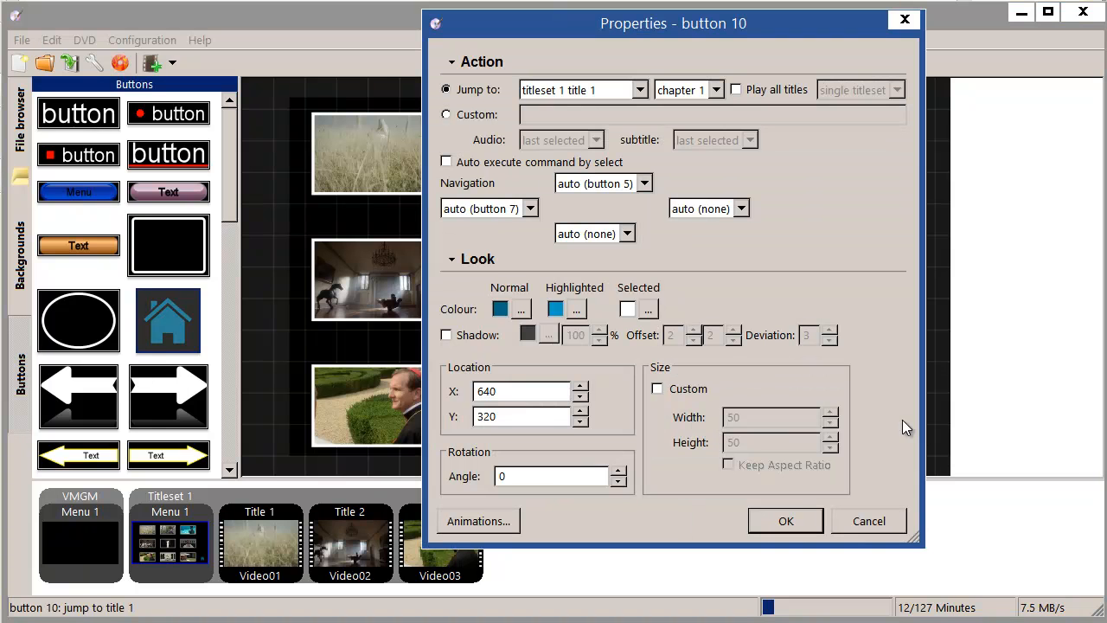
{"action": "left_click", "coordinate": [638, 90]}
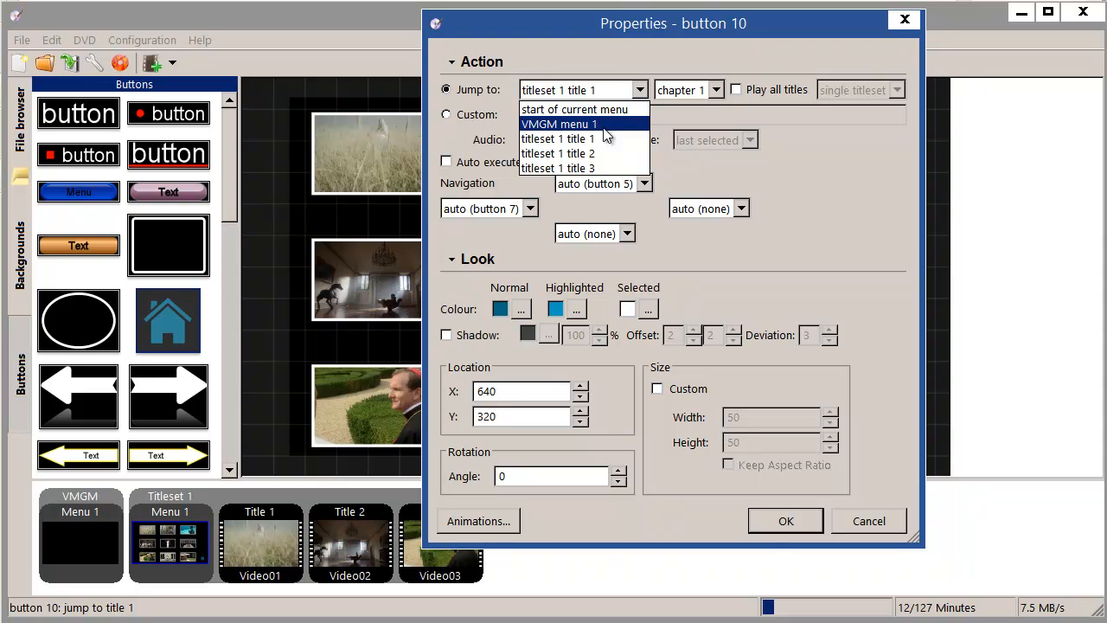
{"action": "left_click", "coordinate": [560, 124]}
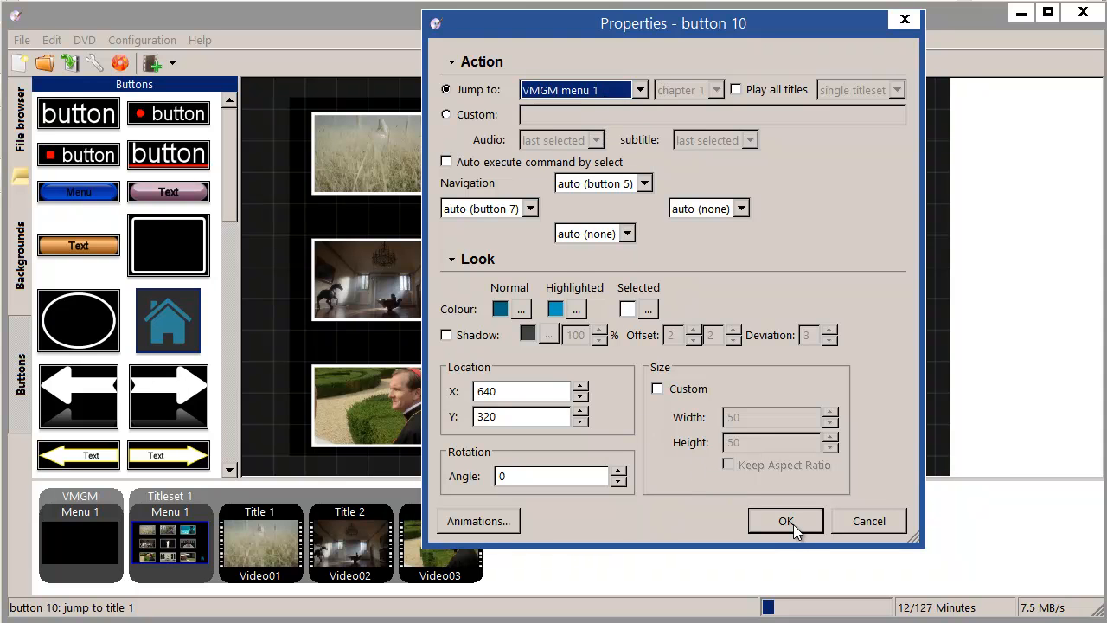
{"action": "left_click", "coordinate": [784, 521]}
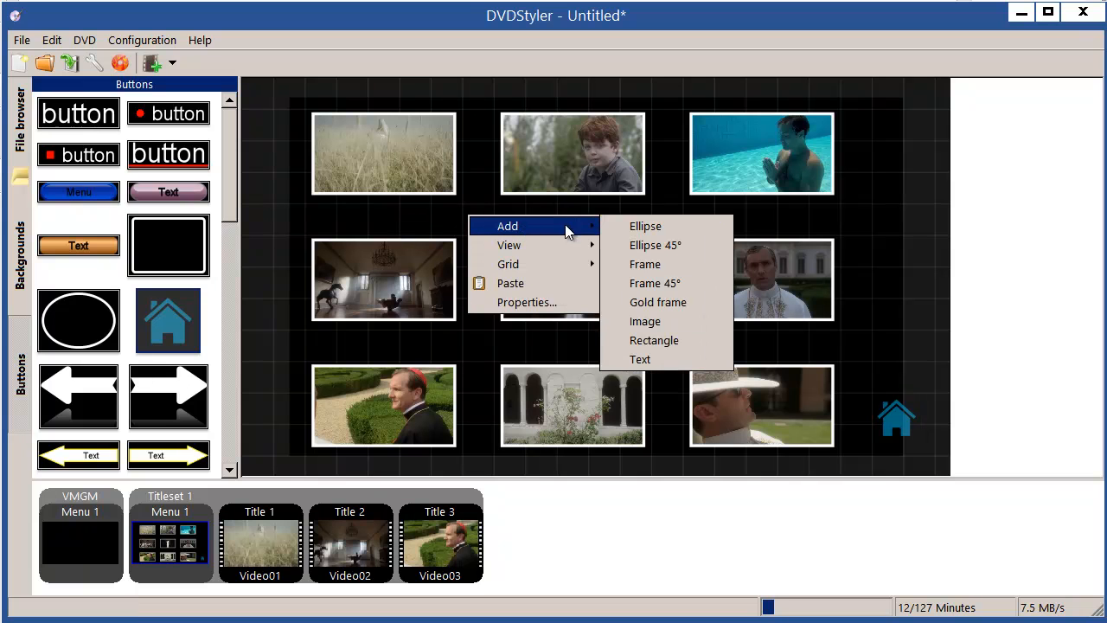
{"action": "mouse_move", "coordinate": [640, 359]}
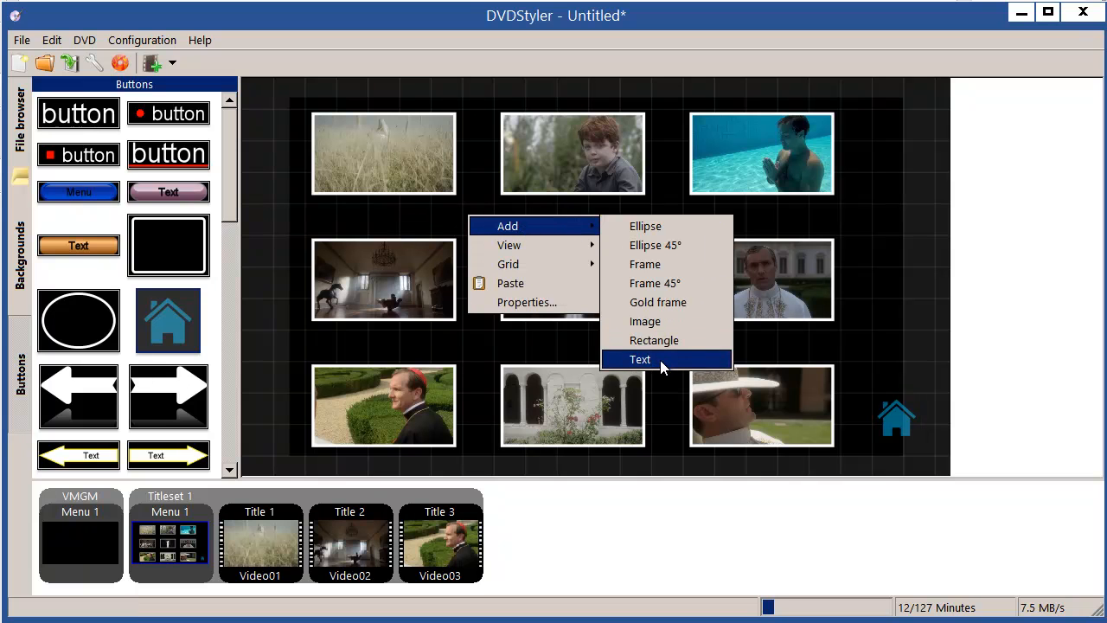
- Add a 'Titleset 1' text caption to the centre of the titleset menu
{"action": "left_click", "coordinate": [640, 359]}
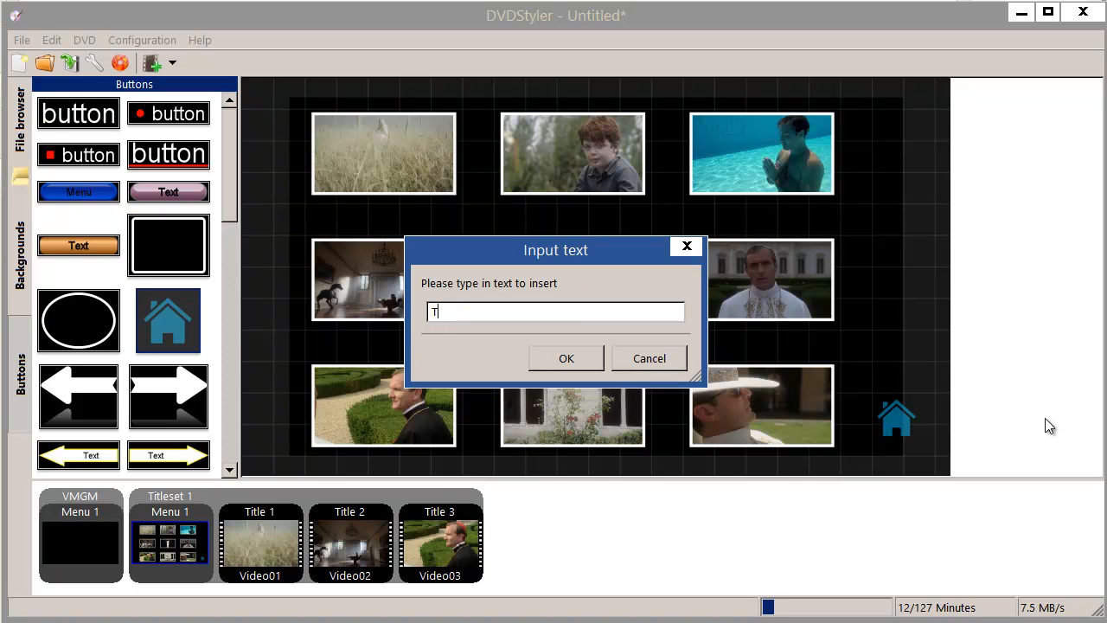
{"action": "type", "text": "itleset"}
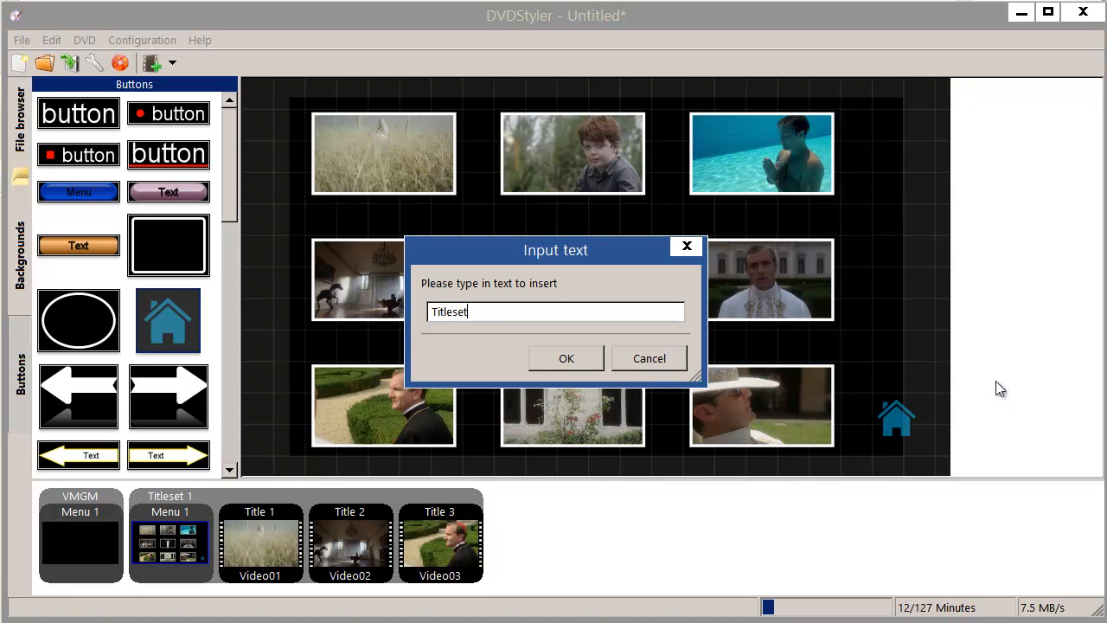
{"action": "type", "text": "1"}
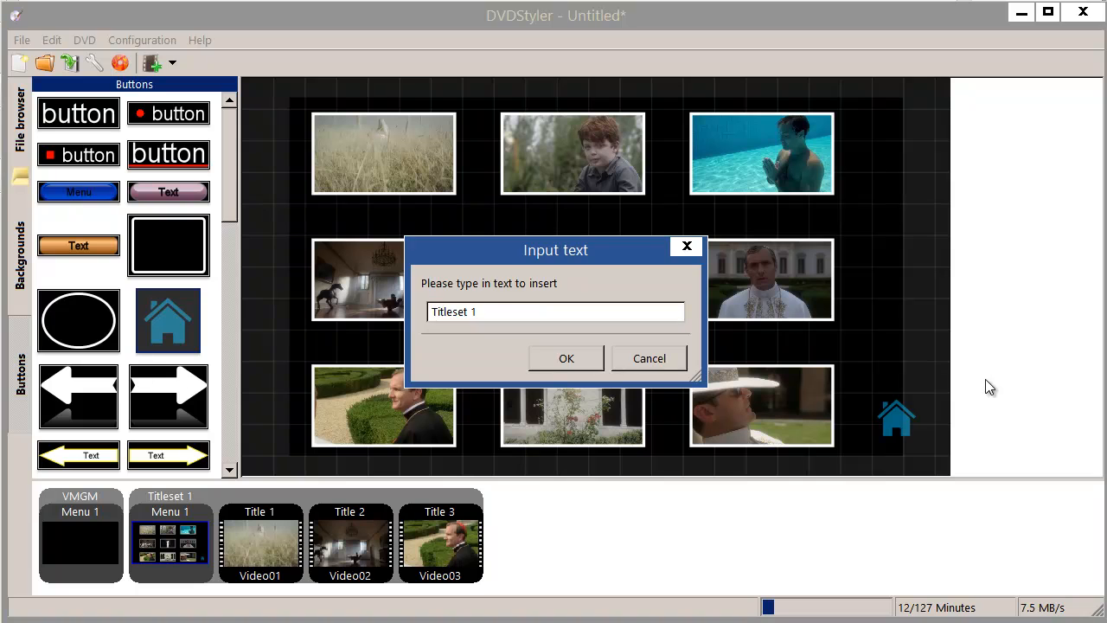
{"action": "left_click", "coordinate": [566, 358]}
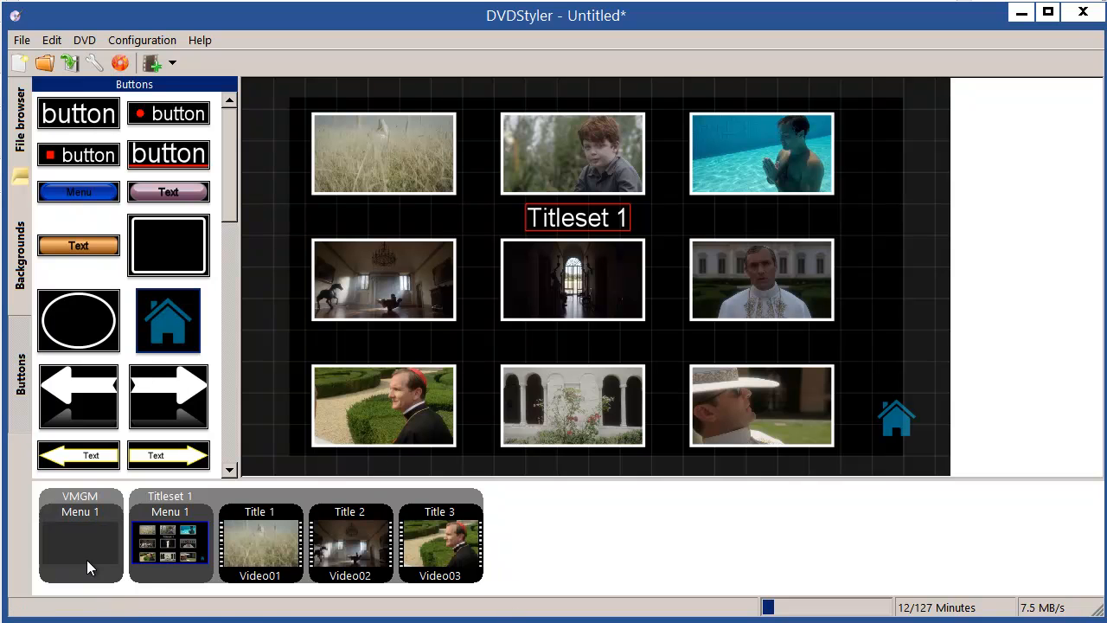
- Add Titleset 2 with its own copy of the nine-thumbnail button-grid menu
{"action": "right_click", "coordinate": [537, 545]}
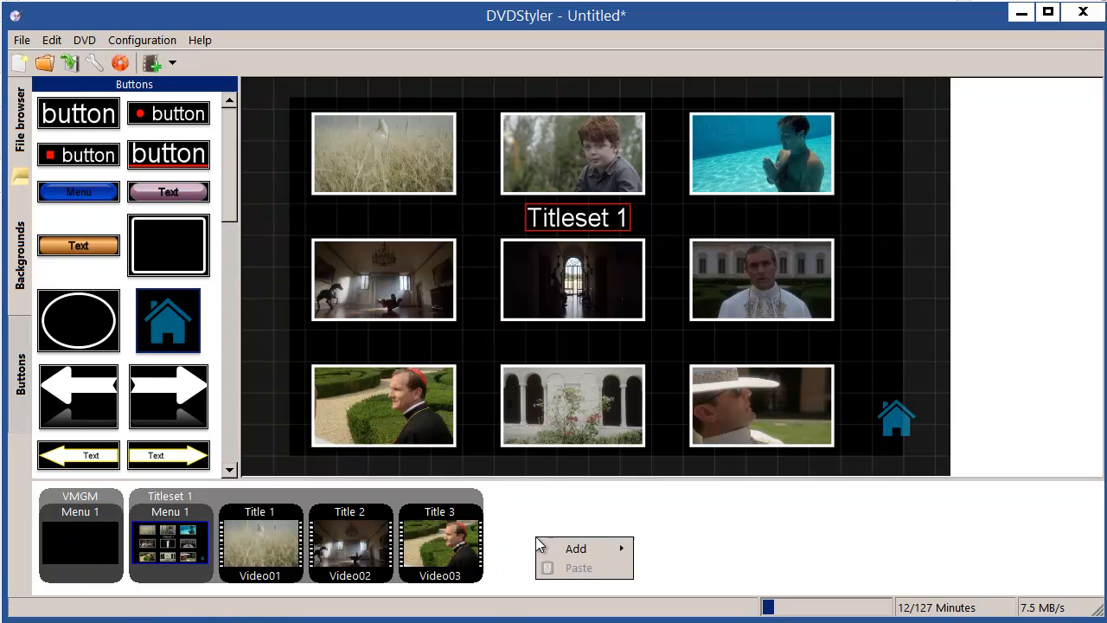
{"action": "left_click", "coordinate": [575, 549]}
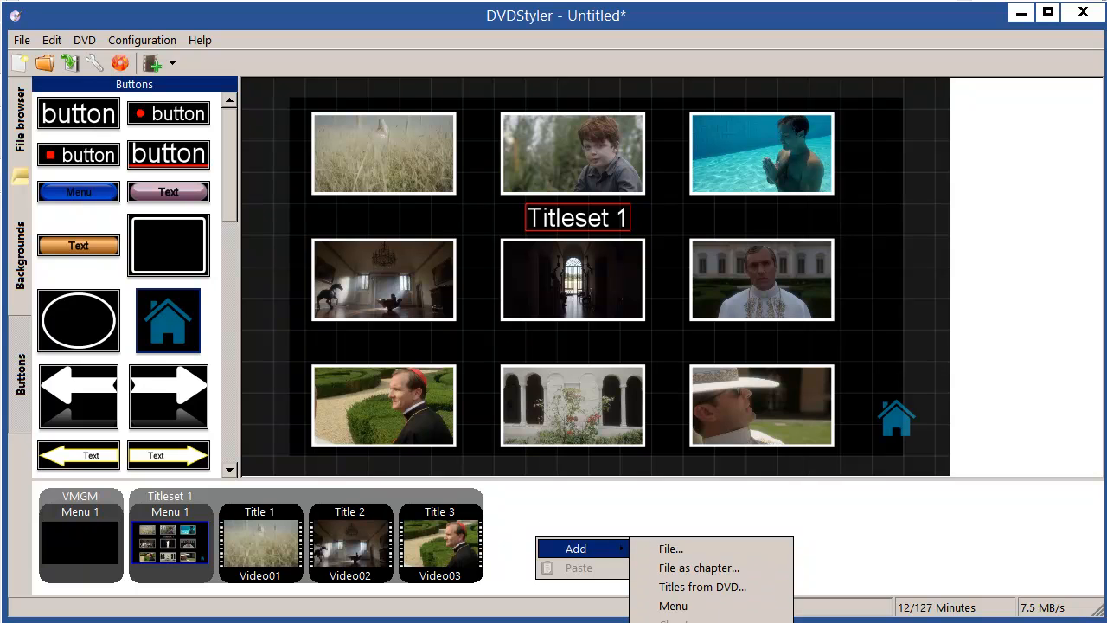
{"action": "left_click", "coordinate": [673, 605]}
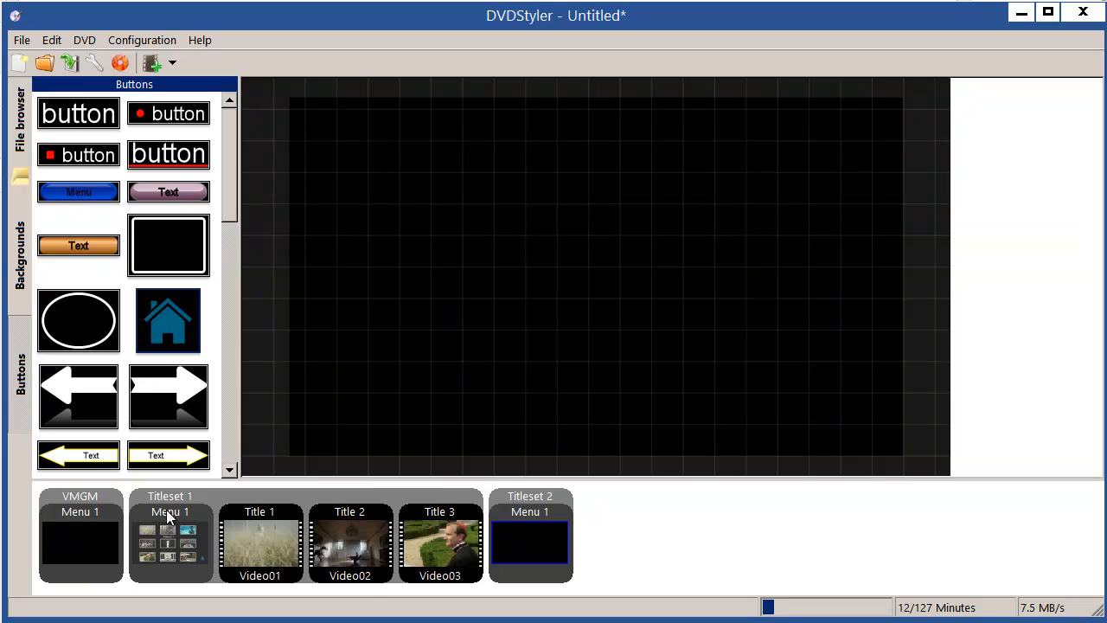
{"action": "mouse_move", "coordinate": [160, 502]}
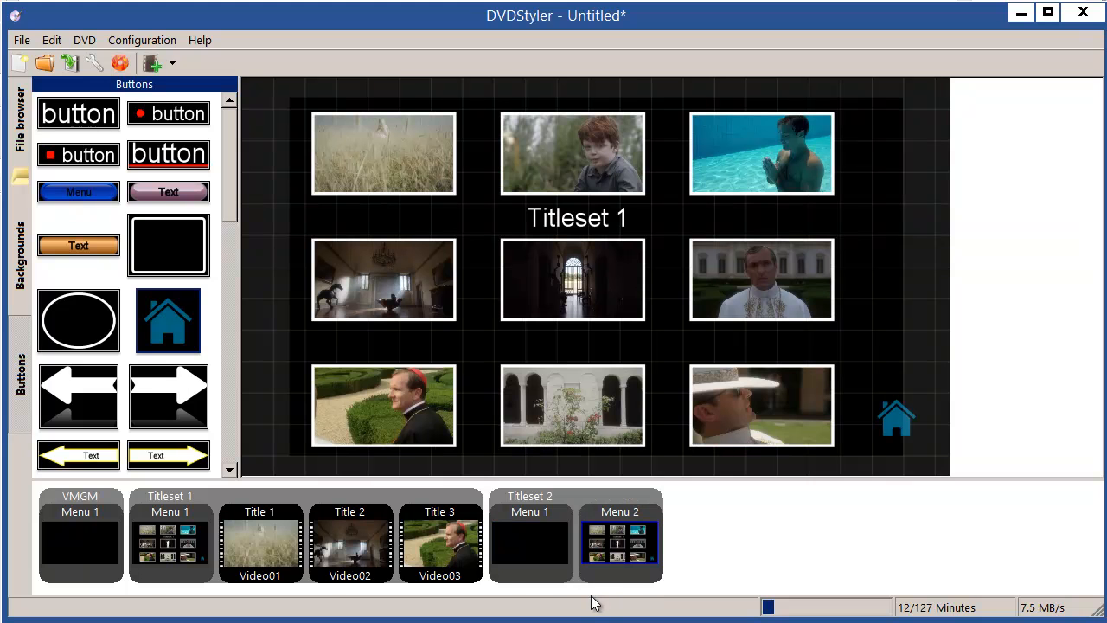
{"action": "left_click", "coordinate": [531, 543]}
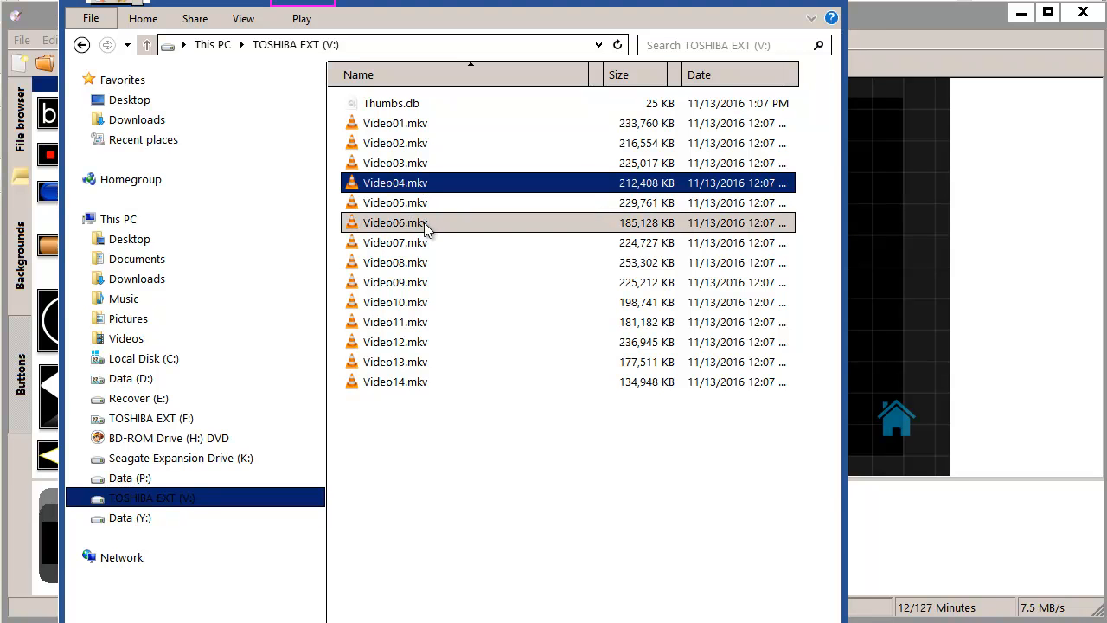
- Add Video04, Video05 and Video06 to Titleset 2 as Titles 1–3
{"action": "left_click", "coordinate": [395, 202]}
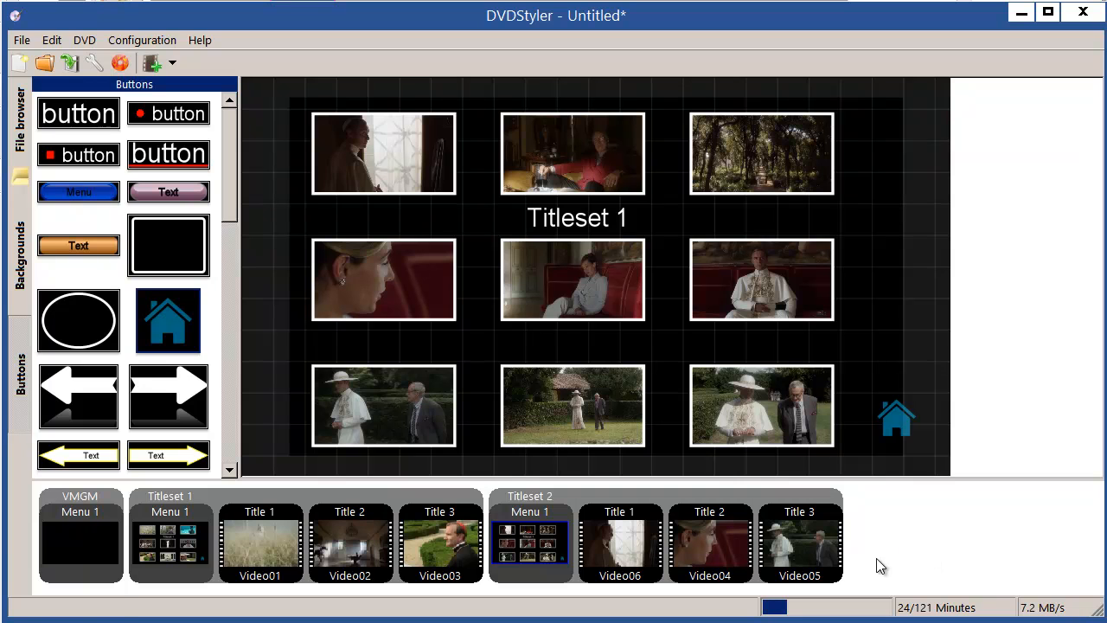
{"action": "mouse_move", "coordinate": [620, 541]}
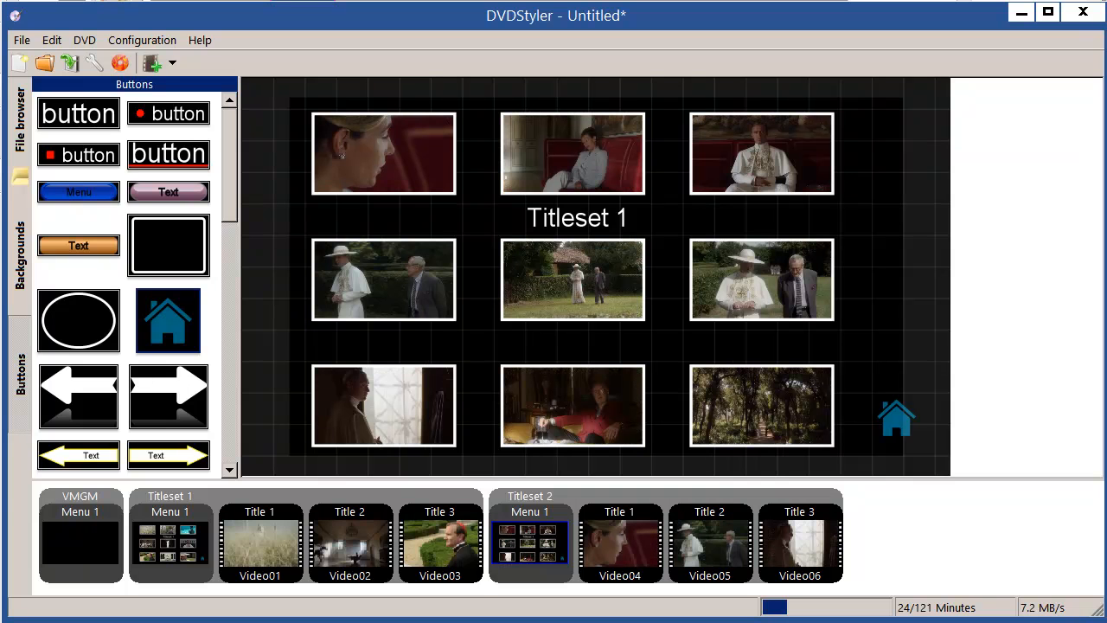
{"action": "mouse_move", "coordinate": [620, 540]}
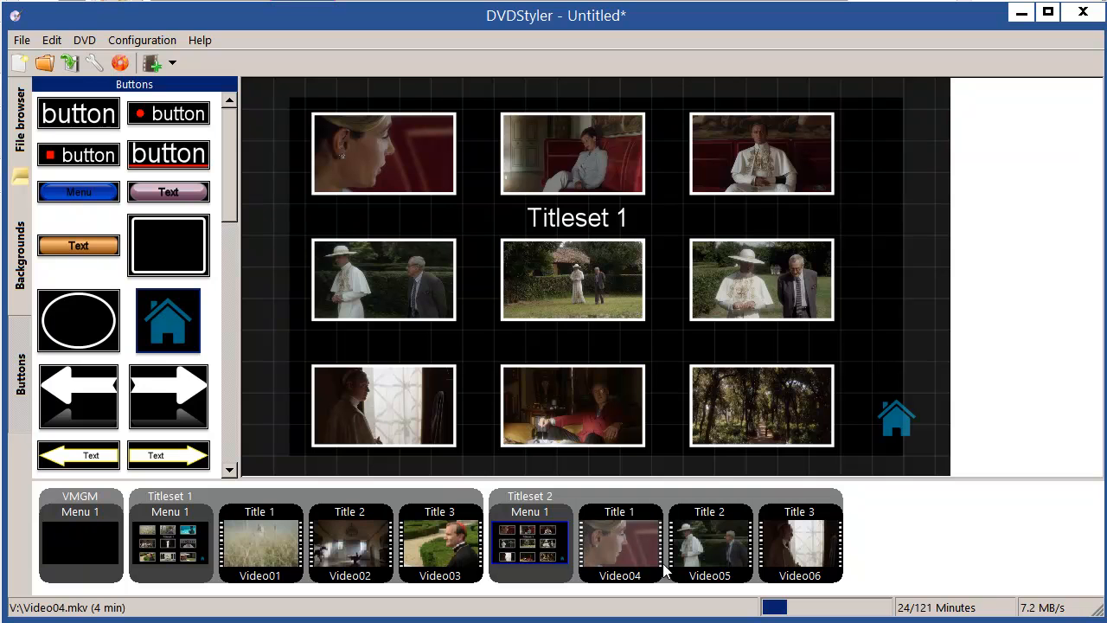
{"action": "left_click", "coordinate": [80, 541]}
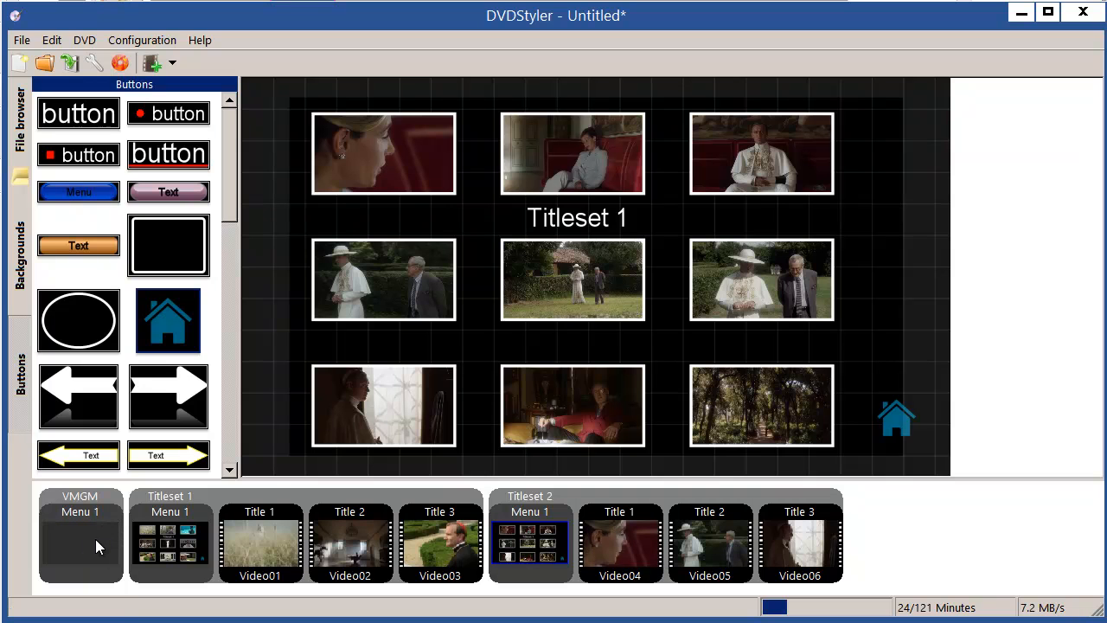
- Place a pill-shaped text button near the top of VMGM Menu 1 and open its properties
{"action": "left_click", "coordinate": [79, 543]}
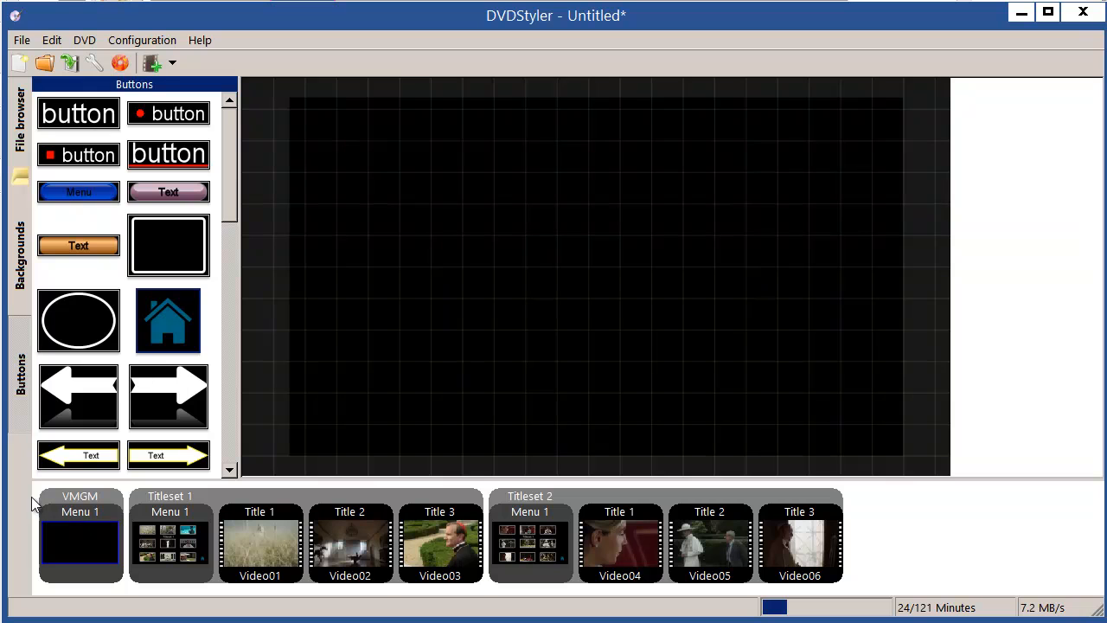
{"action": "left_click", "coordinate": [79, 544]}
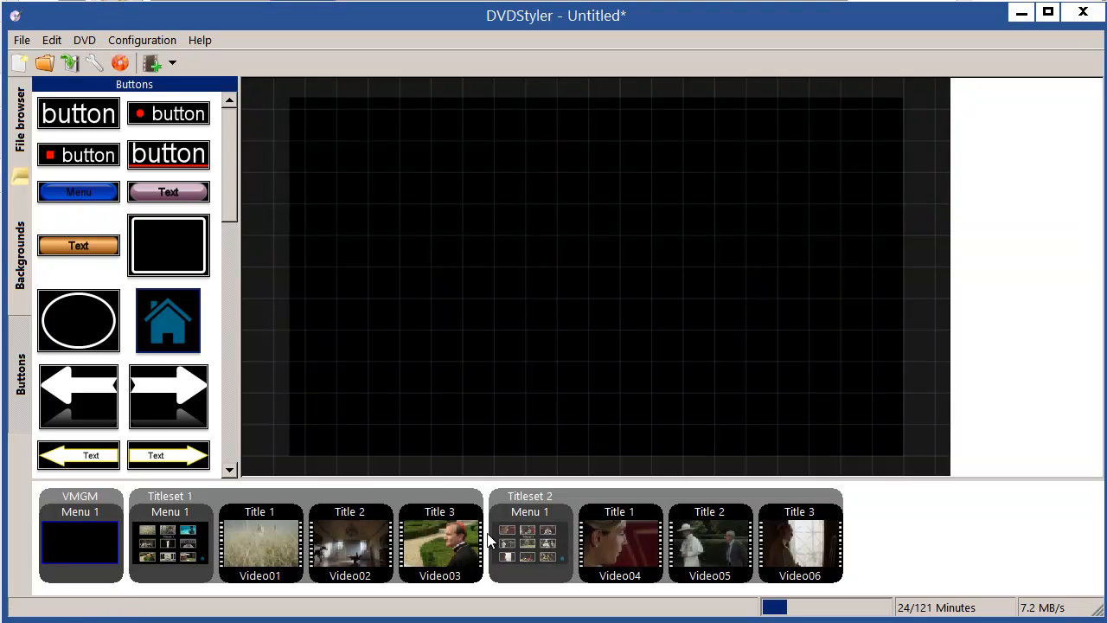
{"action": "left_click", "coordinate": [168, 191]}
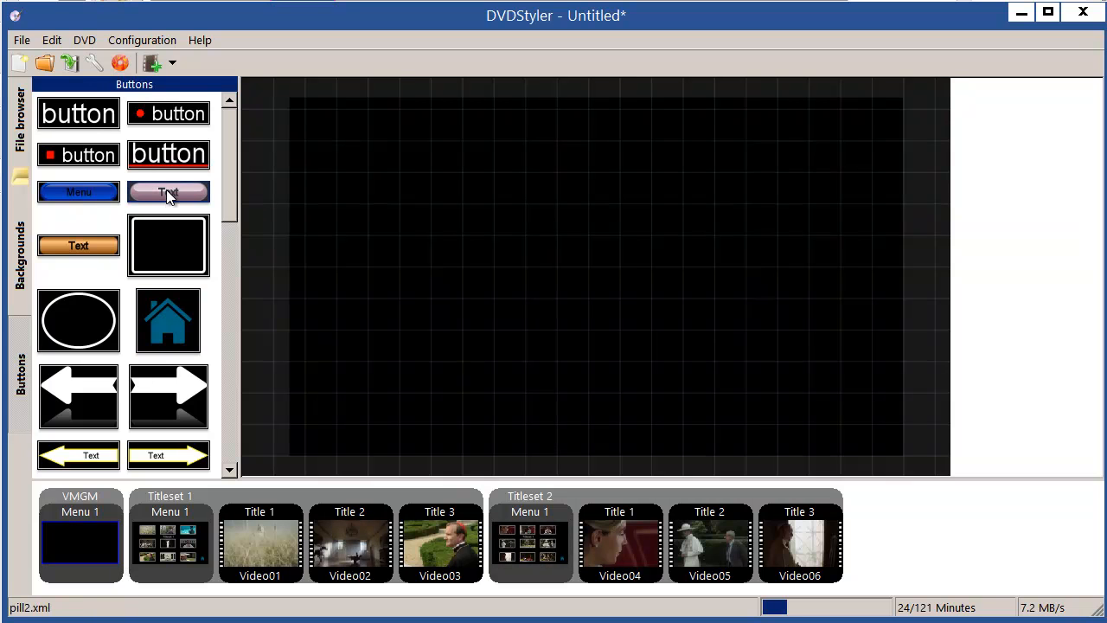
{"action": "left_click_drag", "start_coordinate": [169, 191], "coordinate": [504, 159]}
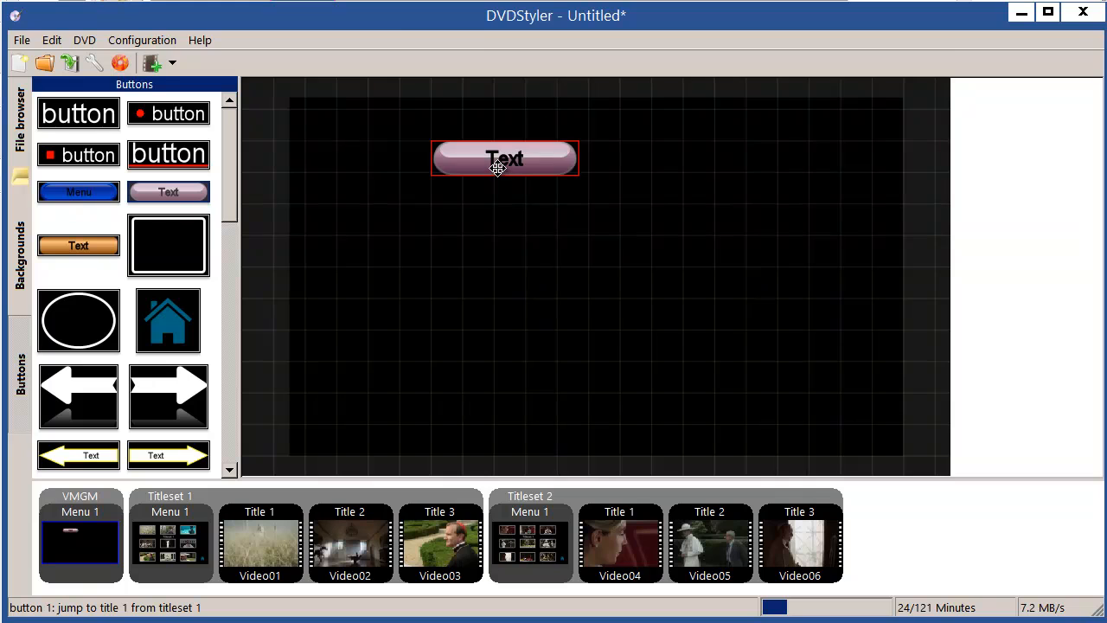
{"action": "double_click", "coordinate": [505, 159]}
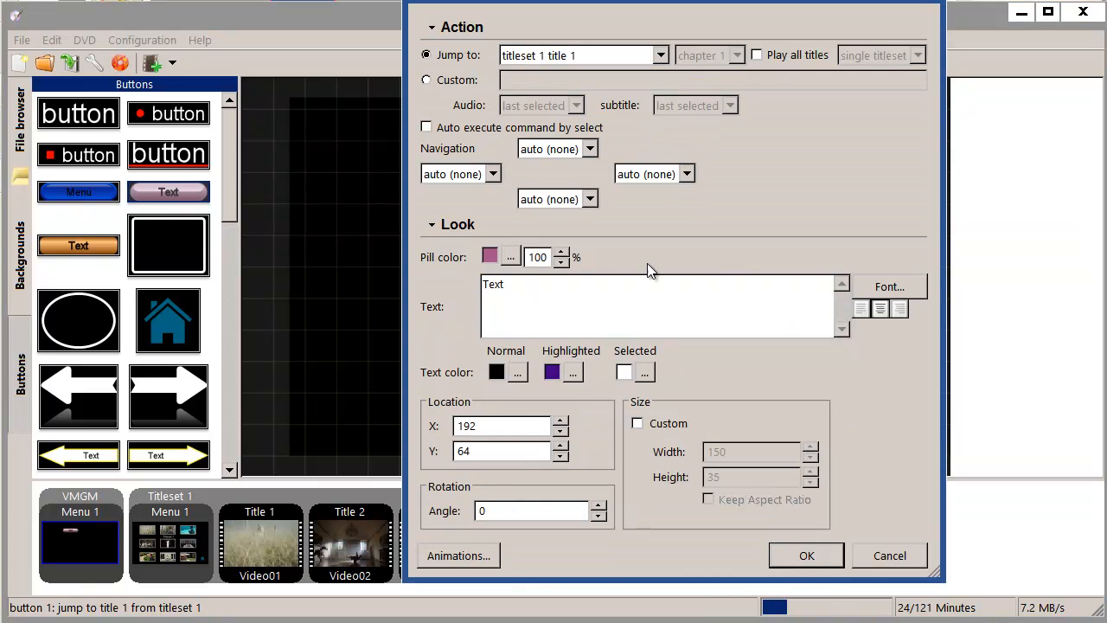
- Label the VMGM button 'Titleset 1' and set its jump to titleset 1 menu 1 (root)
{"action": "double_click", "coordinate": [493, 284]}
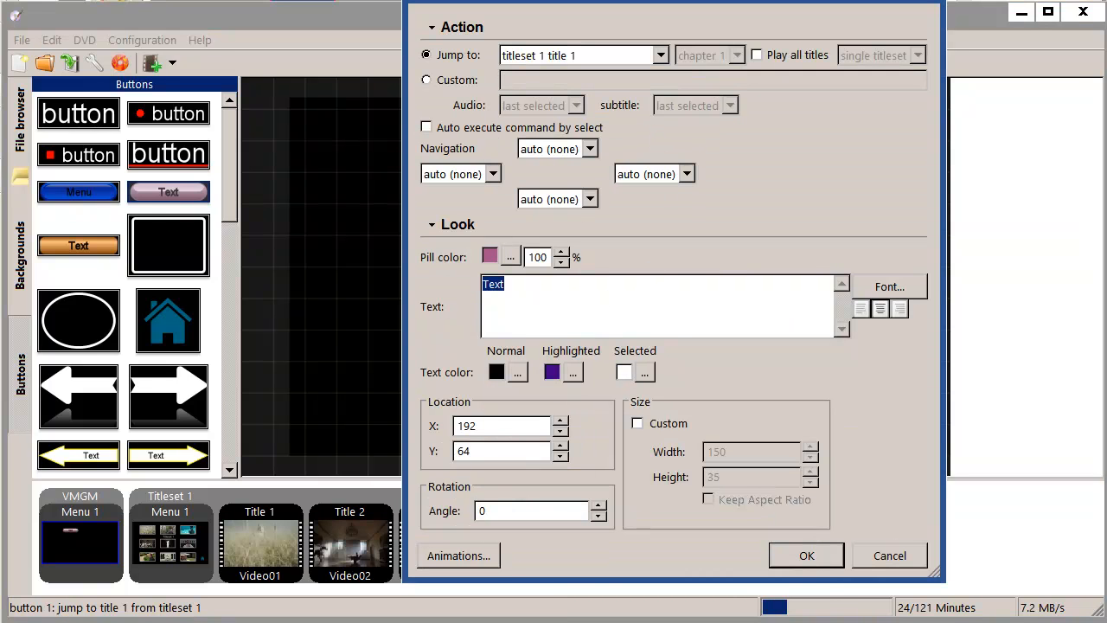
{"action": "type", "text": "Titl"}
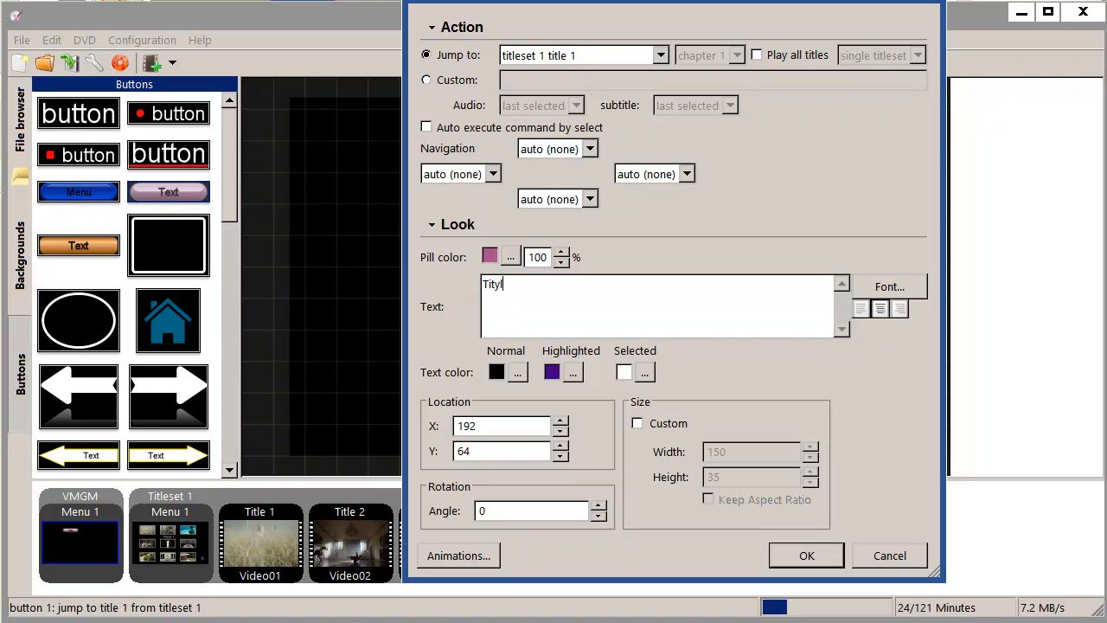
{"action": "key", "text": "BackSpace"}
{"action": "type", "text": "es"}
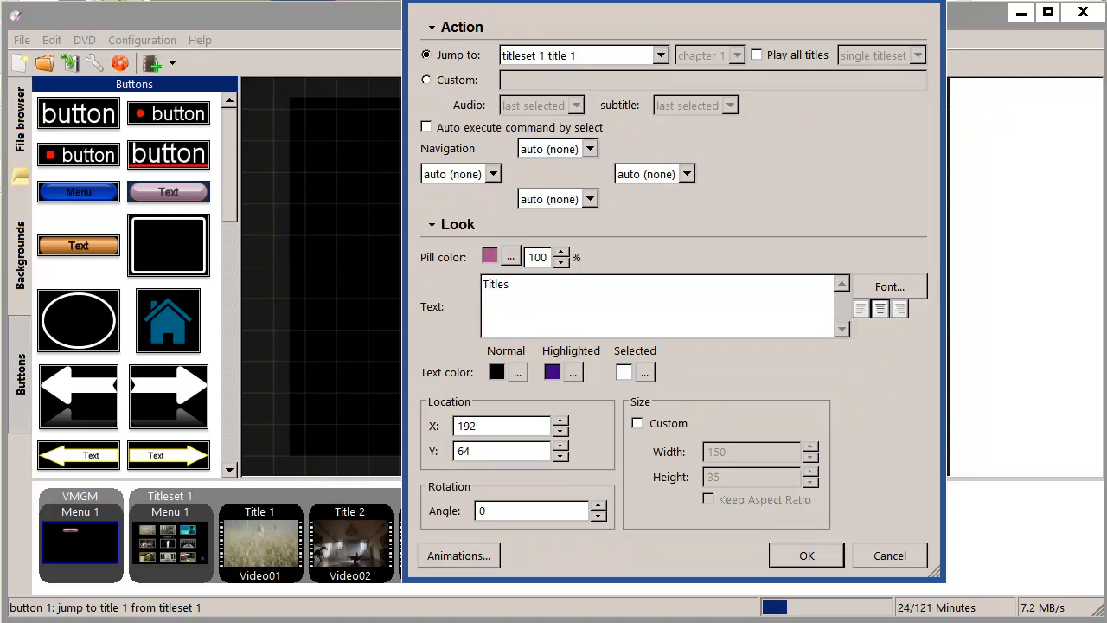
{"action": "type", "text": "Titleset 1"}
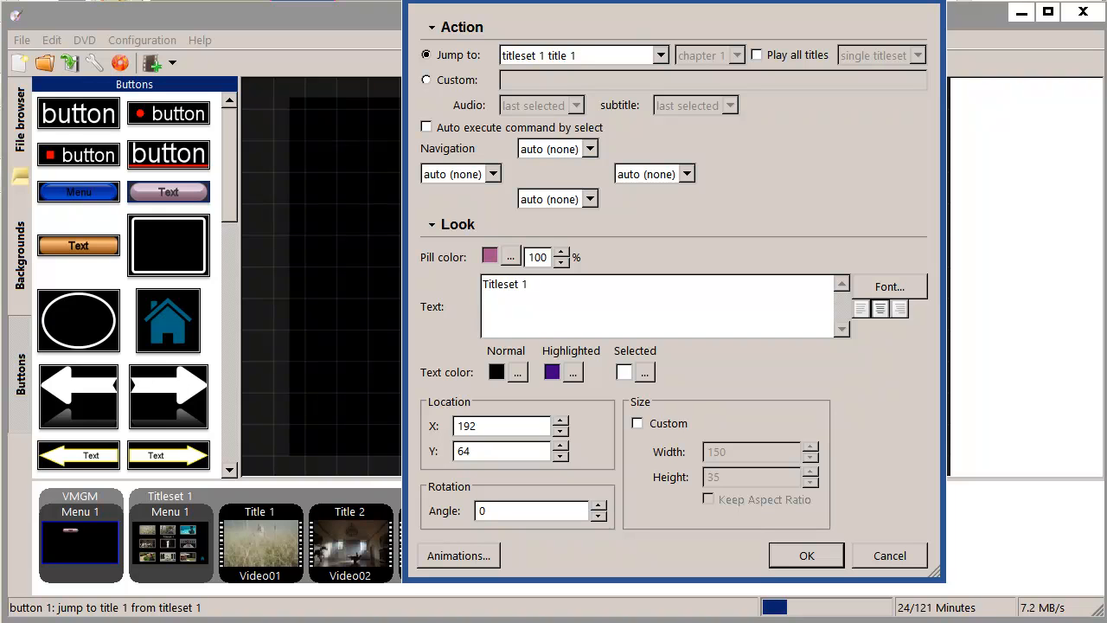
{"action": "mouse_move", "coordinate": [565, 79]}
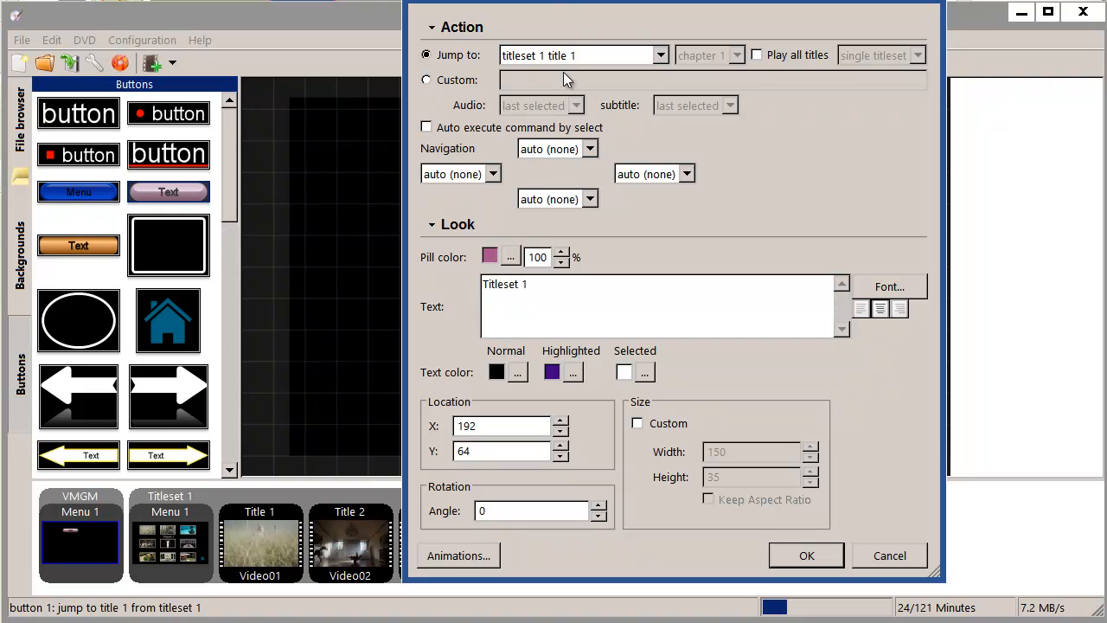
{"action": "left_click", "coordinate": [660, 54]}
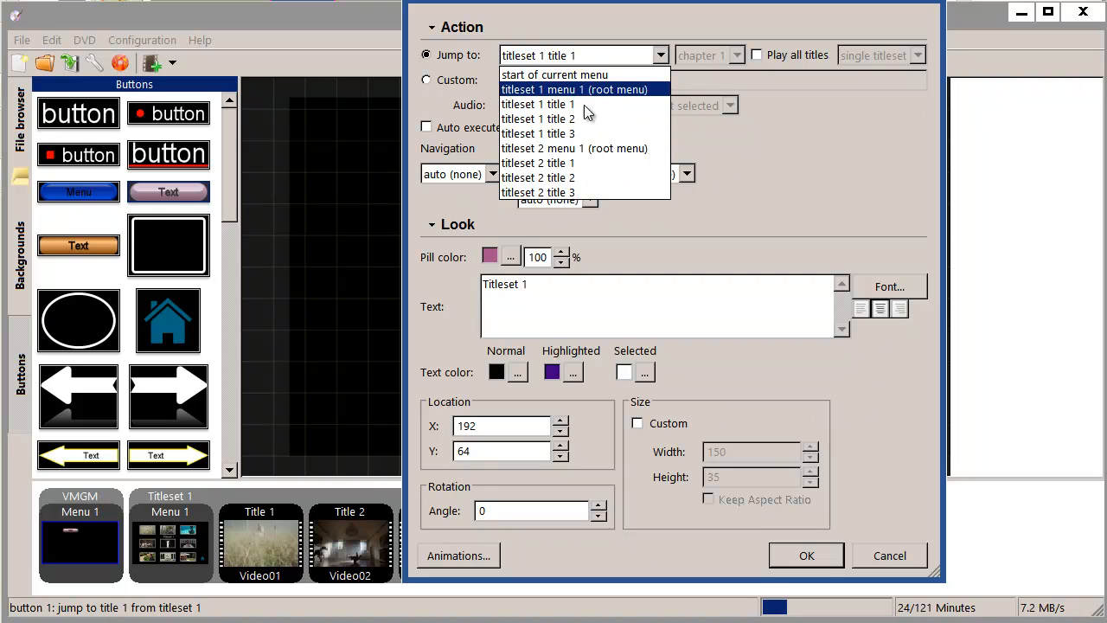
{"action": "mouse_move", "coordinate": [595, 95]}
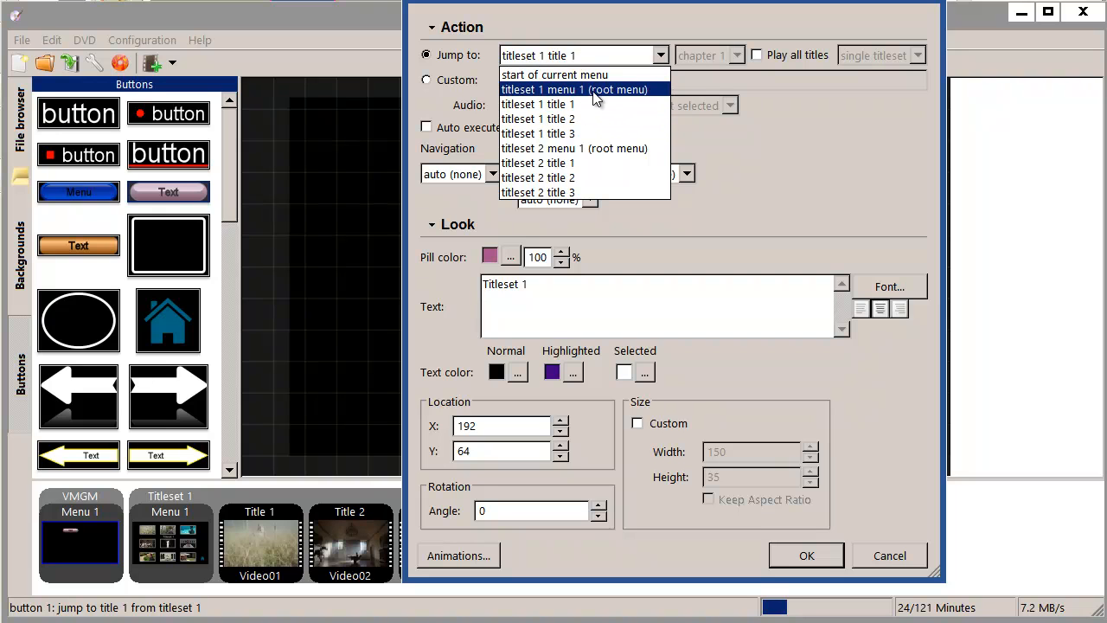
{"action": "left_click", "coordinate": [575, 89]}
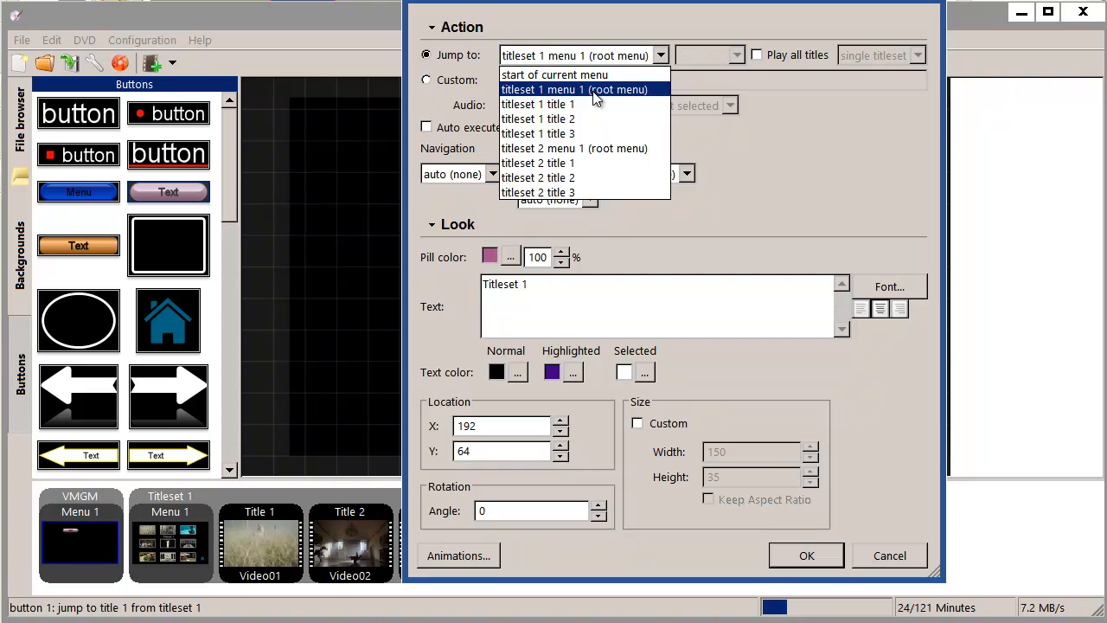
{"action": "left_click", "coordinate": [574, 89]}
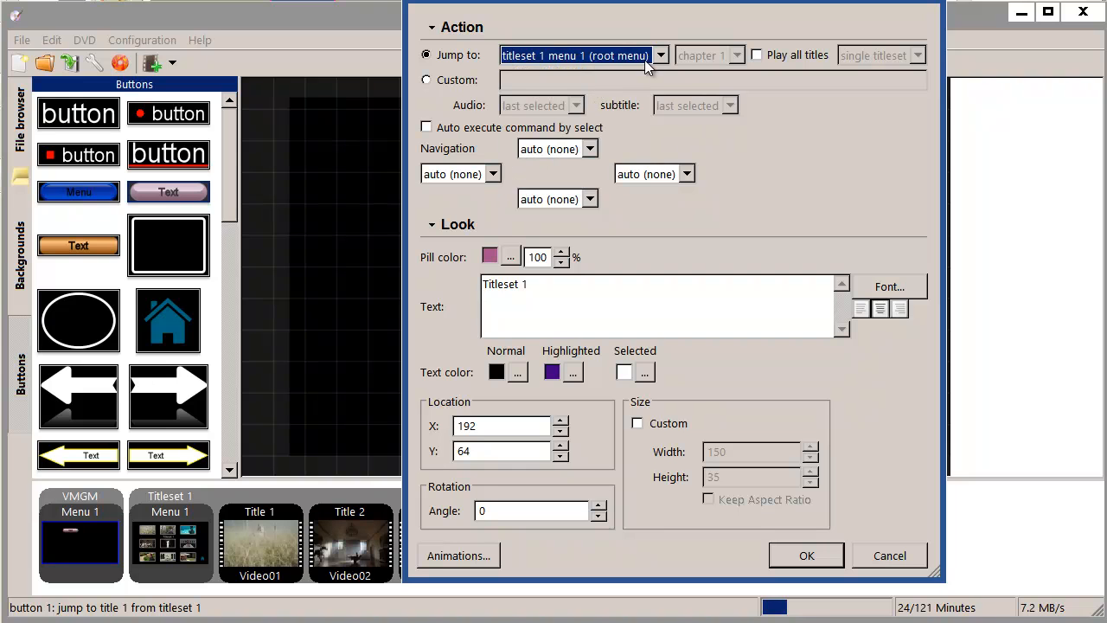
{"action": "left_click", "coordinate": [806, 555]}
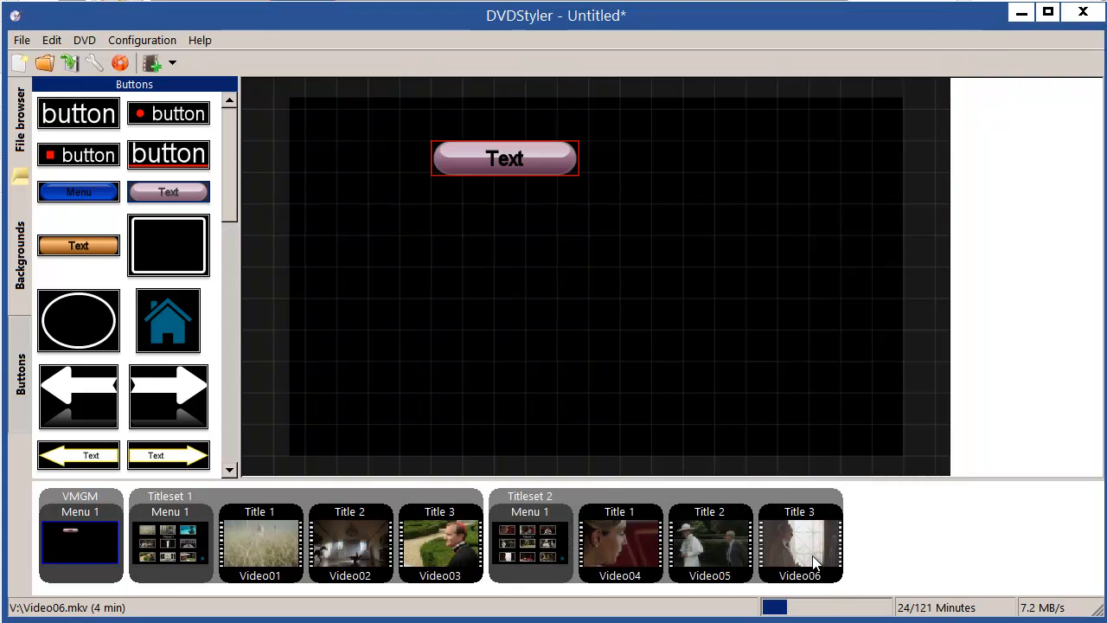
{"action": "left_click", "coordinate": [505, 158]}
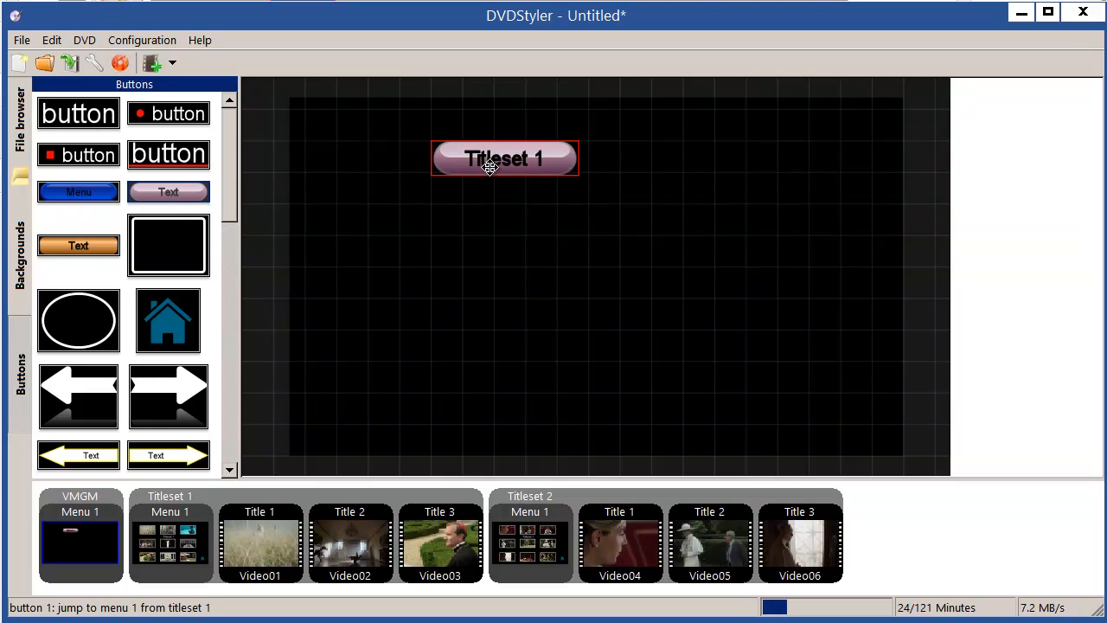
- Duplicate the Titleset 1 button and look at the copy's properties
{"action": "right_click", "coordinate": [488, 166]}
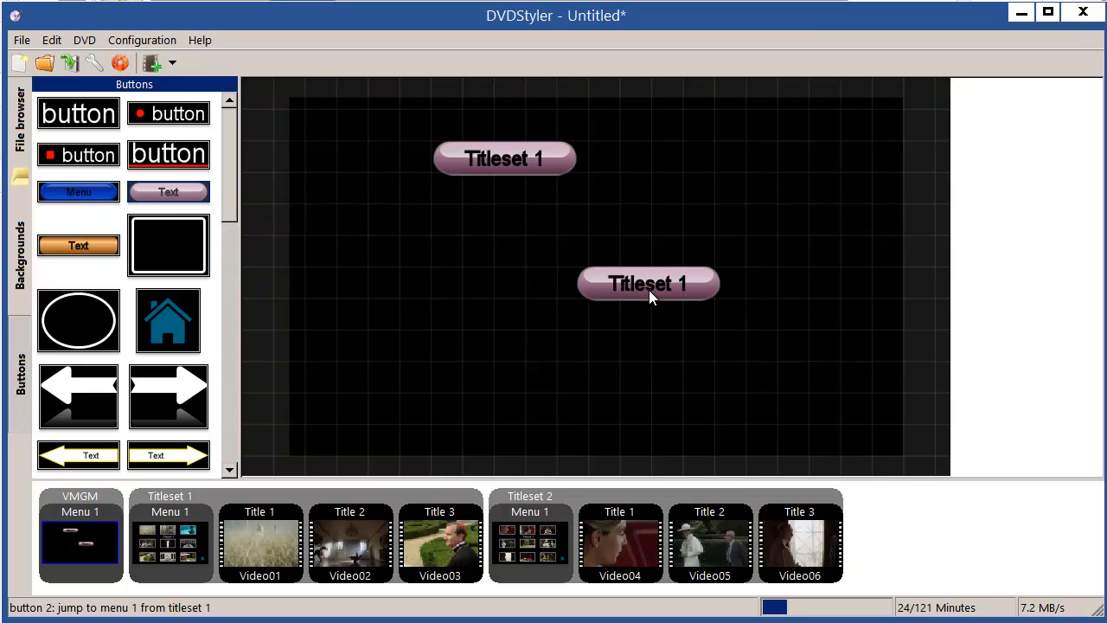
{"action": "double_click", "coordinate": [647, 284]}
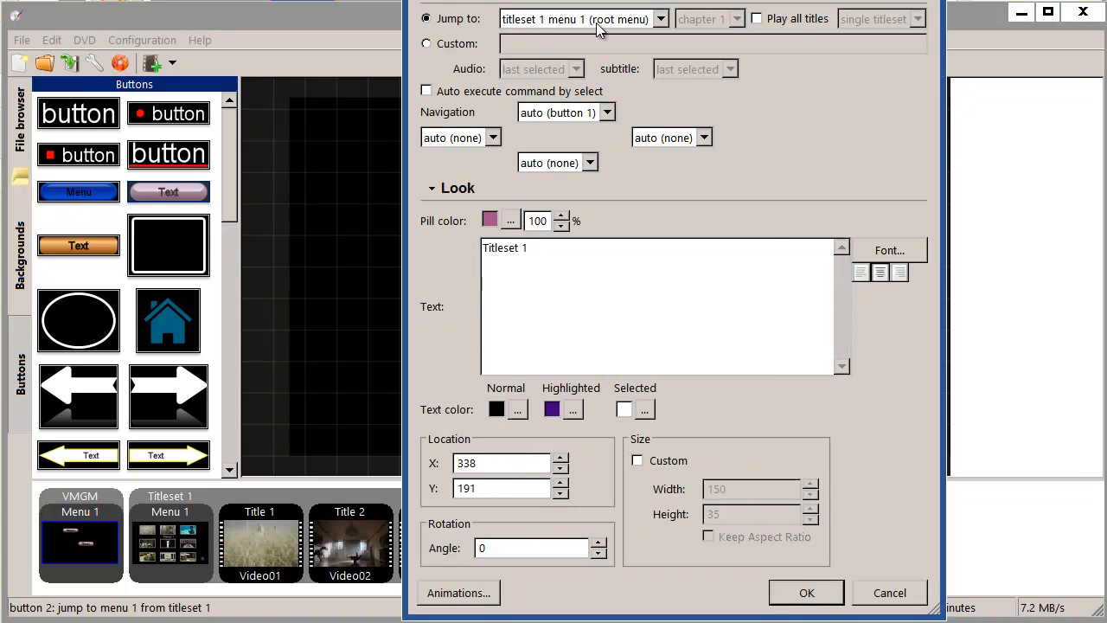
{"action": "left_click", "coordinate": [661, 19]}
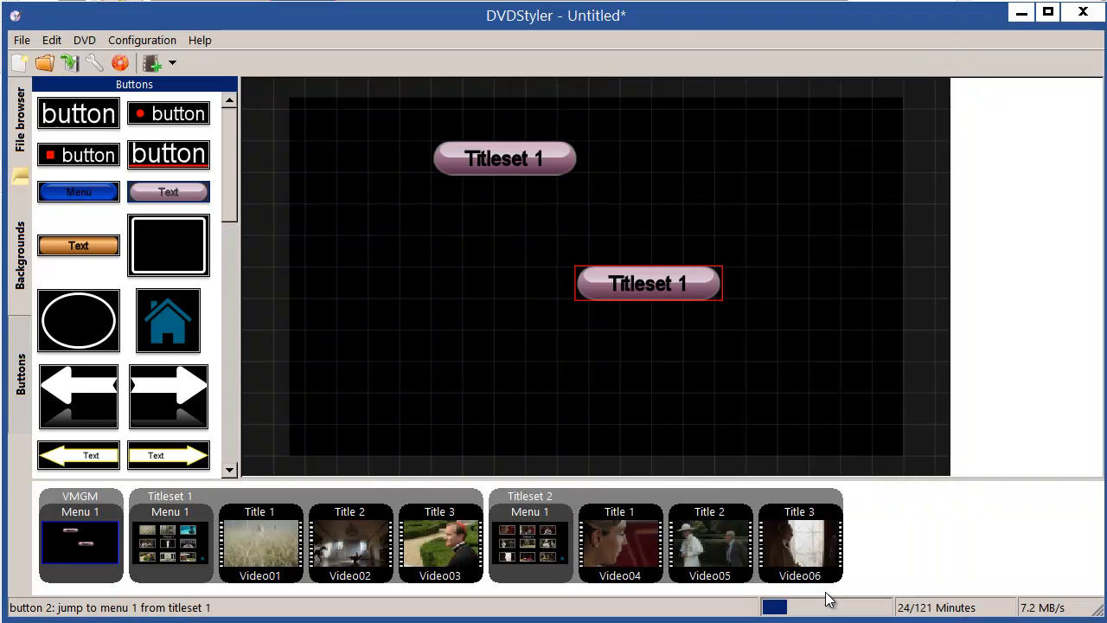
- Align both pill buttons on a shared centre in one vertical column
{"action": "left_click", "coordinate": [504, 158]}
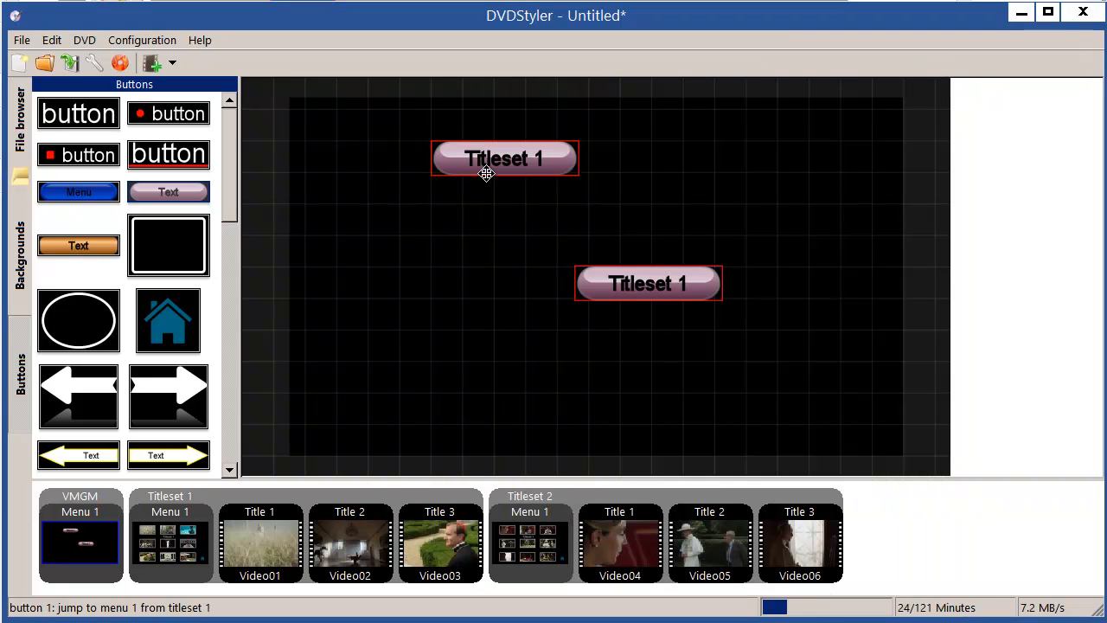
{"action": "right_click", "coordinate": [485, 171]}
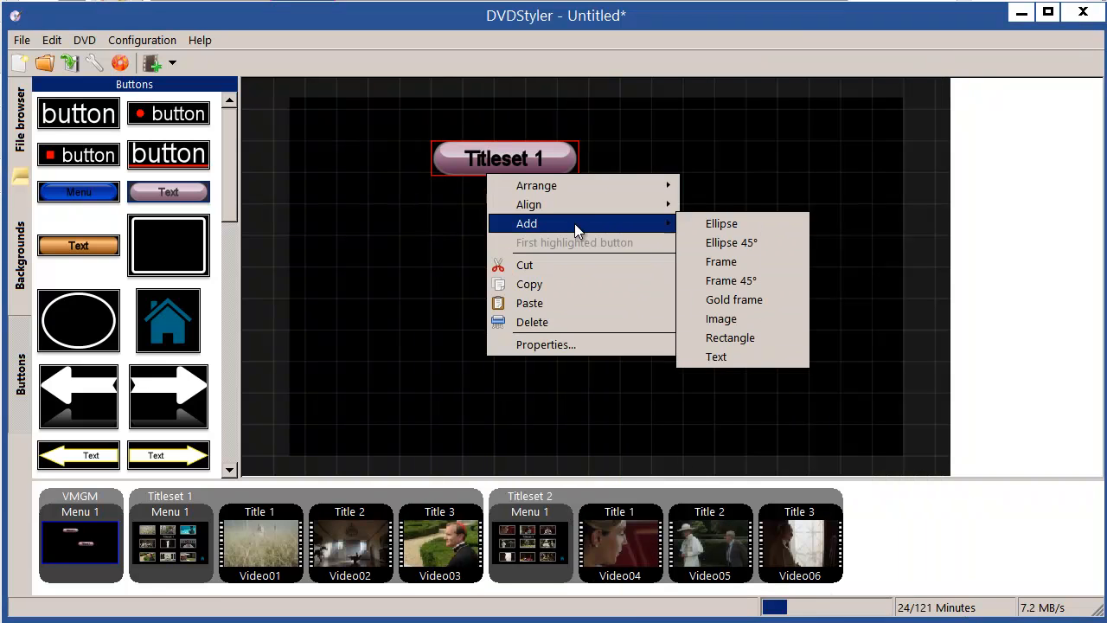
{"action": "mouse_move", "coordinate": [529, 204]}
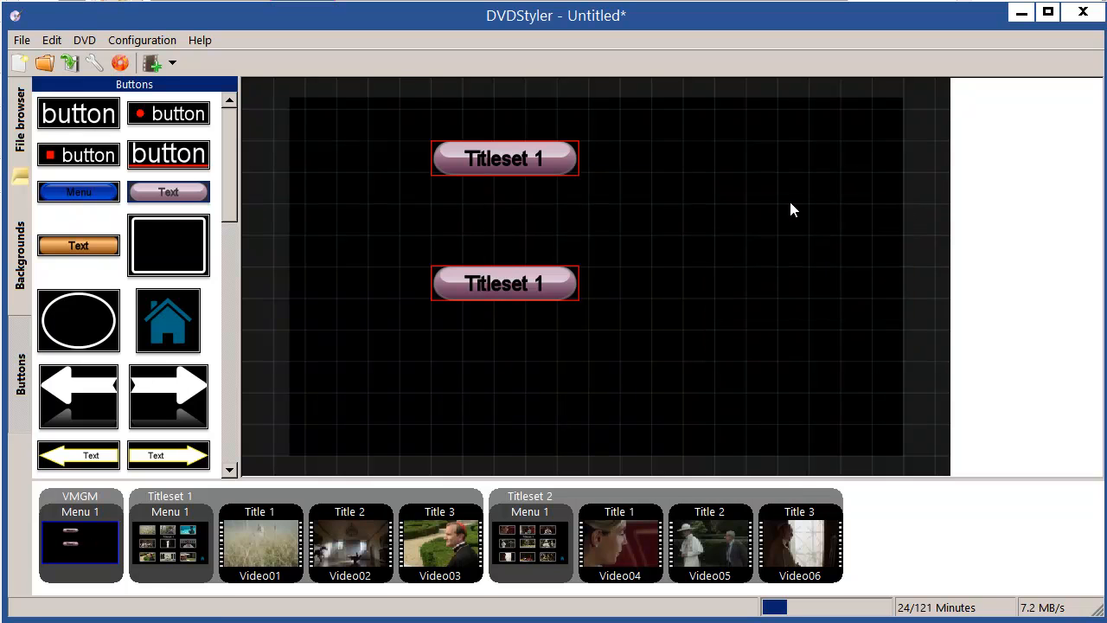
{"action": "right_click", "coordinate": [504, 158]}
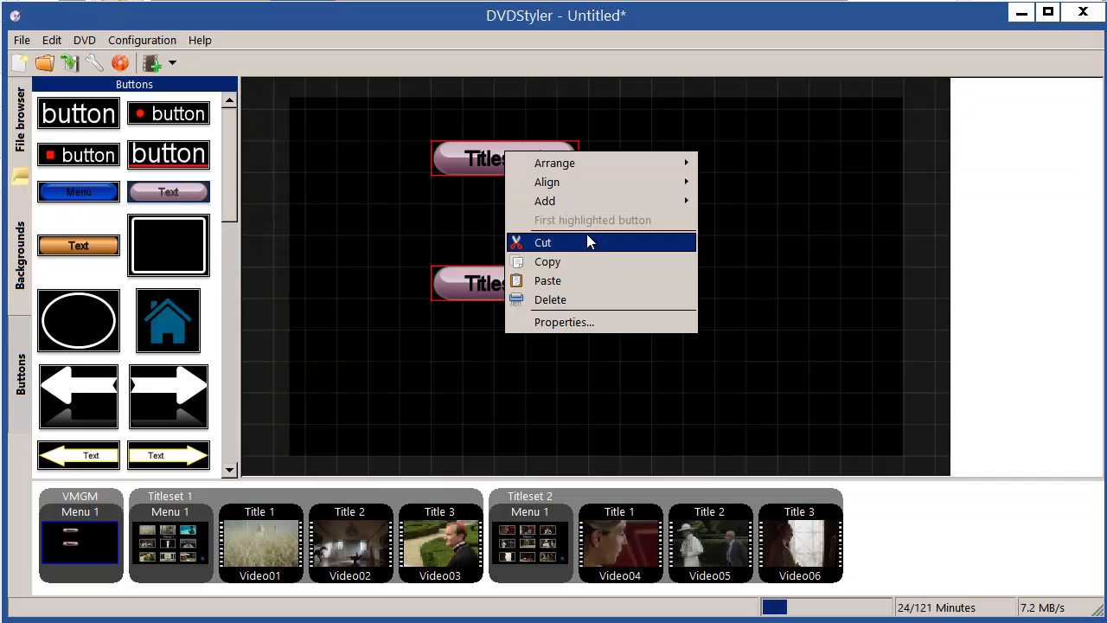
{"action": "mouse_move", "coordinate": [547, 181]}
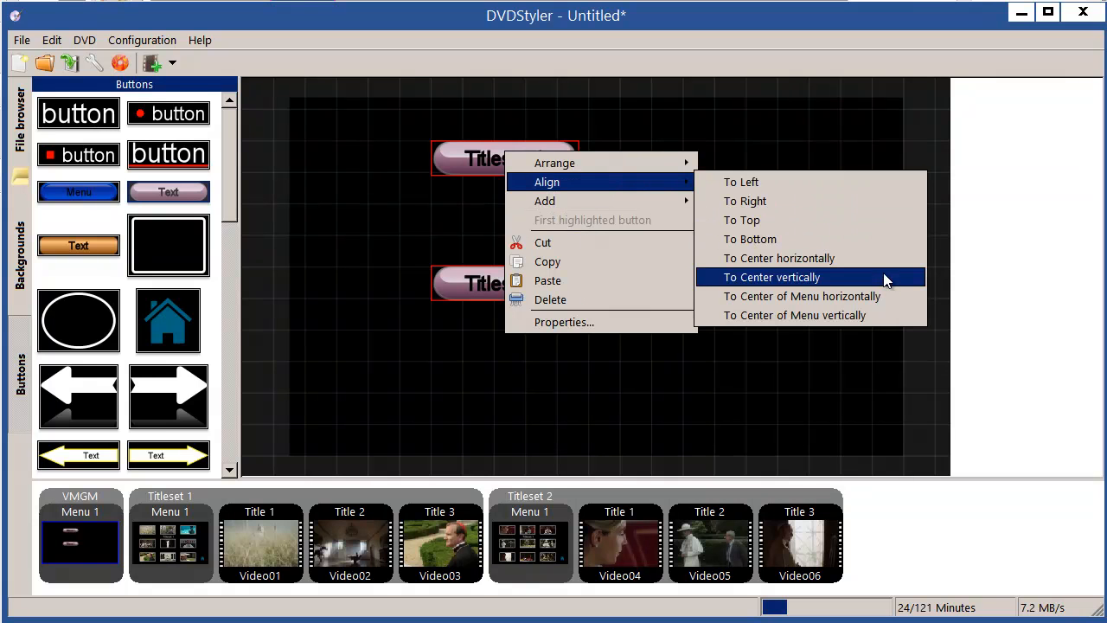
{"action": "left_click", "coordinate": [770, 277]}
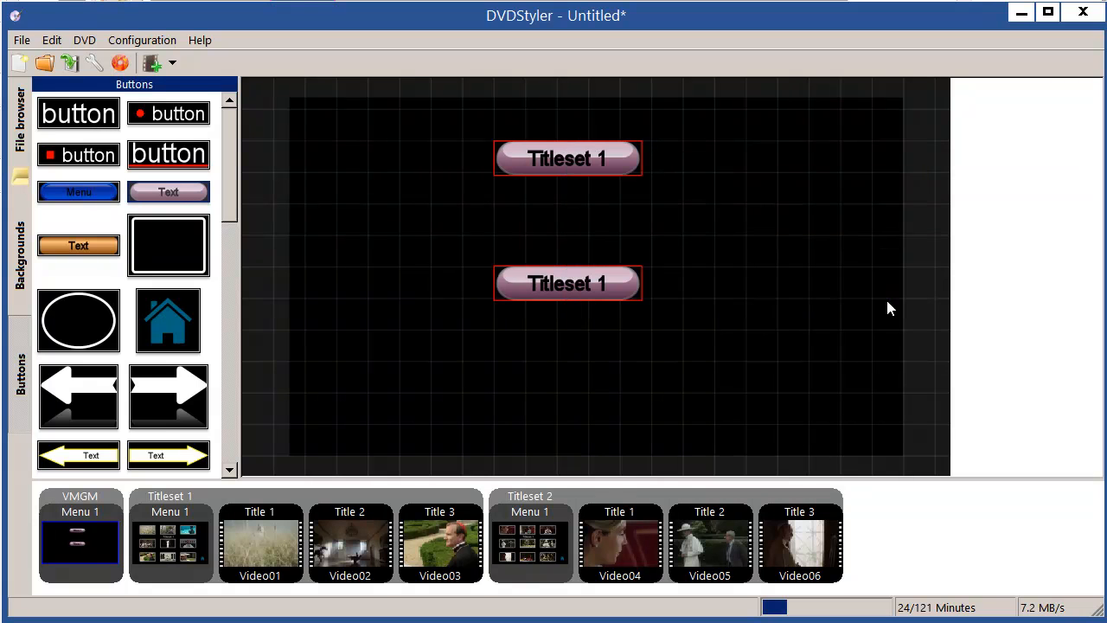
{"action": "mouse_move", "coordinate": [568, 283]}
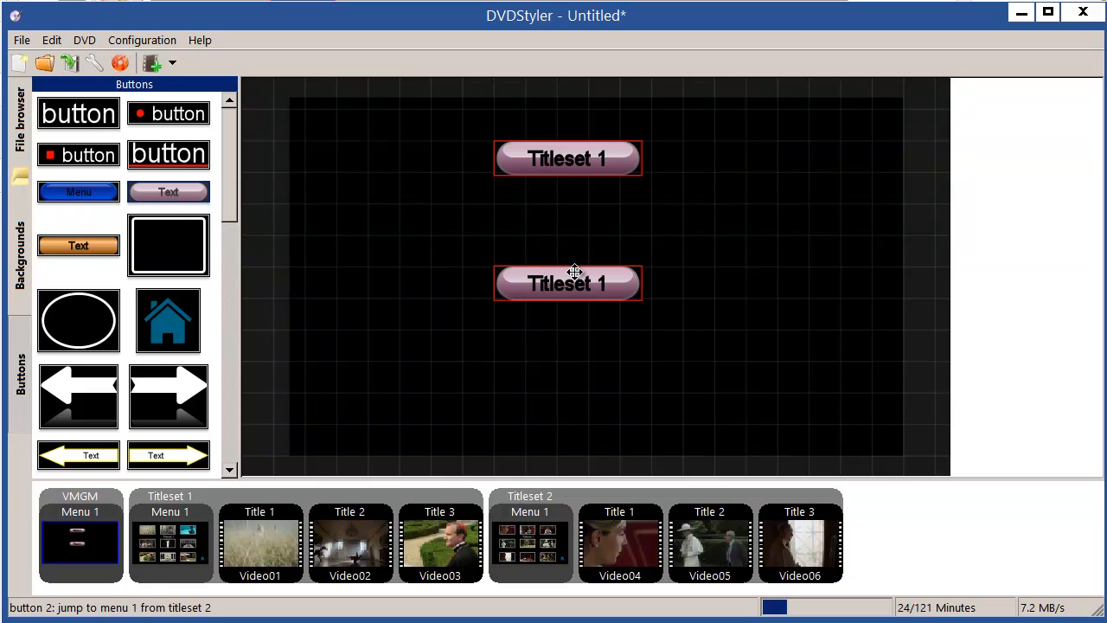
- Change the lower VMGM button's label text to 'Titleset 2'
{"action": "double_click", "coordinate": [567, 283]}
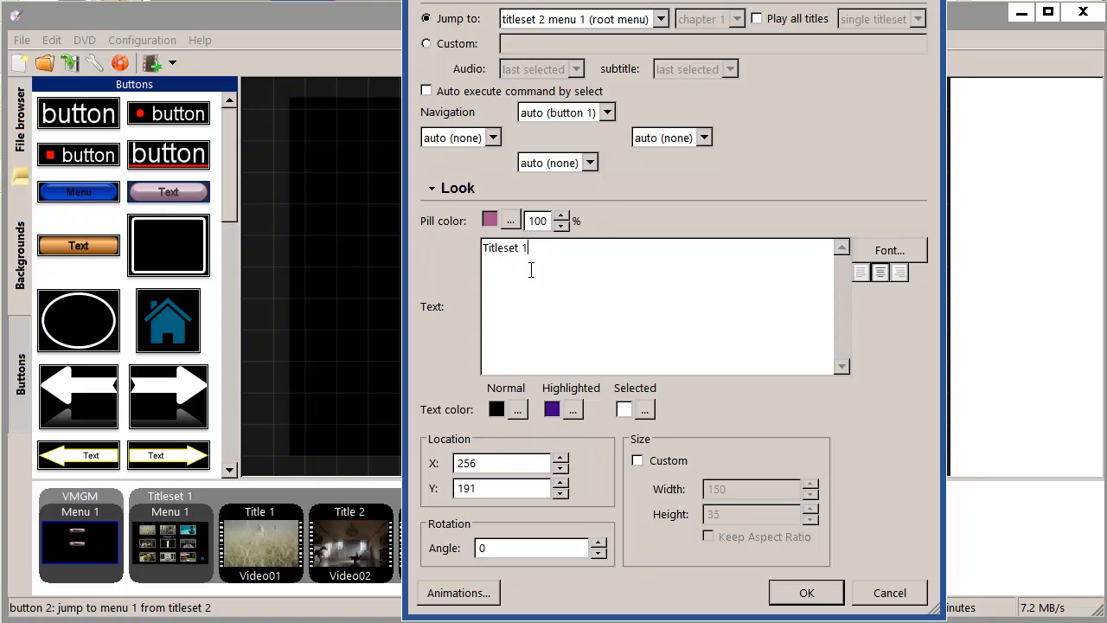
{"action": "double_click", "coordinate": [523, 248]}
{"action": "type", "text": "2"}
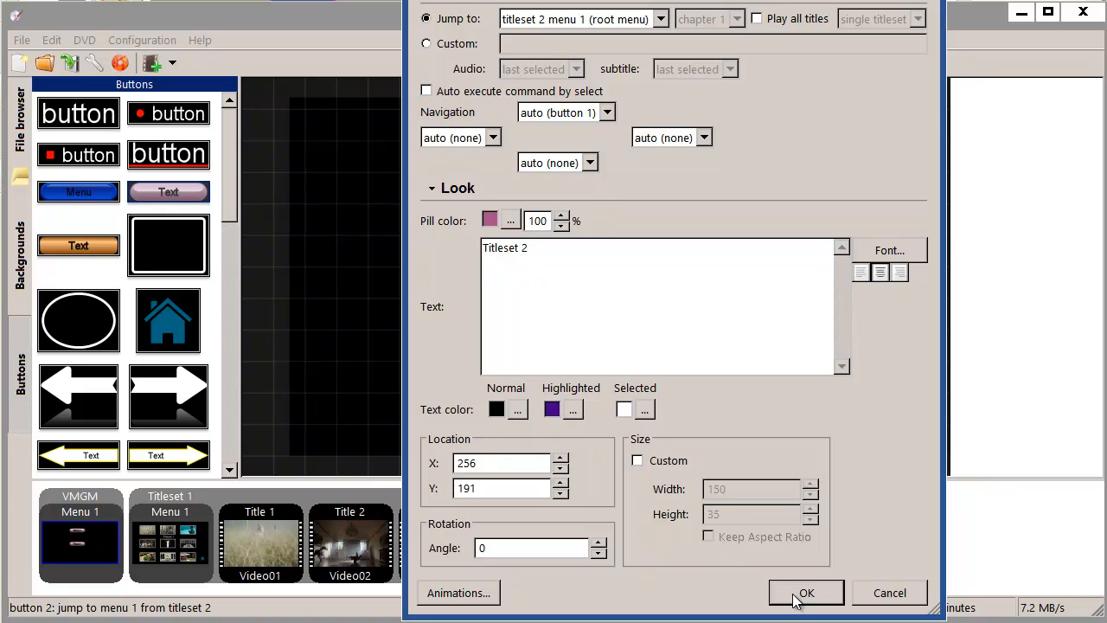
{"action": "left_click", "coordinate": [805, 593]}
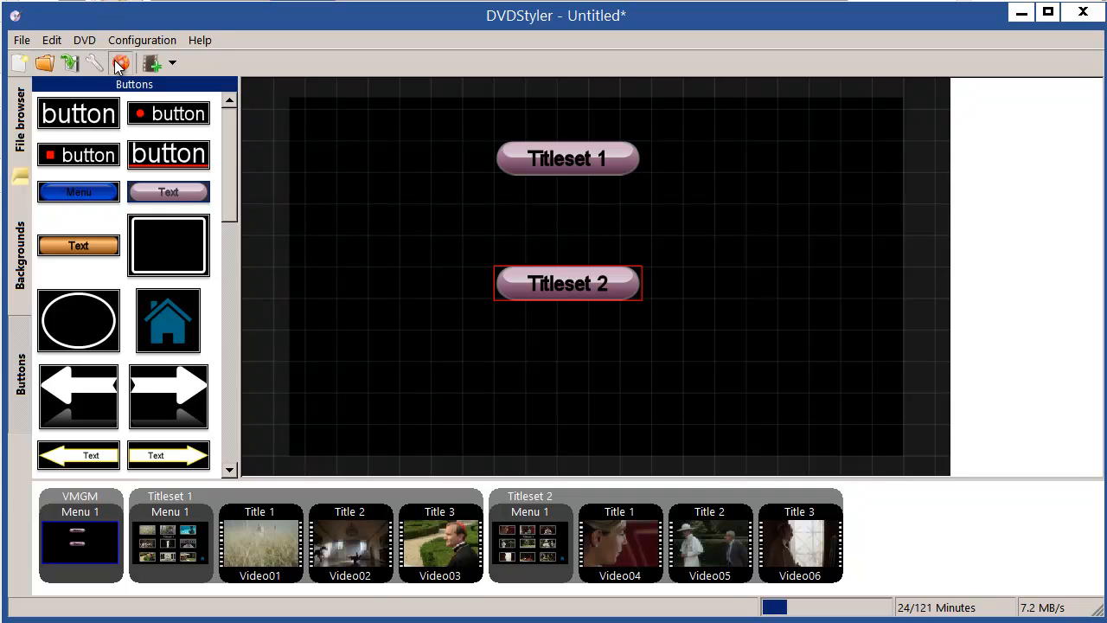
- Generate the DVD as the ISO image v:\Test.iso and close the finished report
{"action": "left_click", "coordinate": [121, 63]}
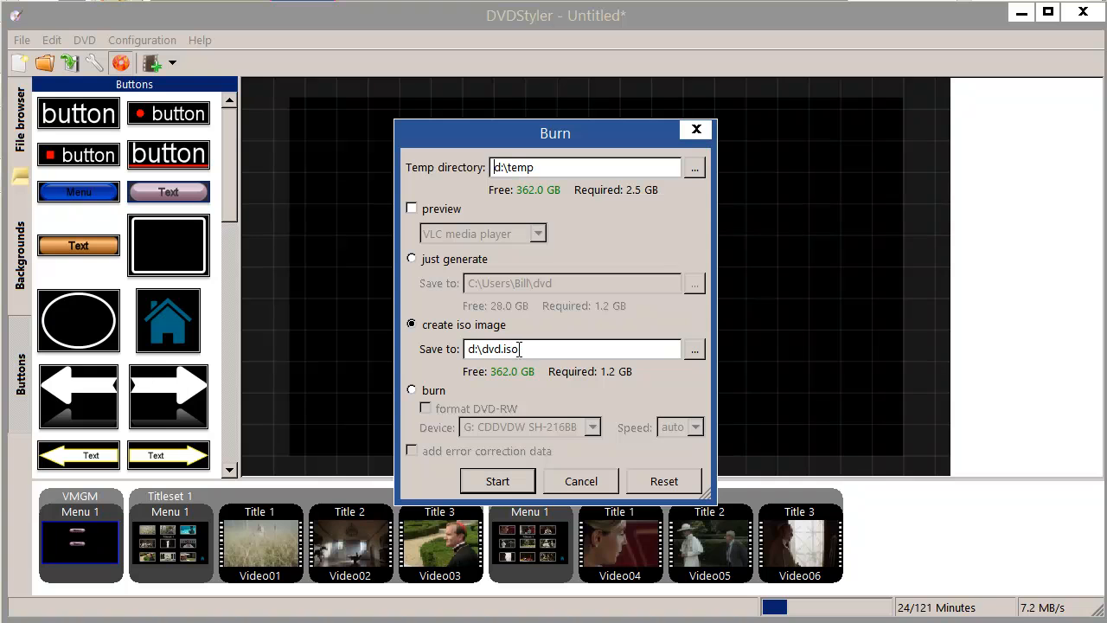
{"action": "triple_click", "coordinate": [571, 348]}
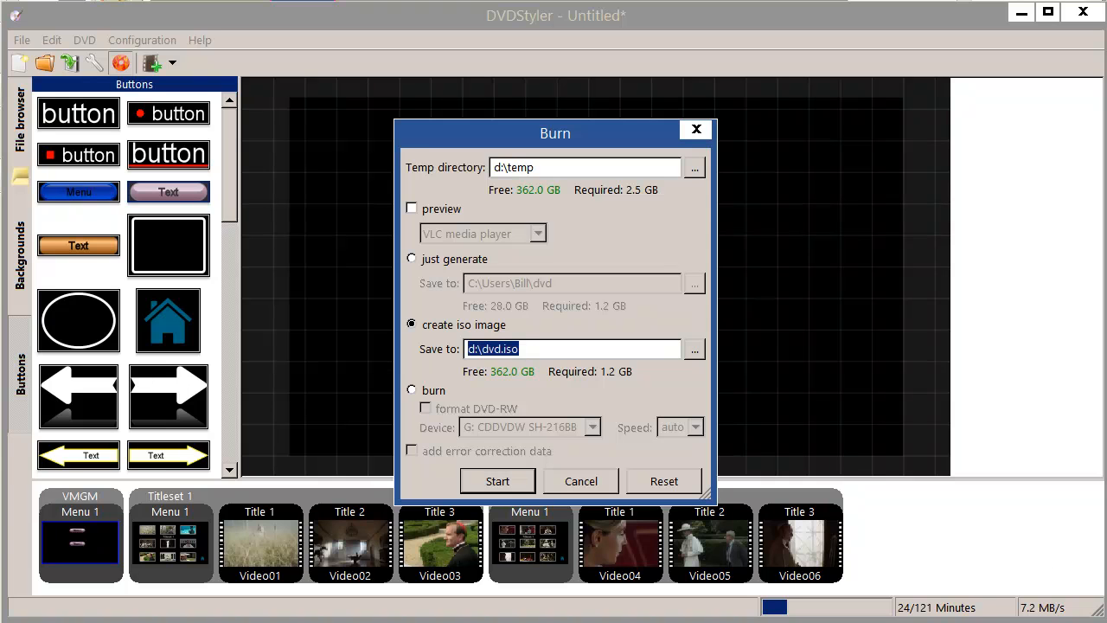
{"action": "type", "text": "v:"}
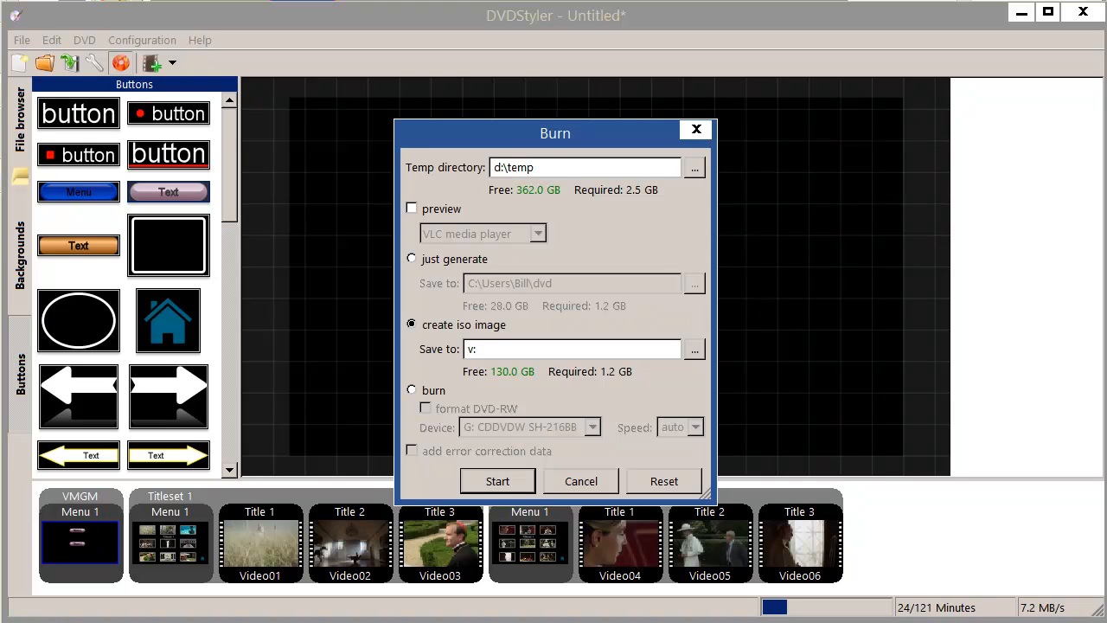
{"action": "type", "text": "\\T"}
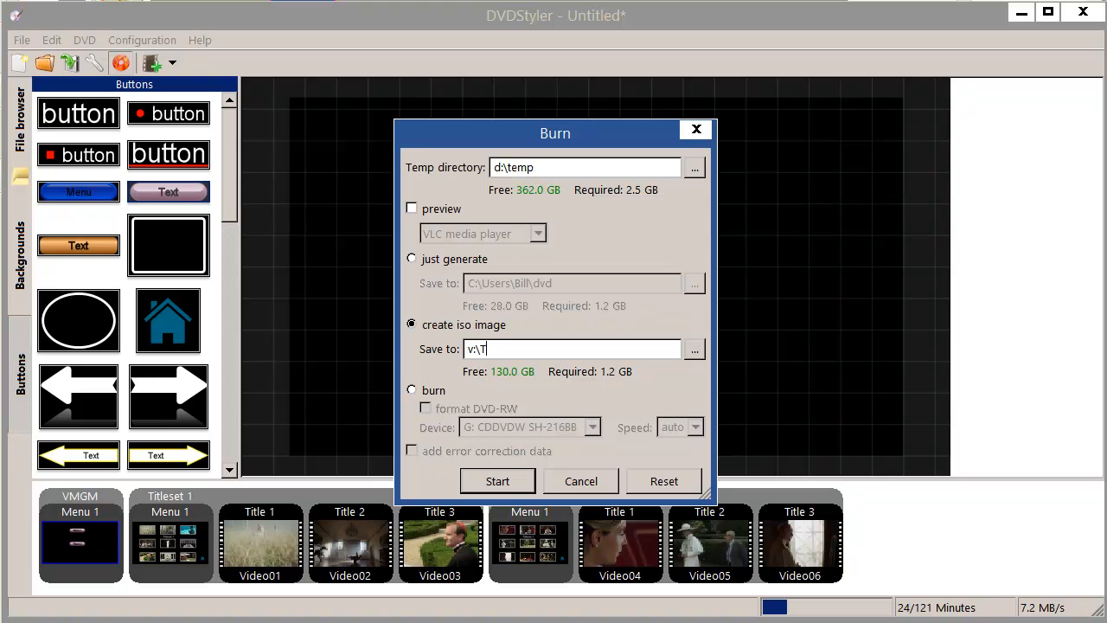
{"action": "type", "text": "est.i"}
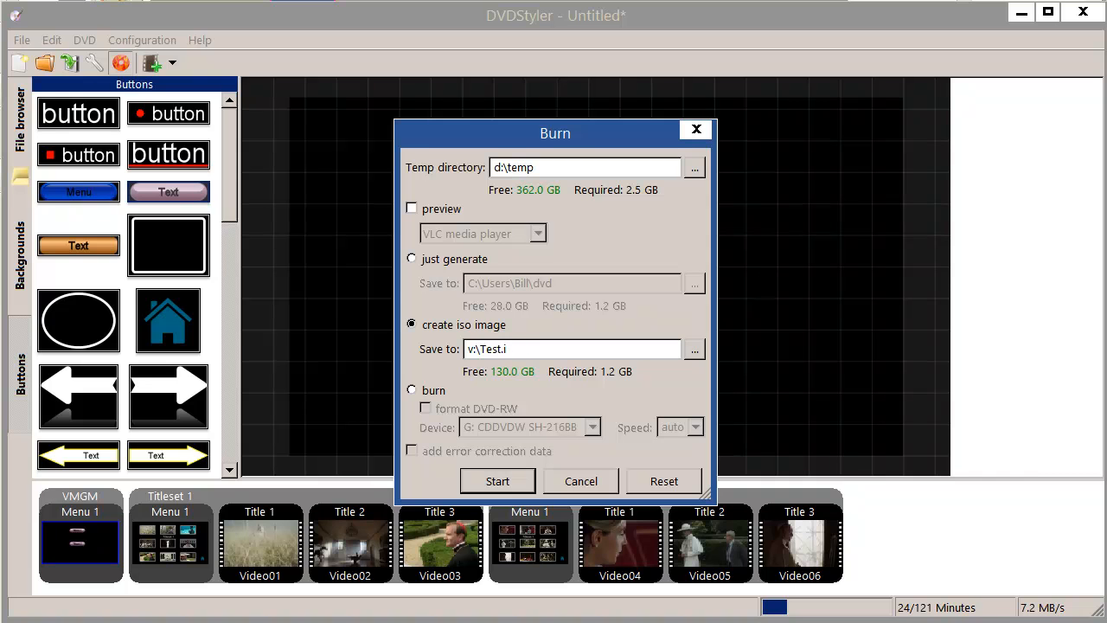
{"action": "left_click", "coordinate": [497, 481]}
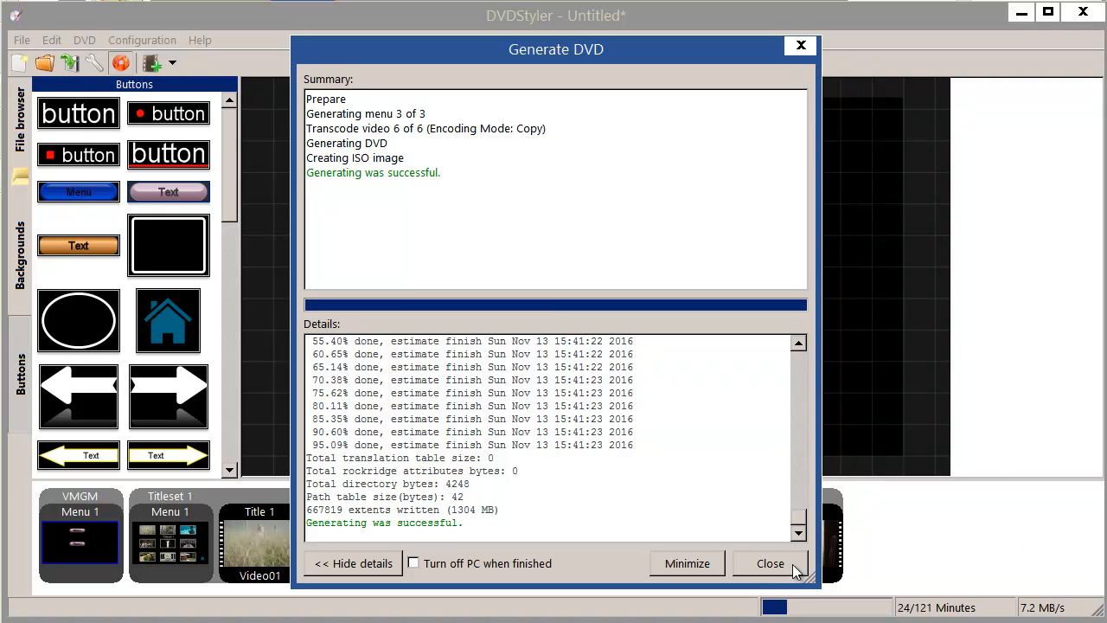
{"action": "left_click", "coordinate": [769, 563]}
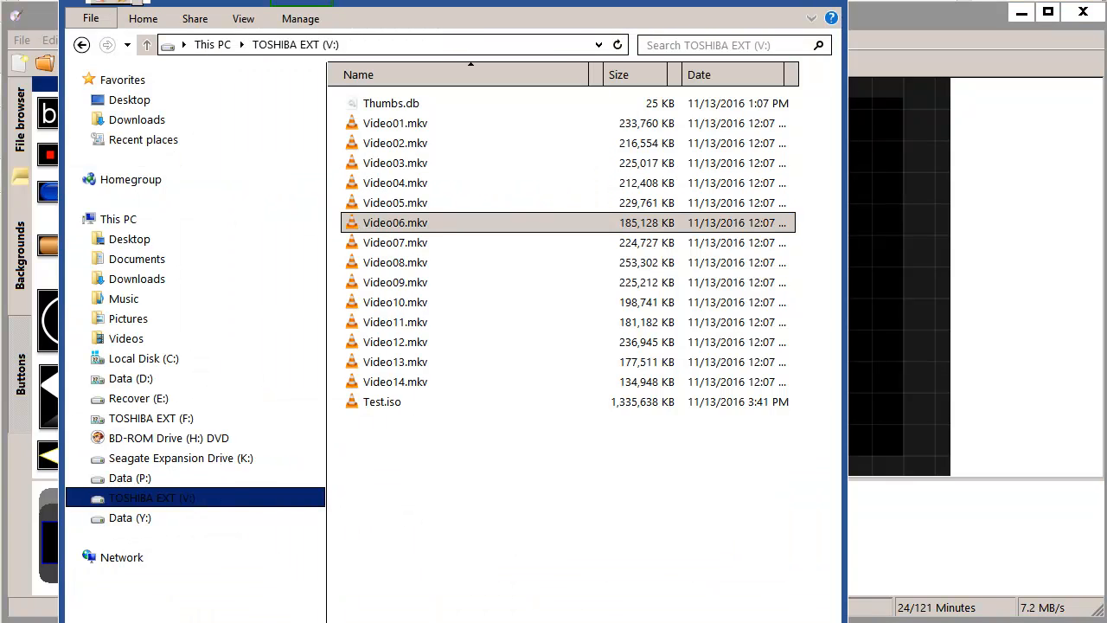
- Open Test.iso from TOSHIBA EXT (V:) so it plays in VLC
{"action": "left_click", "coordinate": [381, 401]}
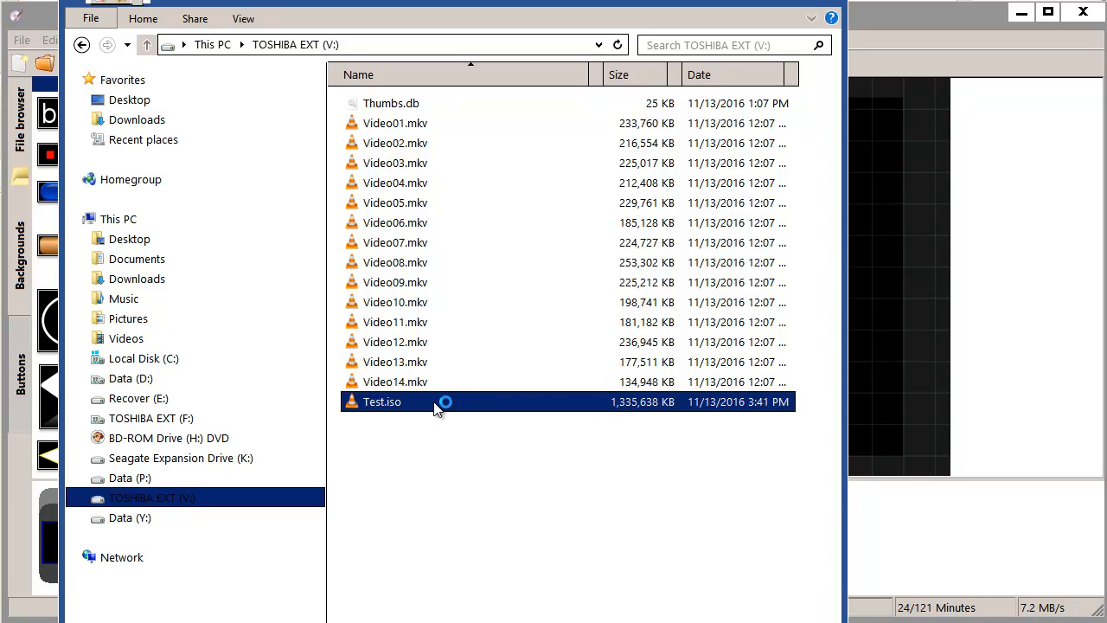
{"action": "double_click", "coordinate": [381, 401]}
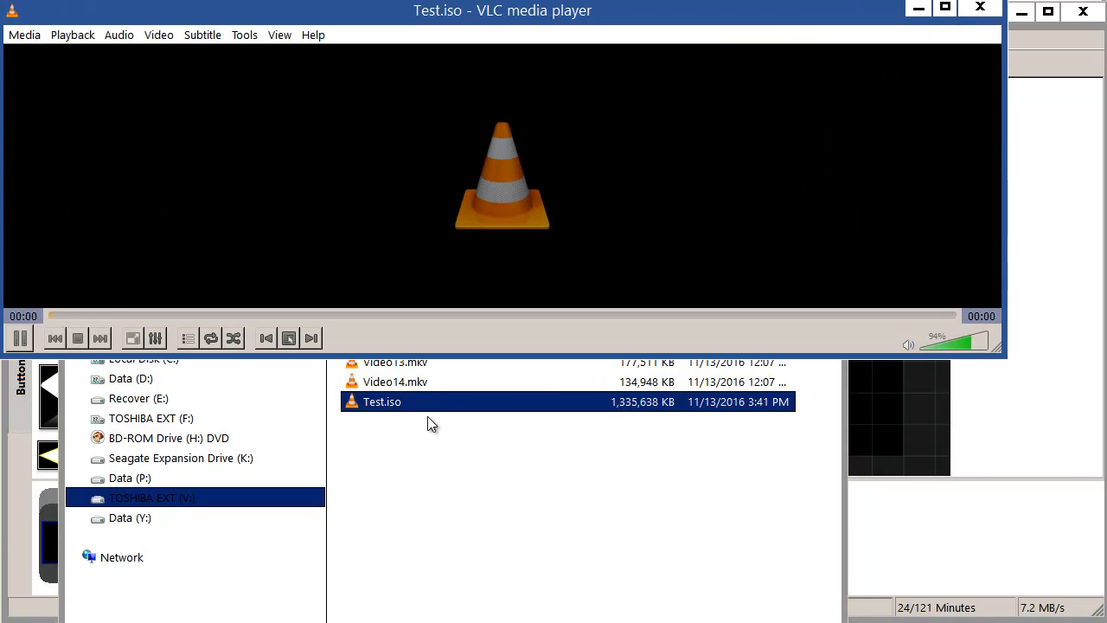
- Play Test.iso in VLC, return to its root menu, then select Titleset 2 Menu 1 in DVDStyler
{"action": "double_click", "coordinate": [381, 401]}
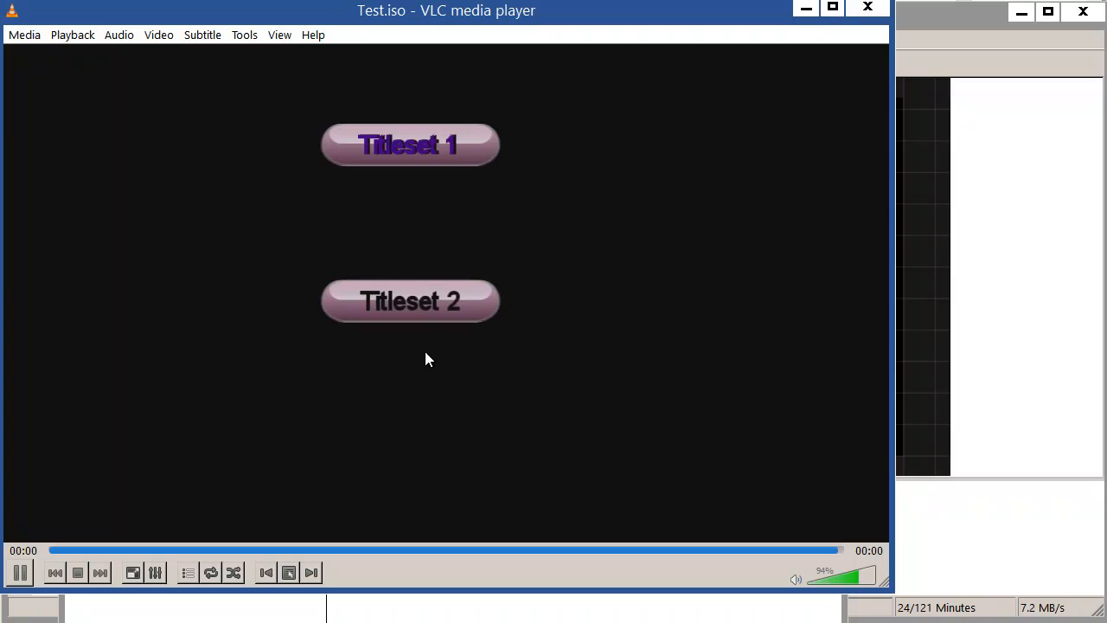
{"action": "mouse_move", "coordinate": [314, 58]}
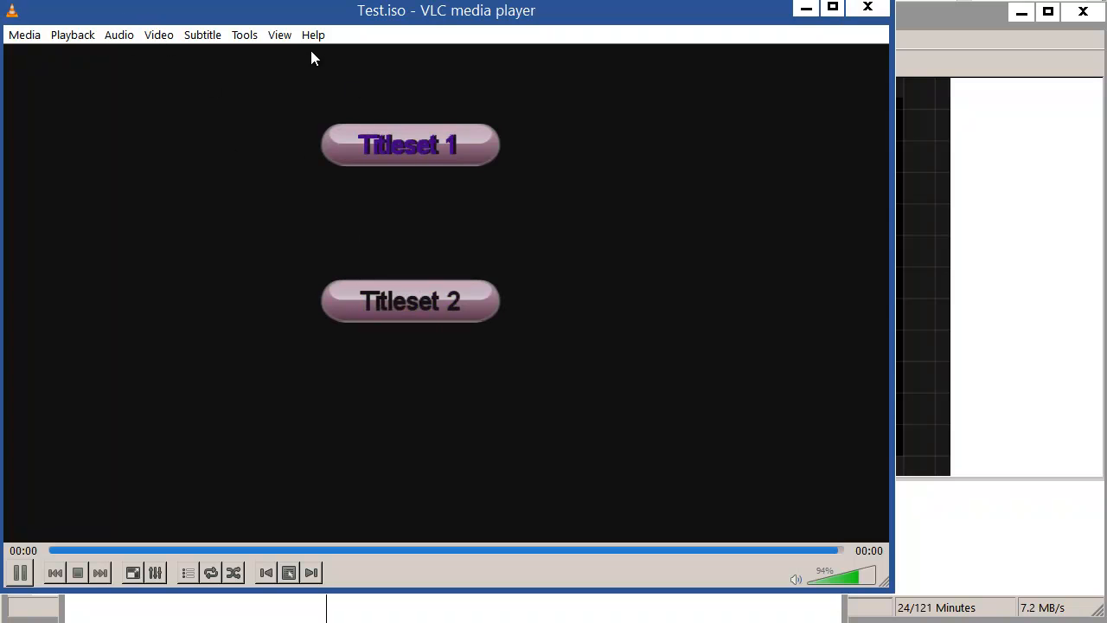
{"action": "mouse_move", "coordinate": [432, 160]}
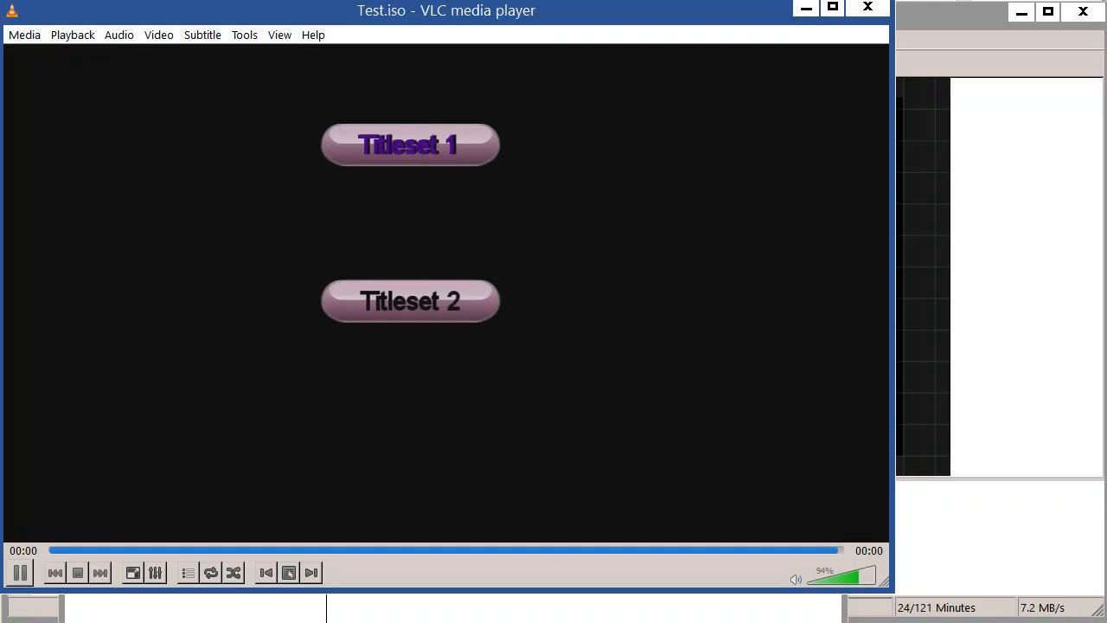
{"action": "left_click", "coordinate": [409, 145]}
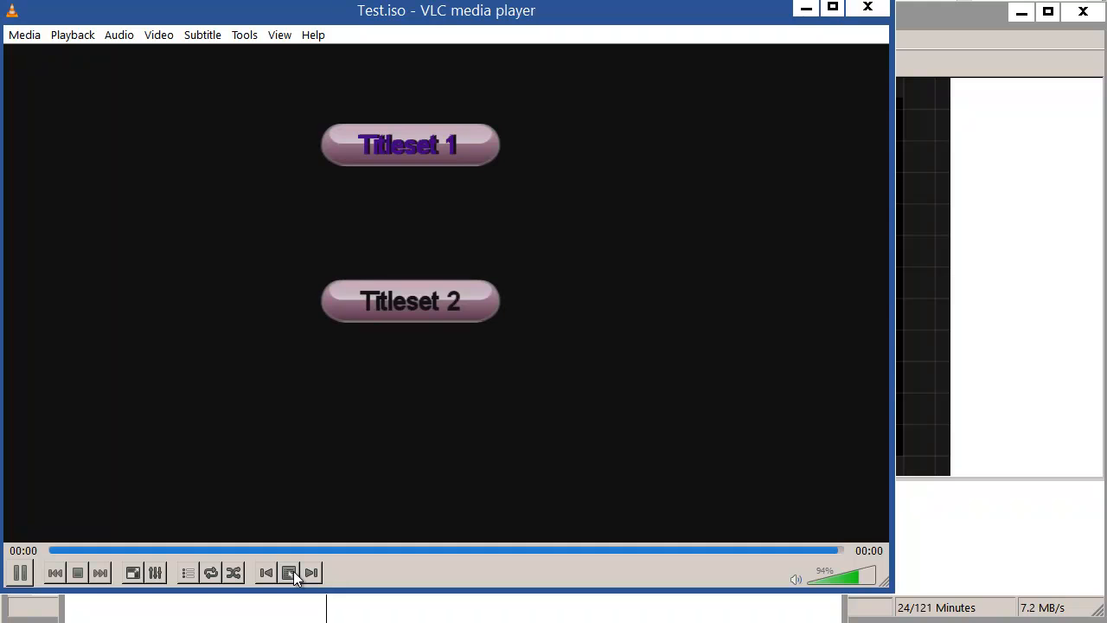
{"action": "left_click", "coordinate": [409, 145]}
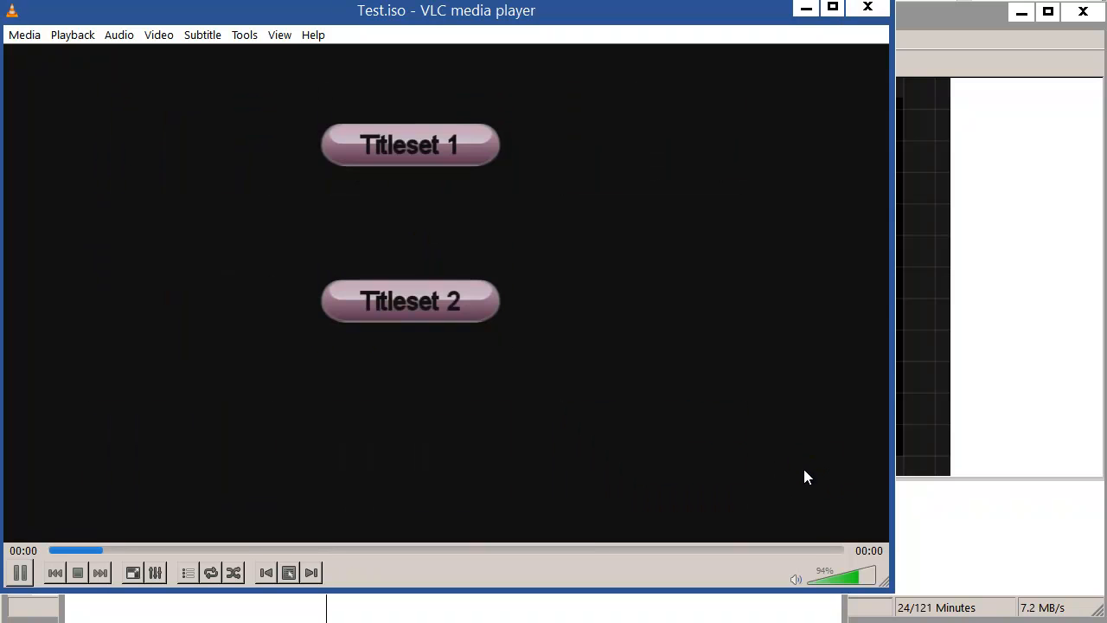
{"action": "left_click", "coordinate": [410, 144]}
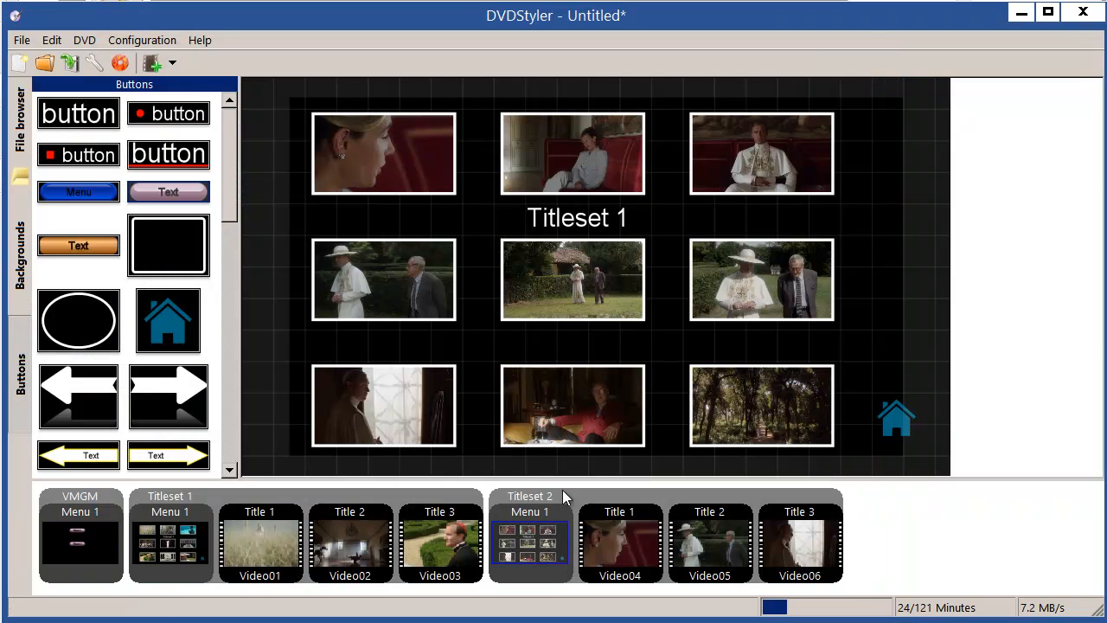
- Change the Titleset 2 menu heading from 'Titleset 1' to 'Titleset 2' and reopen Burn settings
{"action": "double_click", "coordinate": [577, 218]}
{"action": "type", "text": "Titleset 2"}
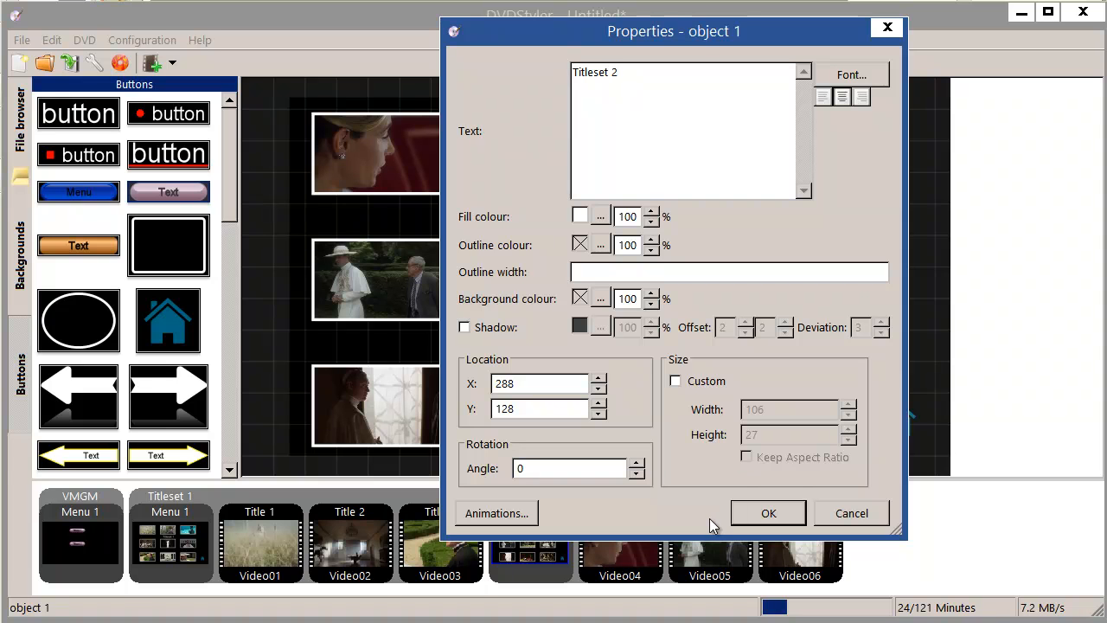
{"action": "left_click", "coordinate": [767, 512]}
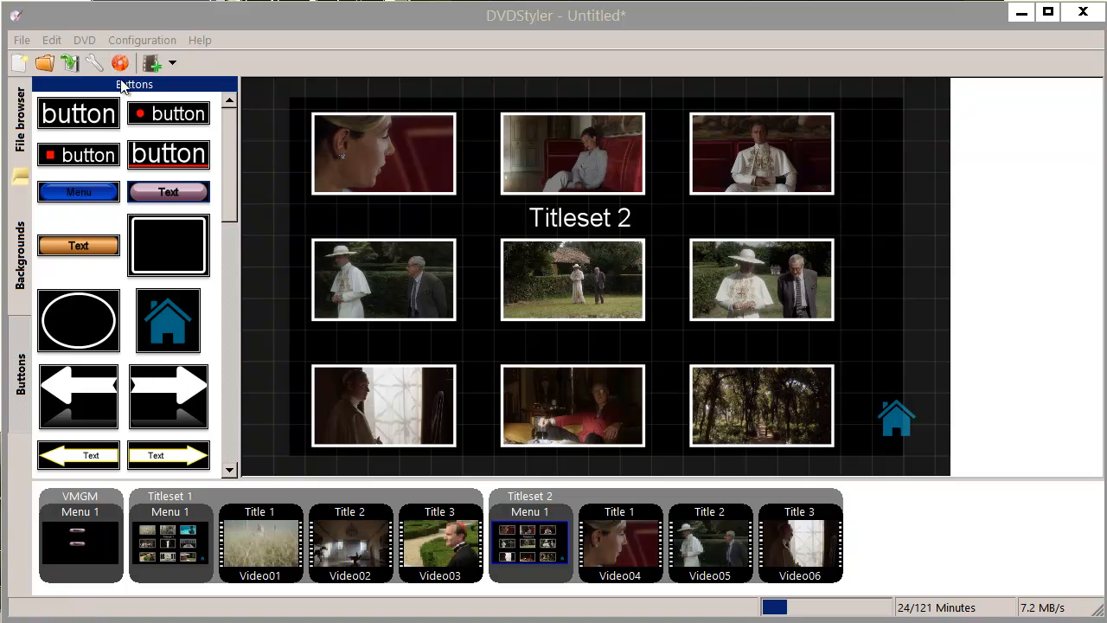
{"action": "left_click", "coordinate": [120, 63]}
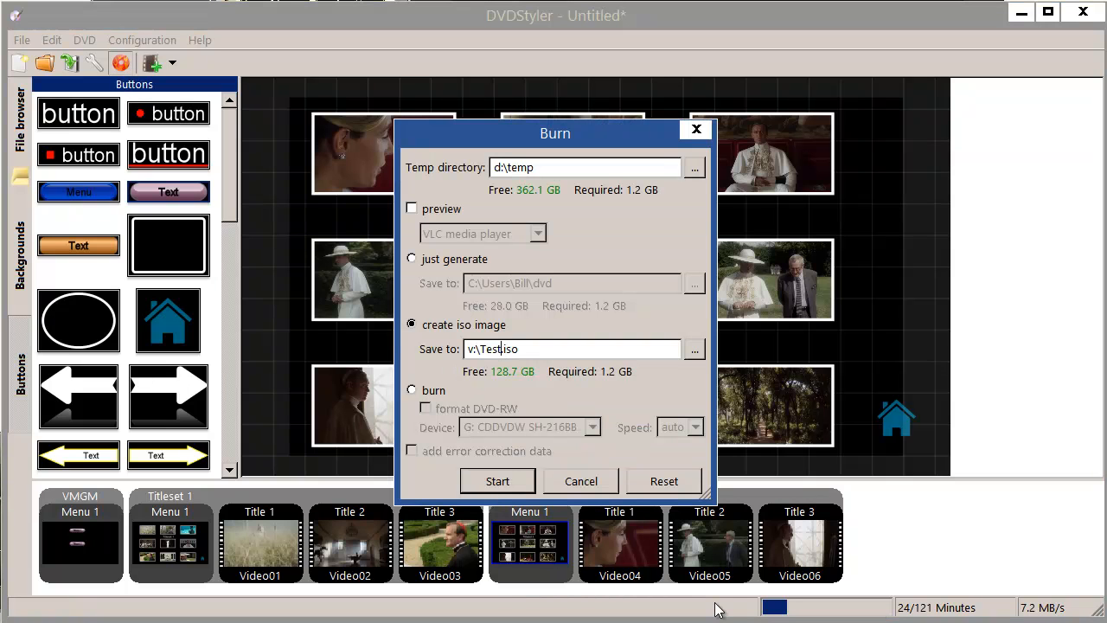
- Generate the corrected Test1.iso image and close the finished generation report
{"action": "left_click", "coordinate": [497, 481]}
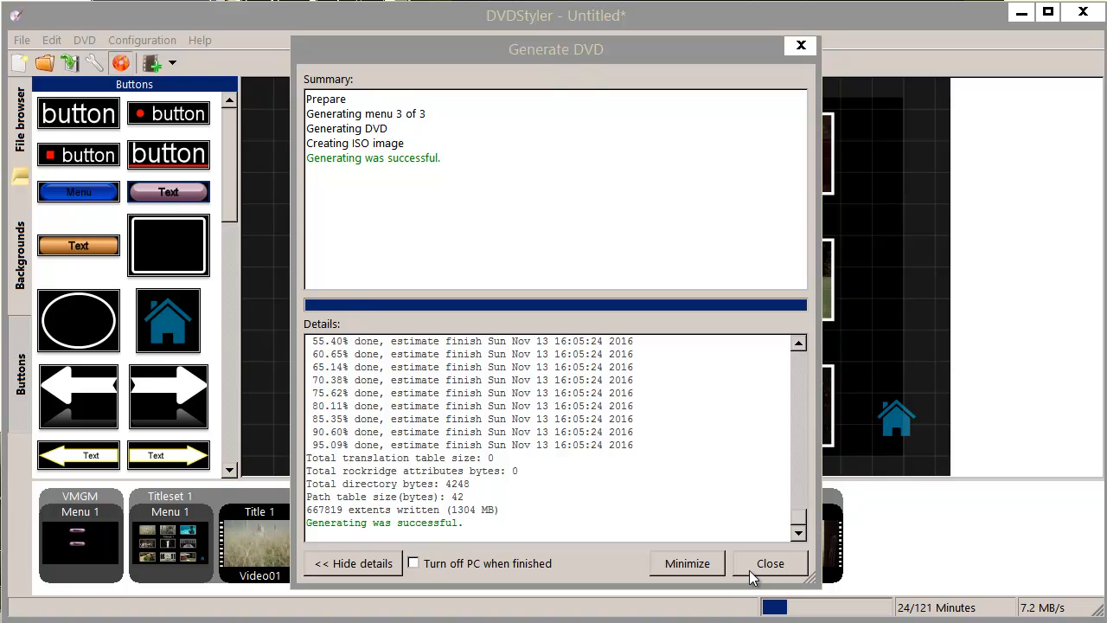
{"action": "left_click", "coordinate": [769, 563]}
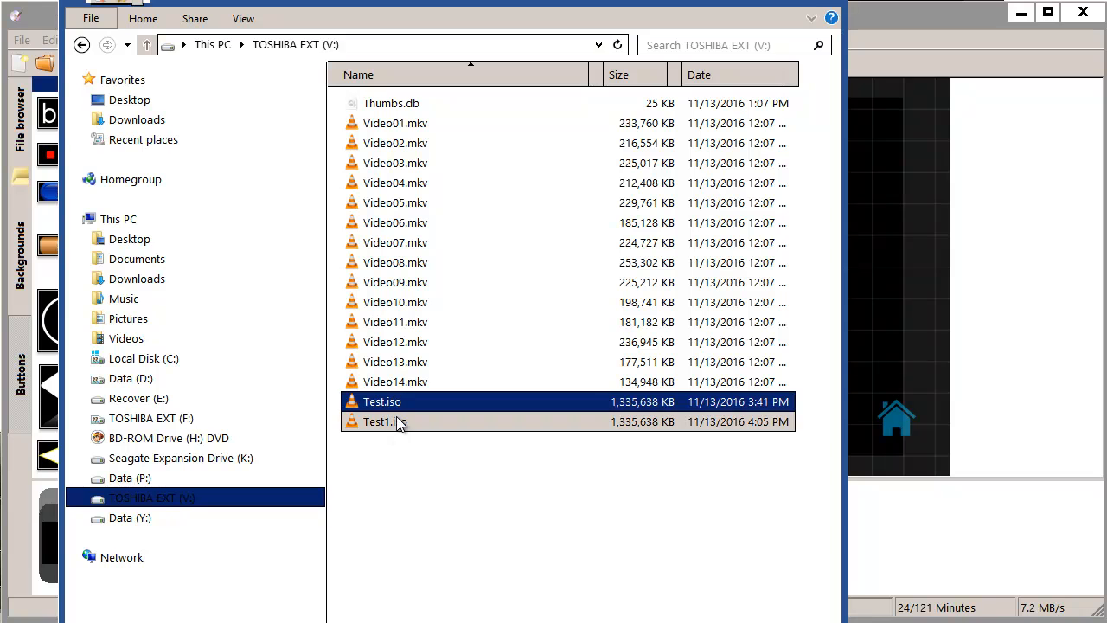
- Open Test1.iso from the V: drive folder for playback in VLC
{"action": "double_click", "coordinate": [382, 421]}
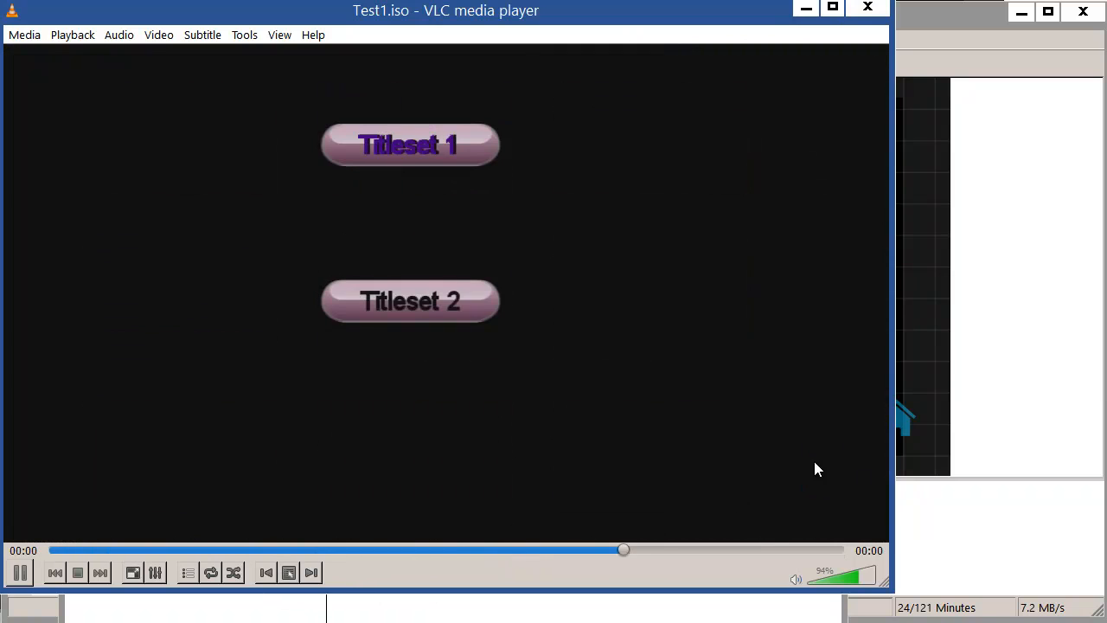
- Enter the Titleset 1 menu and play the centre title from its grid
{"action": "left_click", "coordinate": [410, 301]}
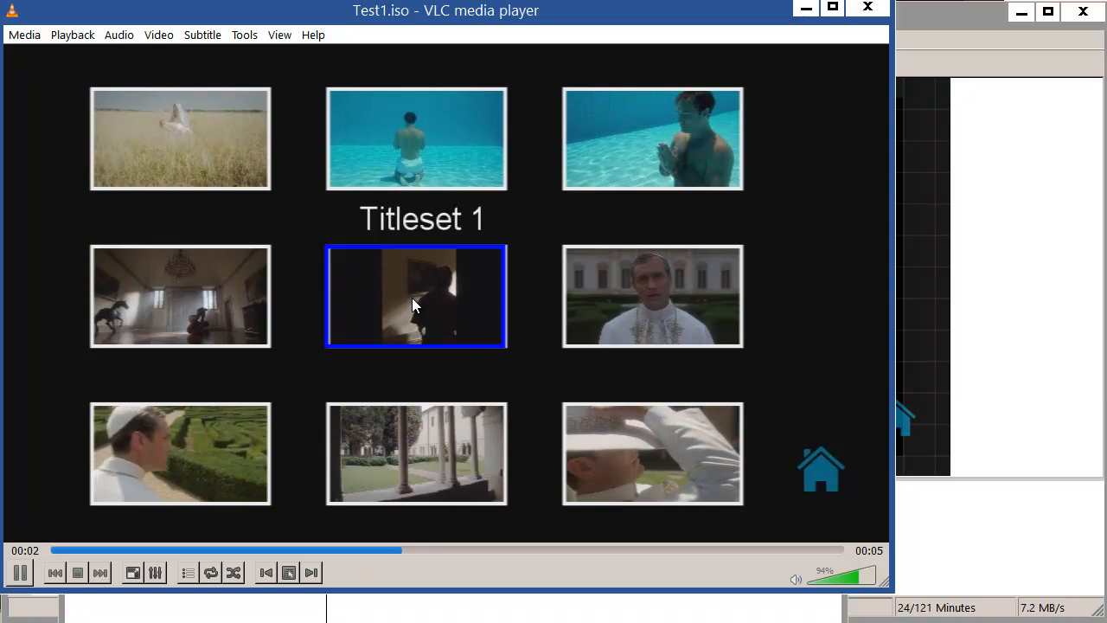
{"action": "double_click", "coordinate": [416, 296]}
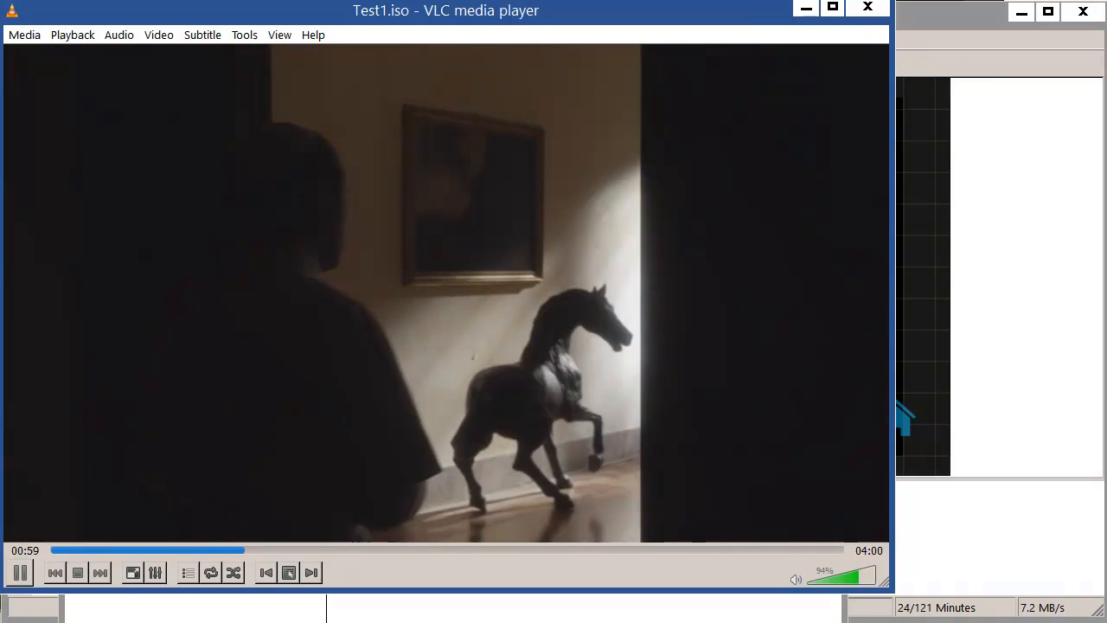